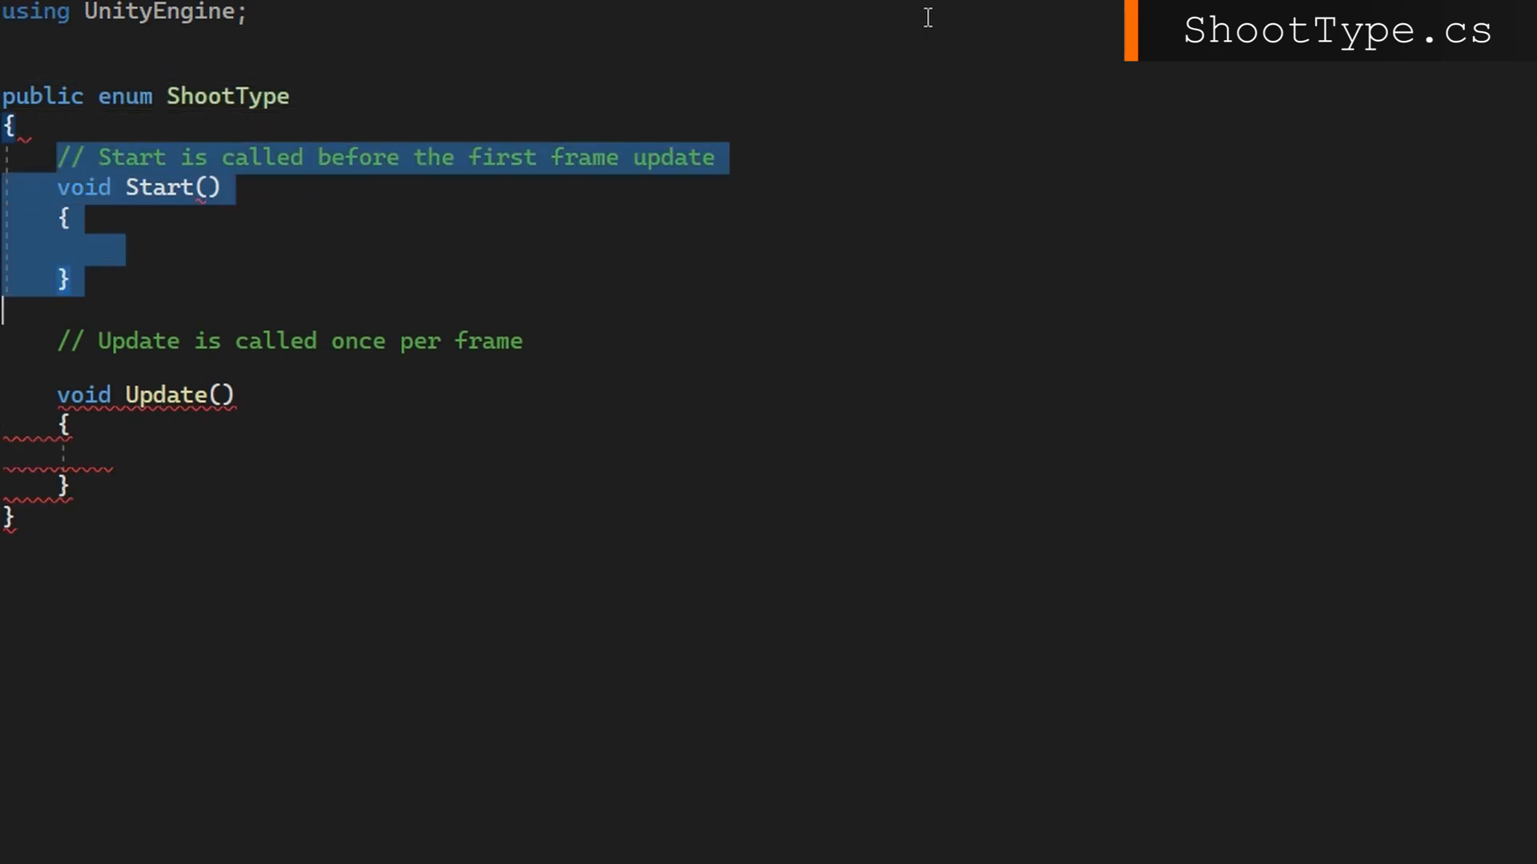
Add FromCamera as the first ShootType enum value and a public ShootType field on the shoot config.
{"action": "type", "text": "FromCamer"}
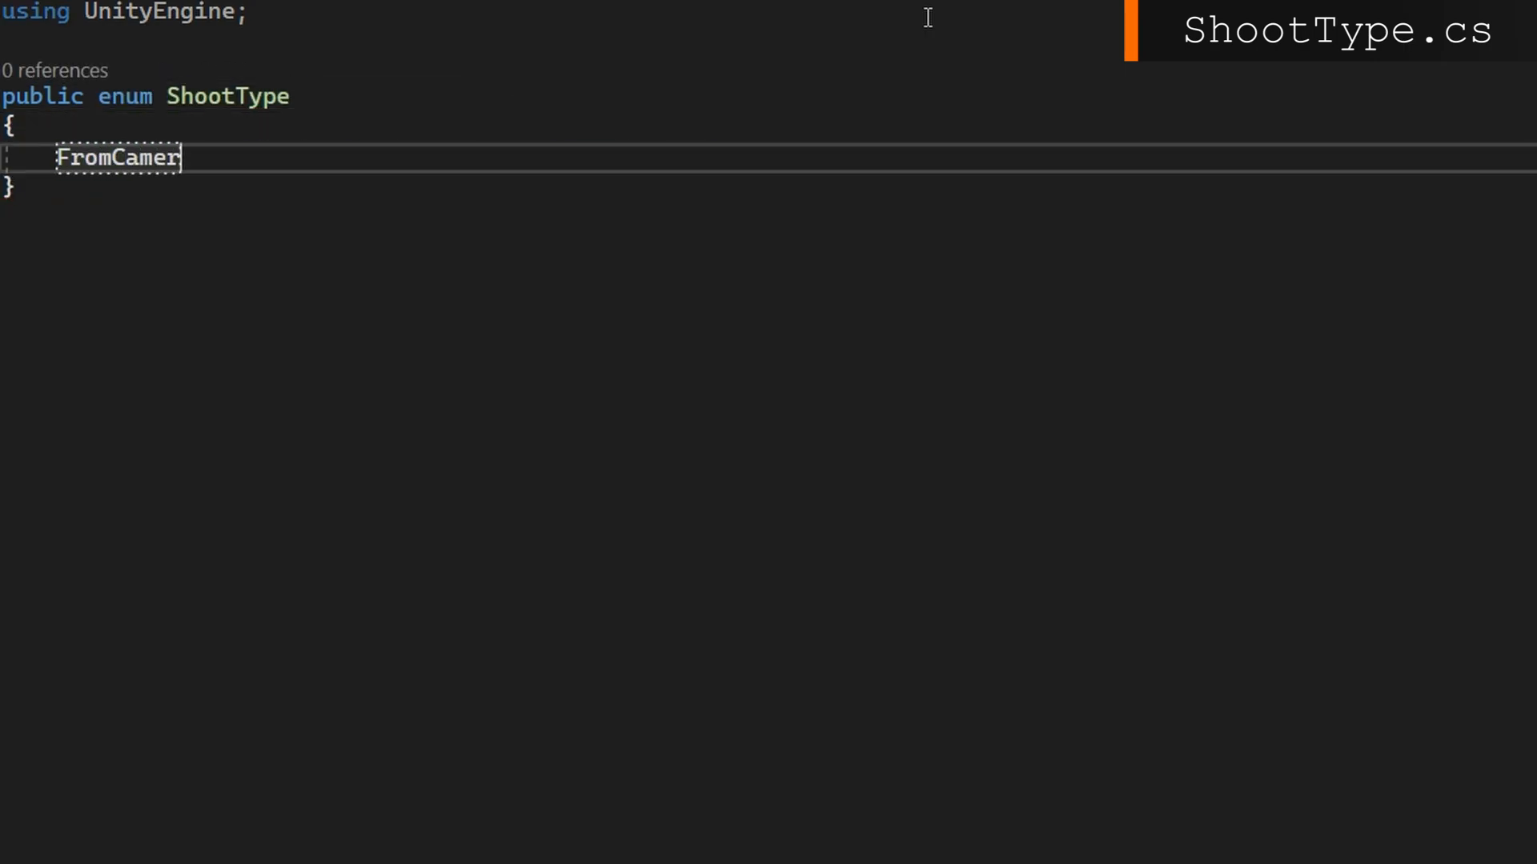
{"action": "type", "text": "a,"}
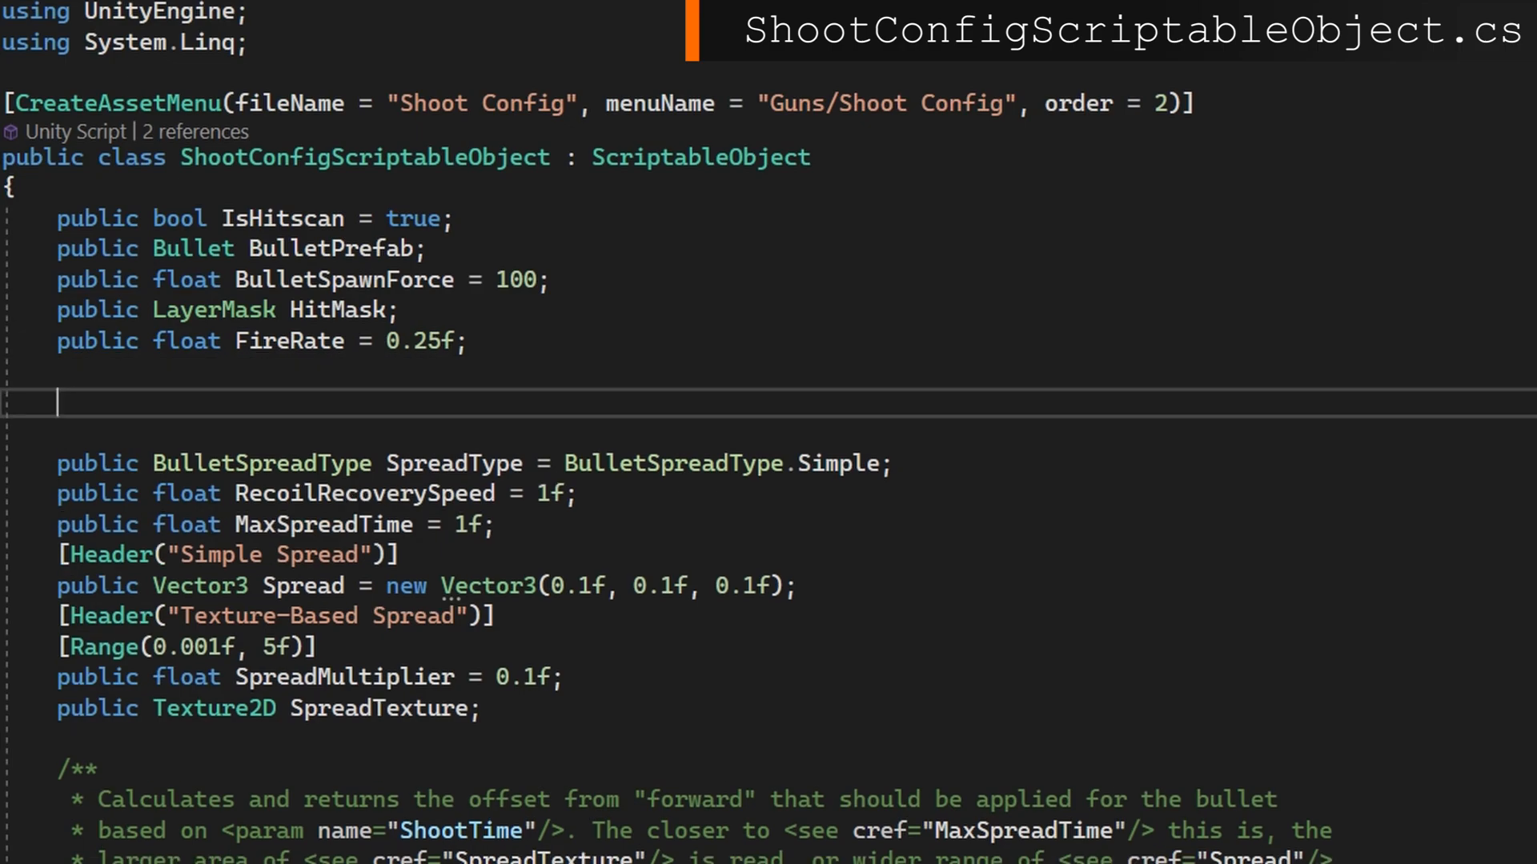
{"action": "type", "text": "public ShootType Shoot"}
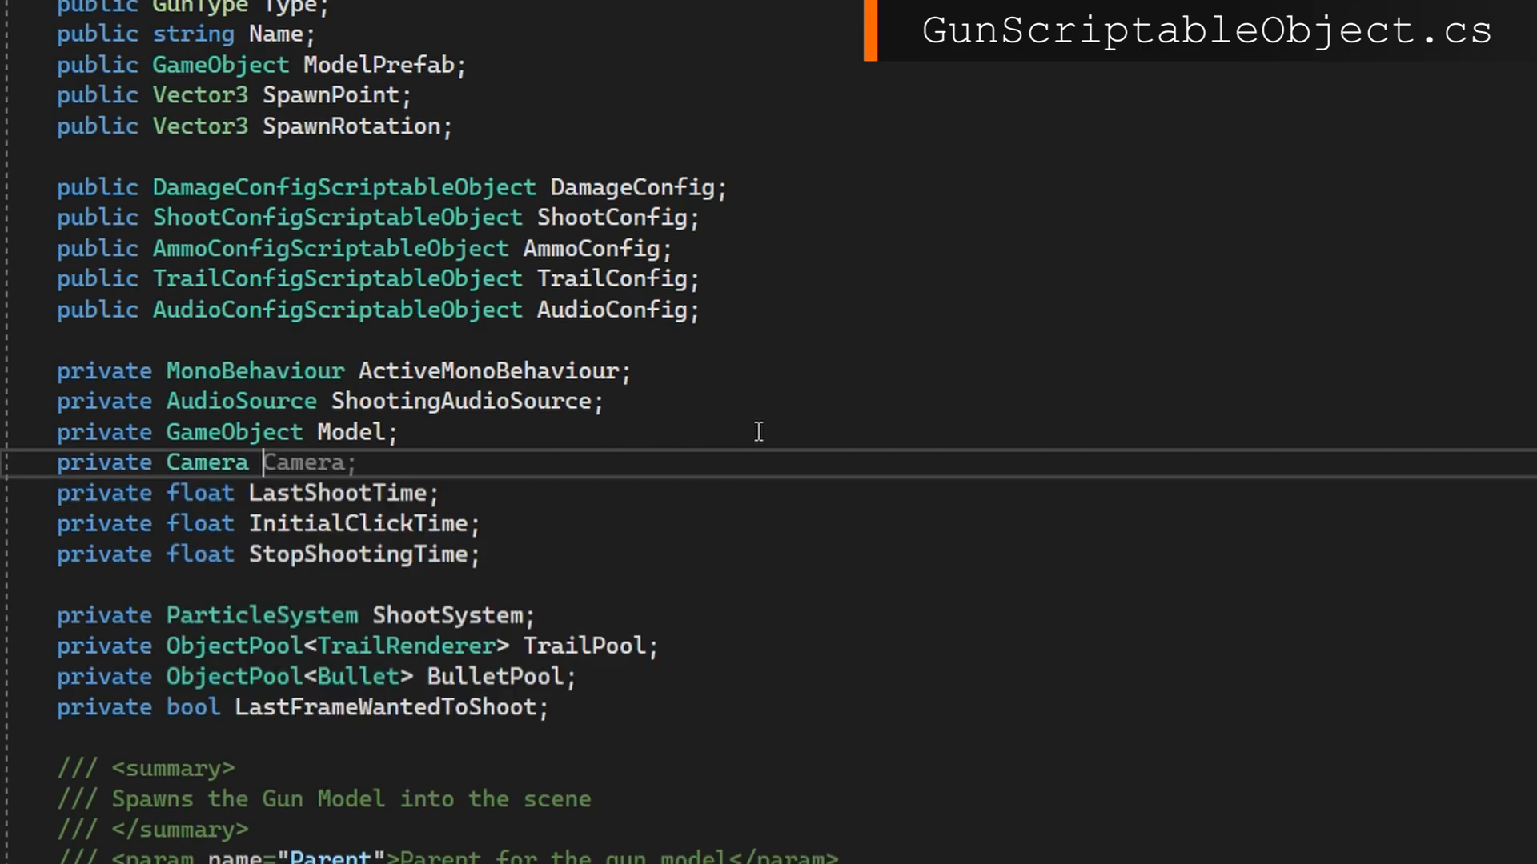
Rename the Camera field to ActiveCamera and have Spawn accept and store an optional ActiveCamera.
{"action": "type", "text": "ActiveCamera;"}
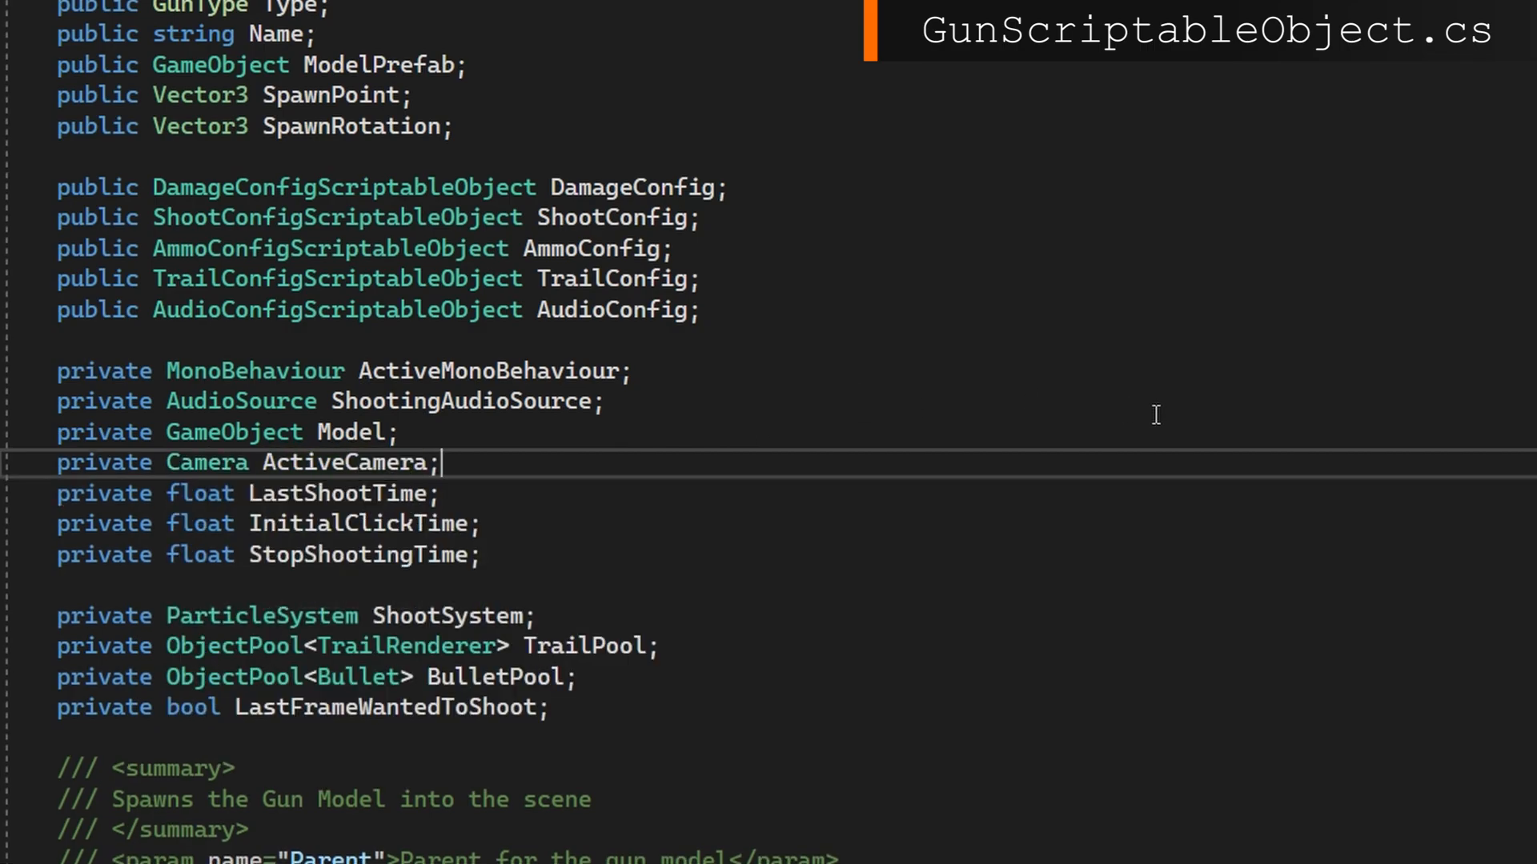
{"action": "scroll", "scroll_direction": "down", "scroll_amount": 3}
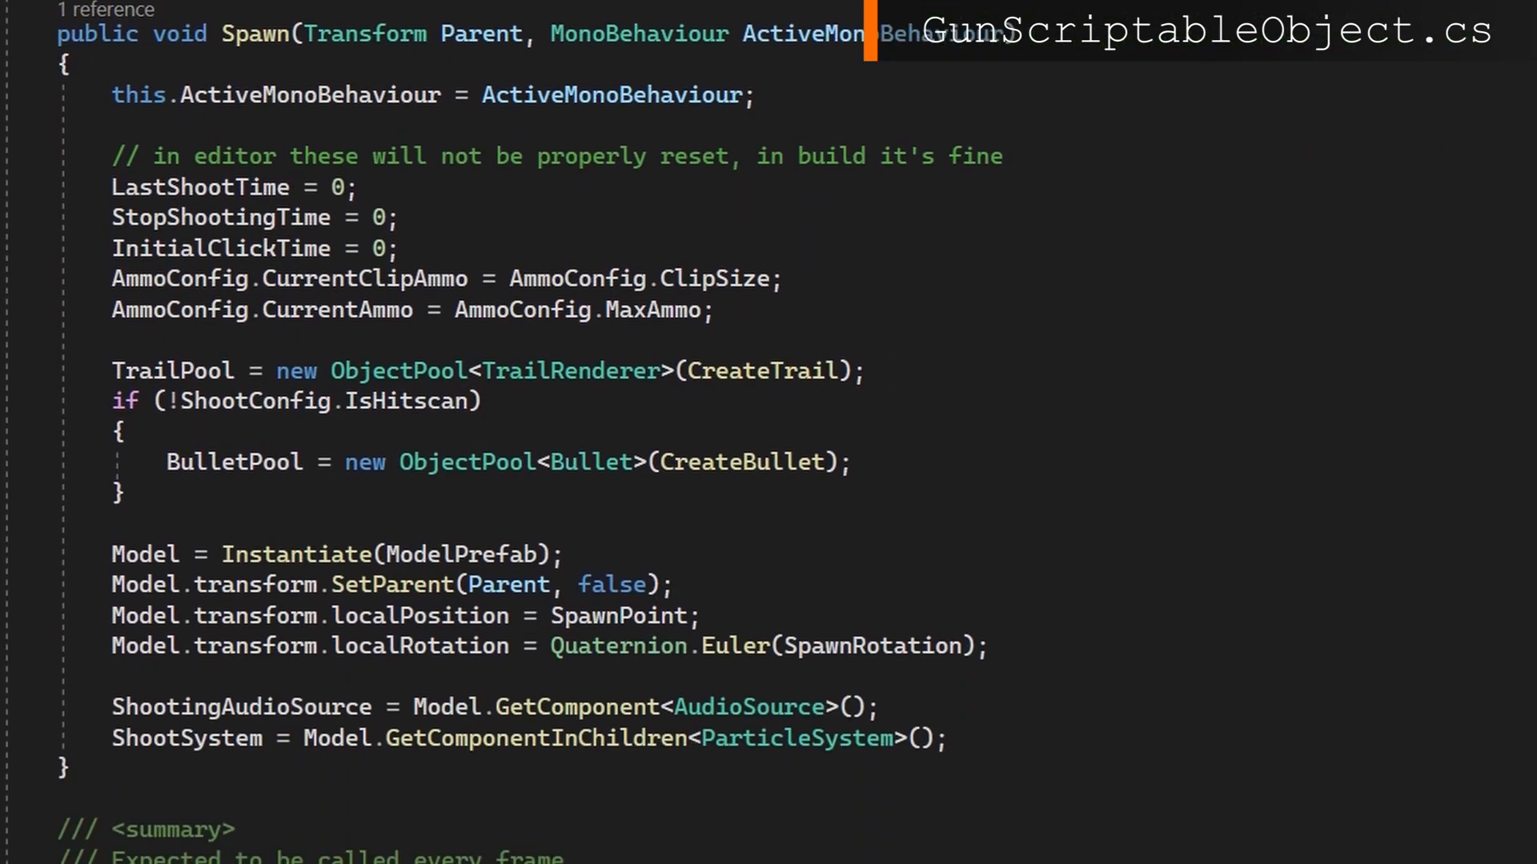
{"action": "type", "text": "Camera ActiveCamera = null"}
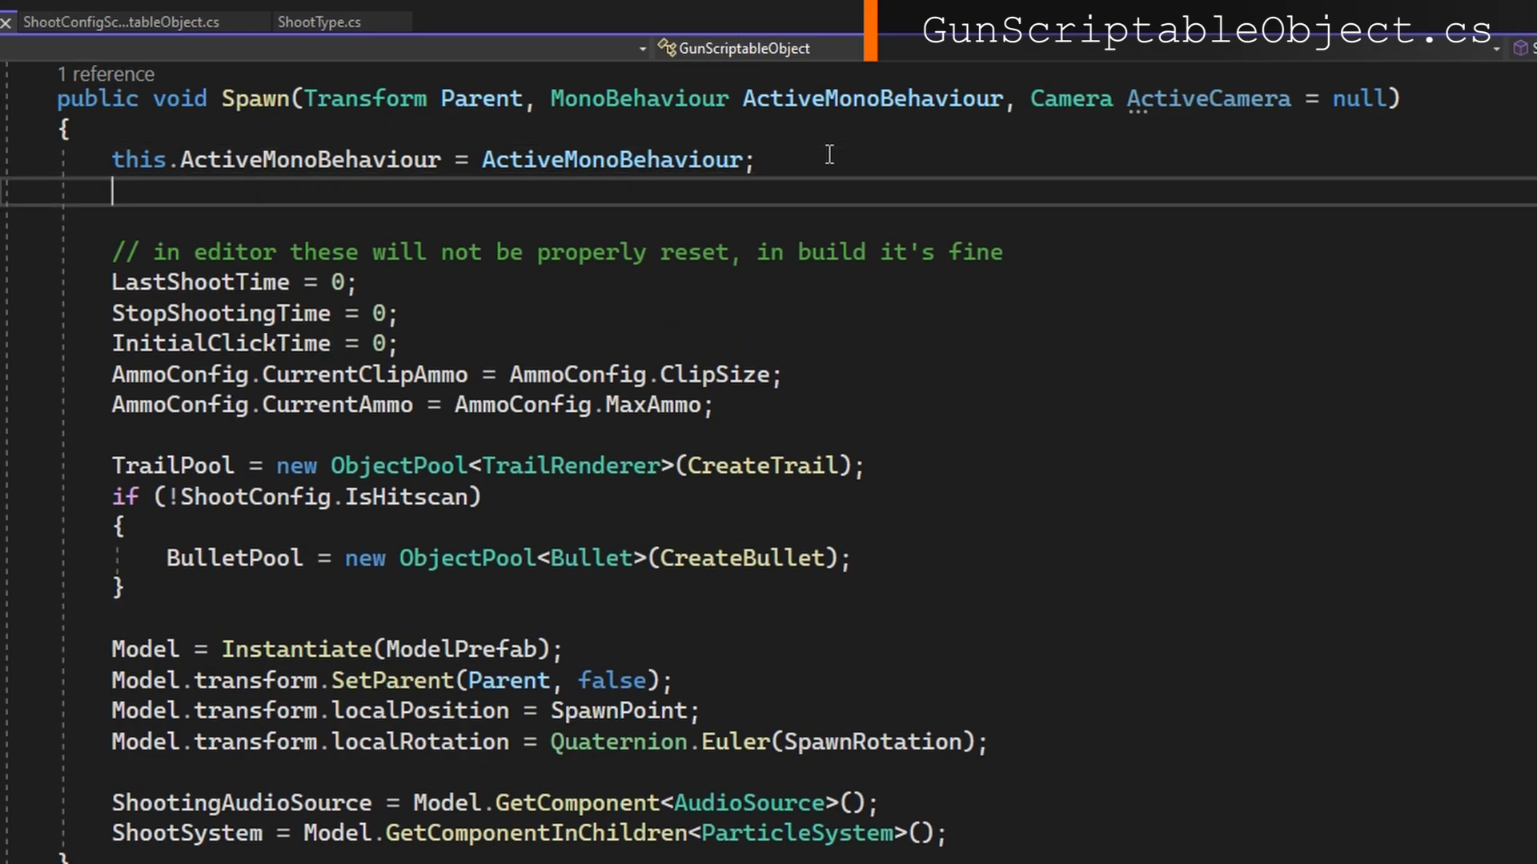
{"action": "type", "text": "this.ActiveCamera = ActiveCamera;"}
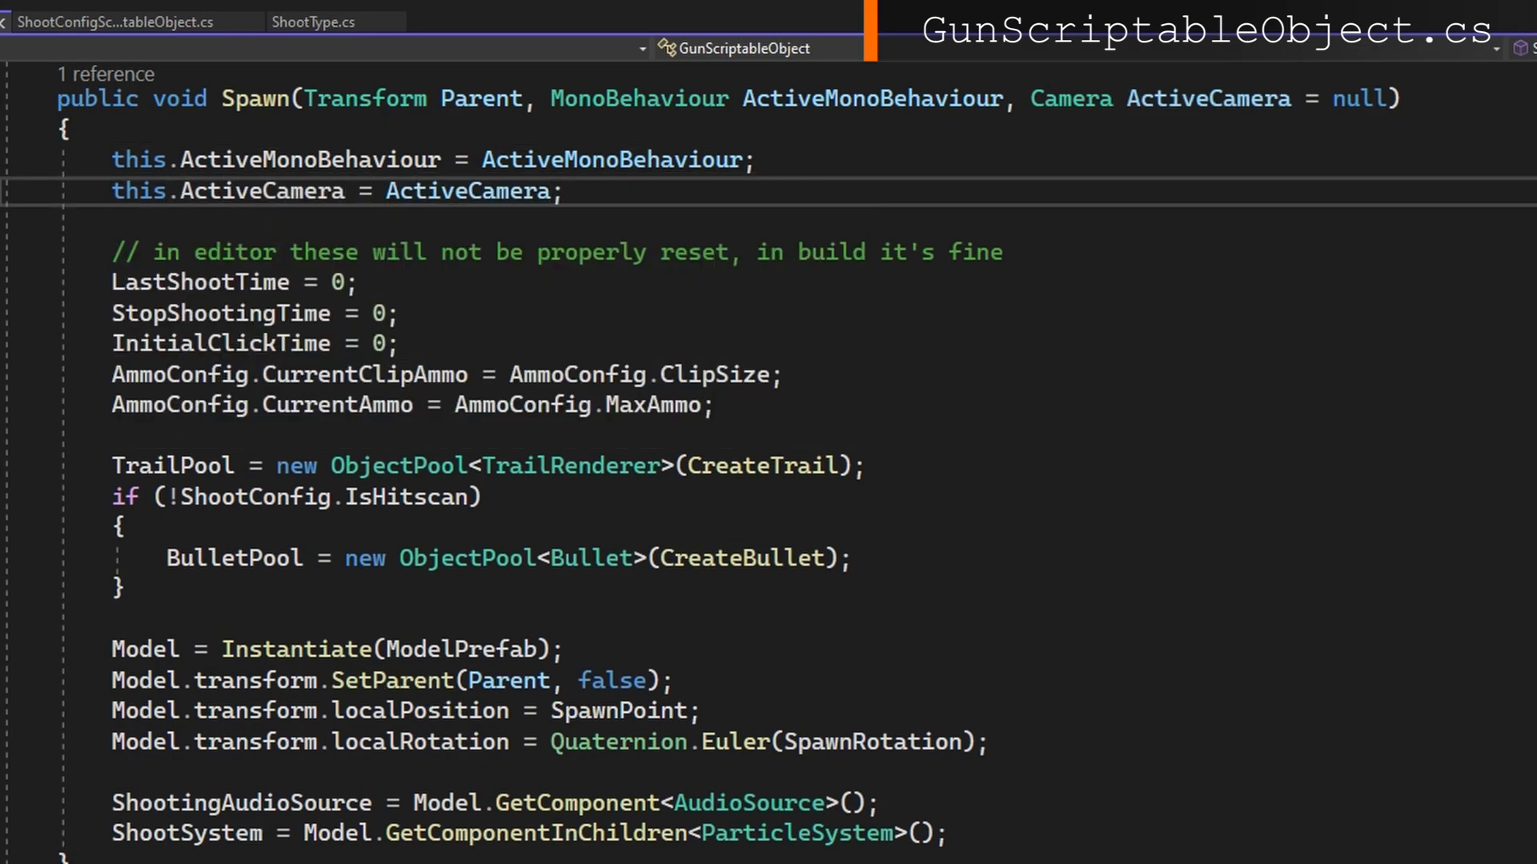
Add a public UpdateCamera method that assigns this.ActiveCamera.
{"action": "scroll", "scroll_direction": "down", "scroll_amount": 3}
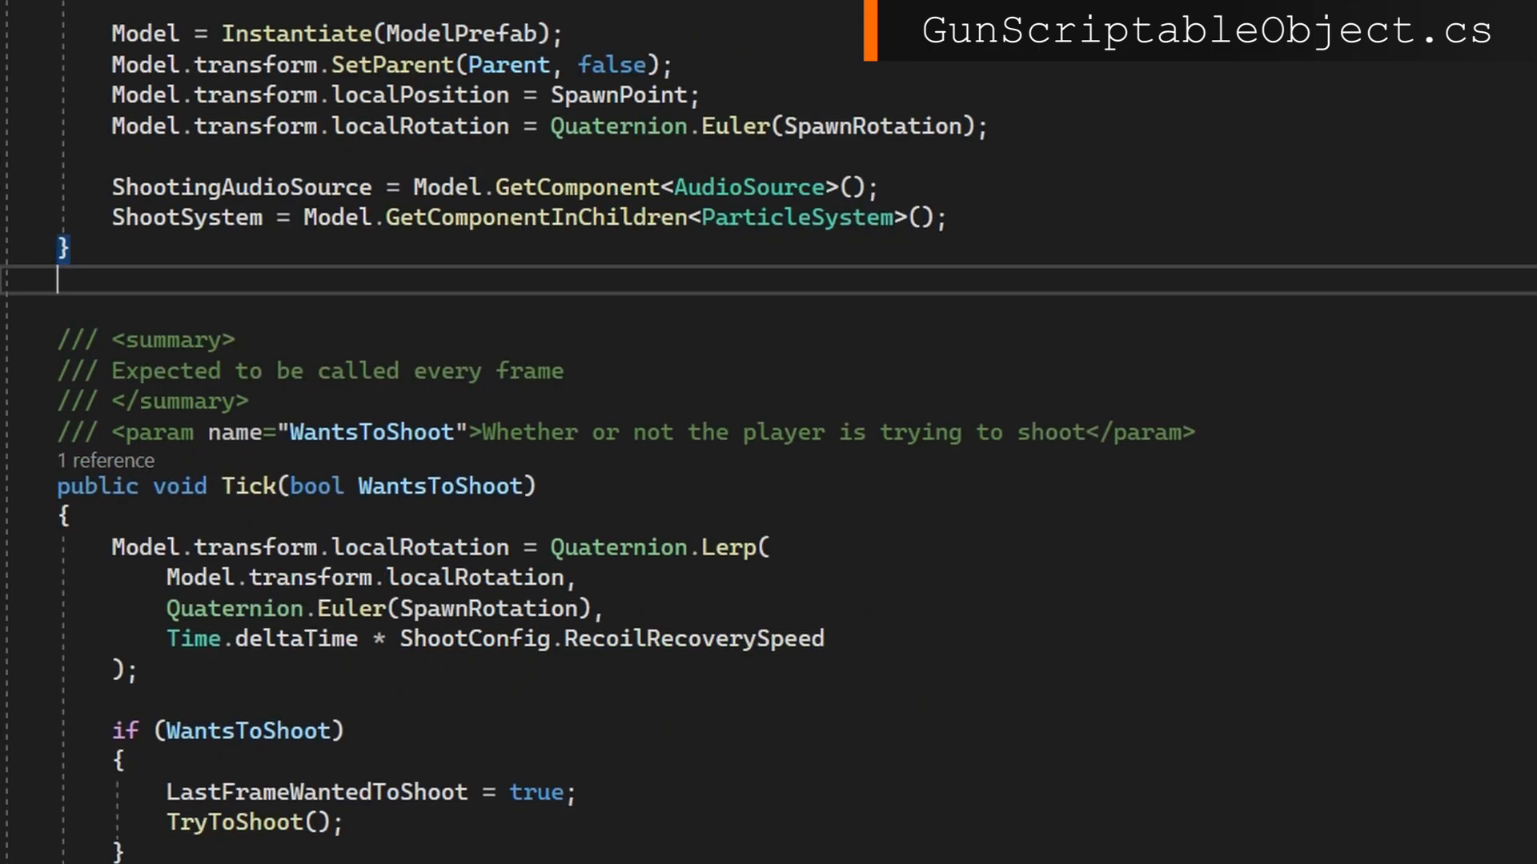
{"action": "type", "text": "public void UpdateCamera(Camera ActiveCamera"}
{"action": "type", "text": "{ "}
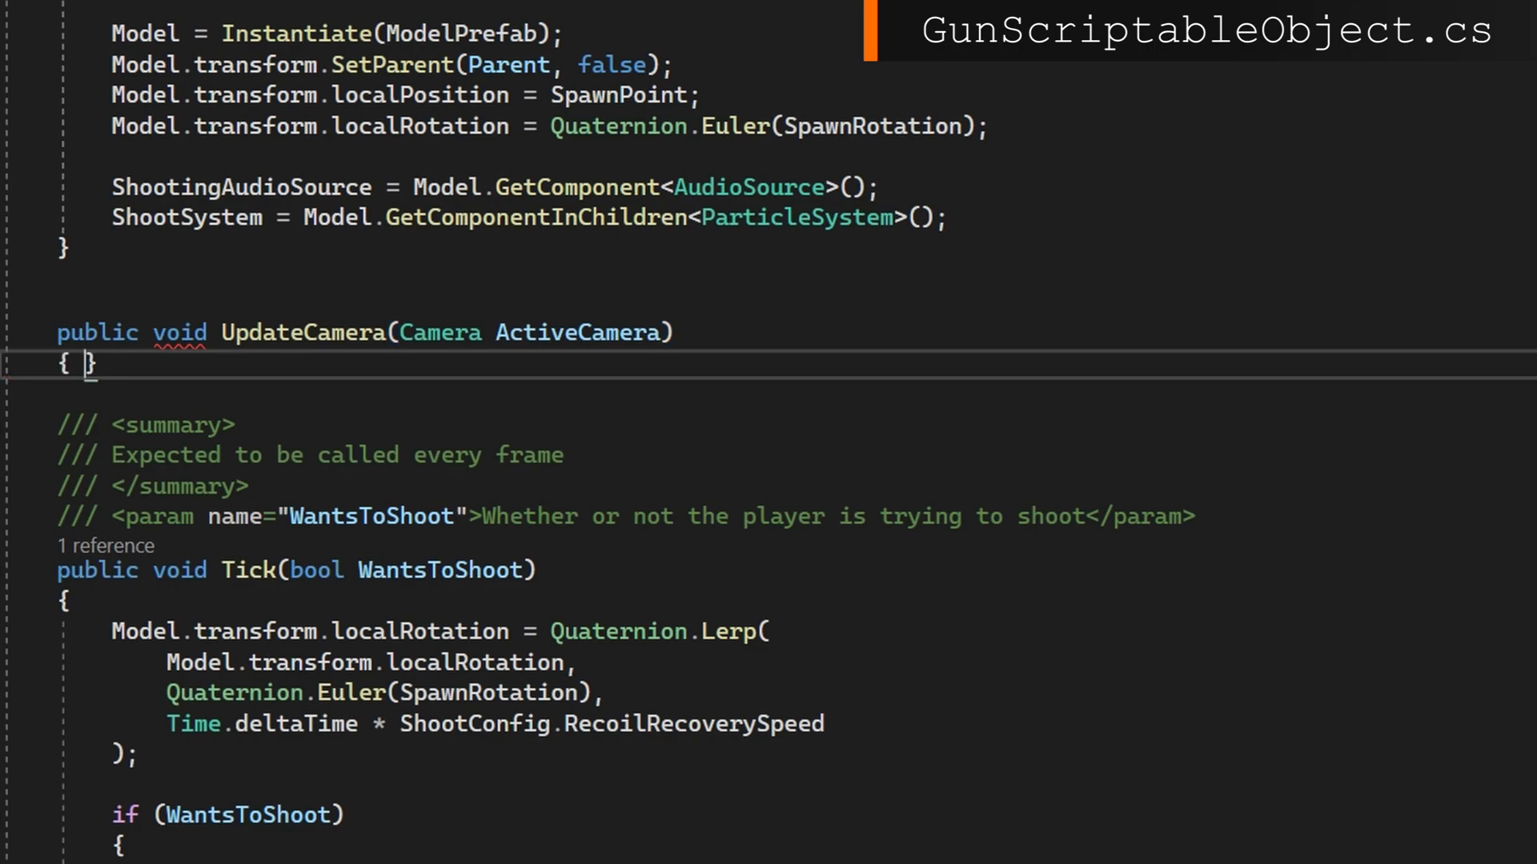
{"action": "type", "text": "this.ActiveCamera = ActiveCamera;"}
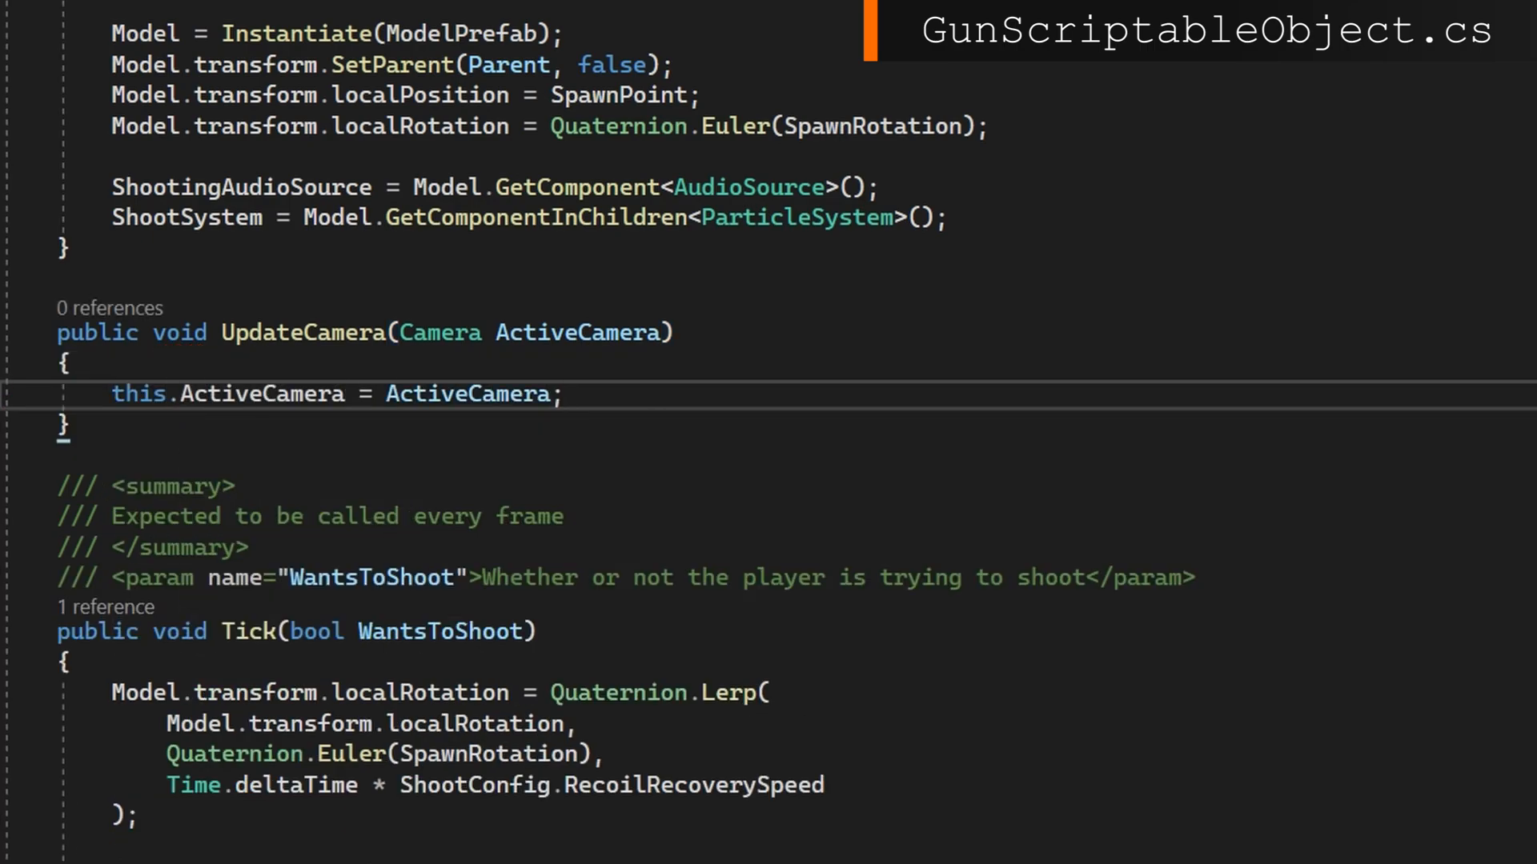
{"action": "scroll", "scroll_direction": "down", "scroll_amount": 3}
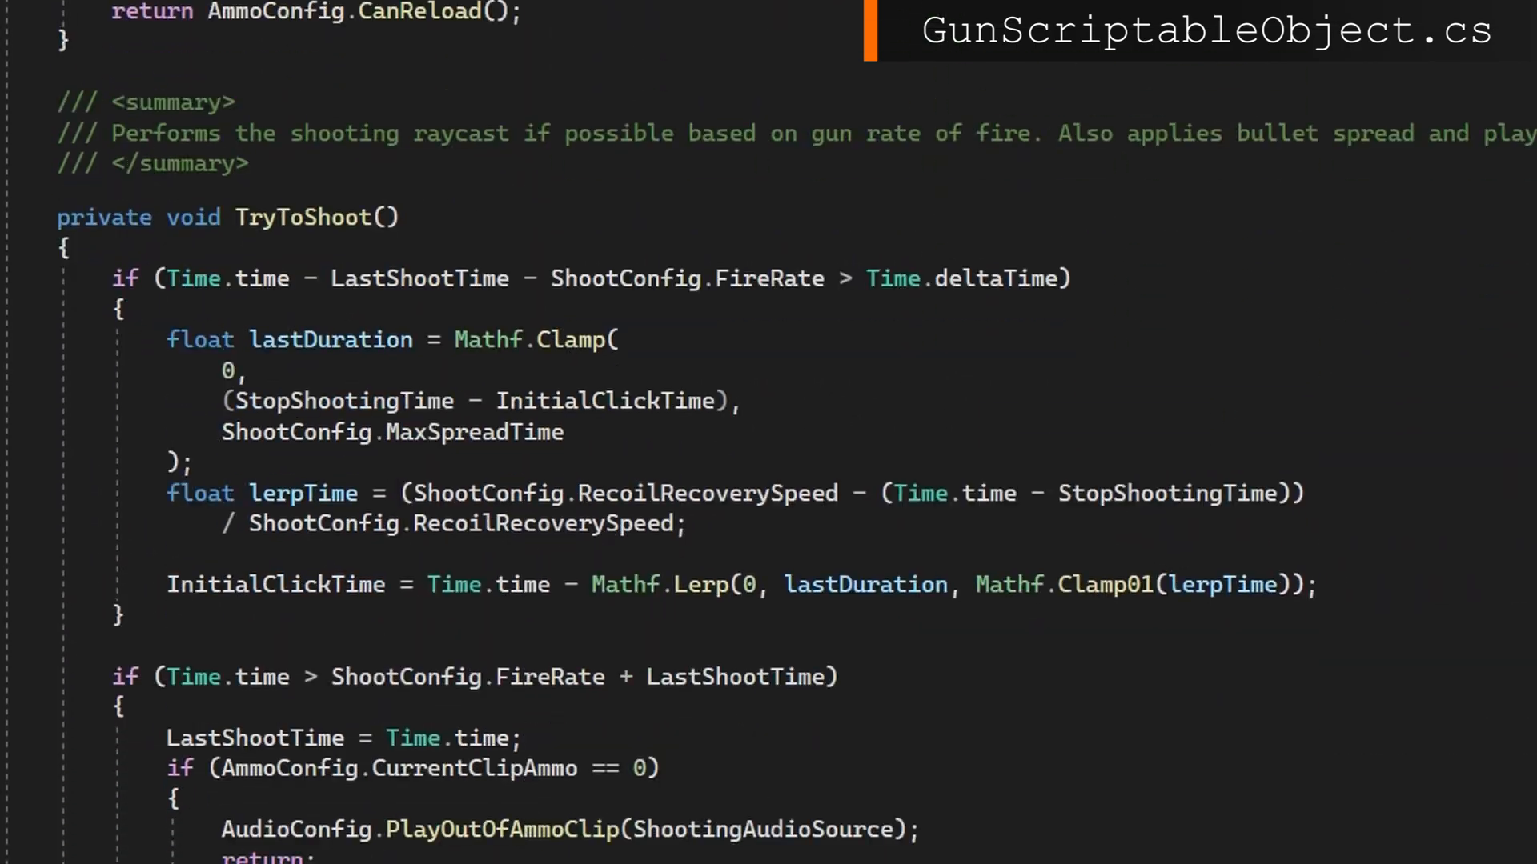
Initialise shootDirection to Vector3.zero and branch: ShootSystem forward for FromGun, else ActiveCamera forward plus direction.
{"action": "scroll", "scroll_direction": "down", "scroll_amount": 3}
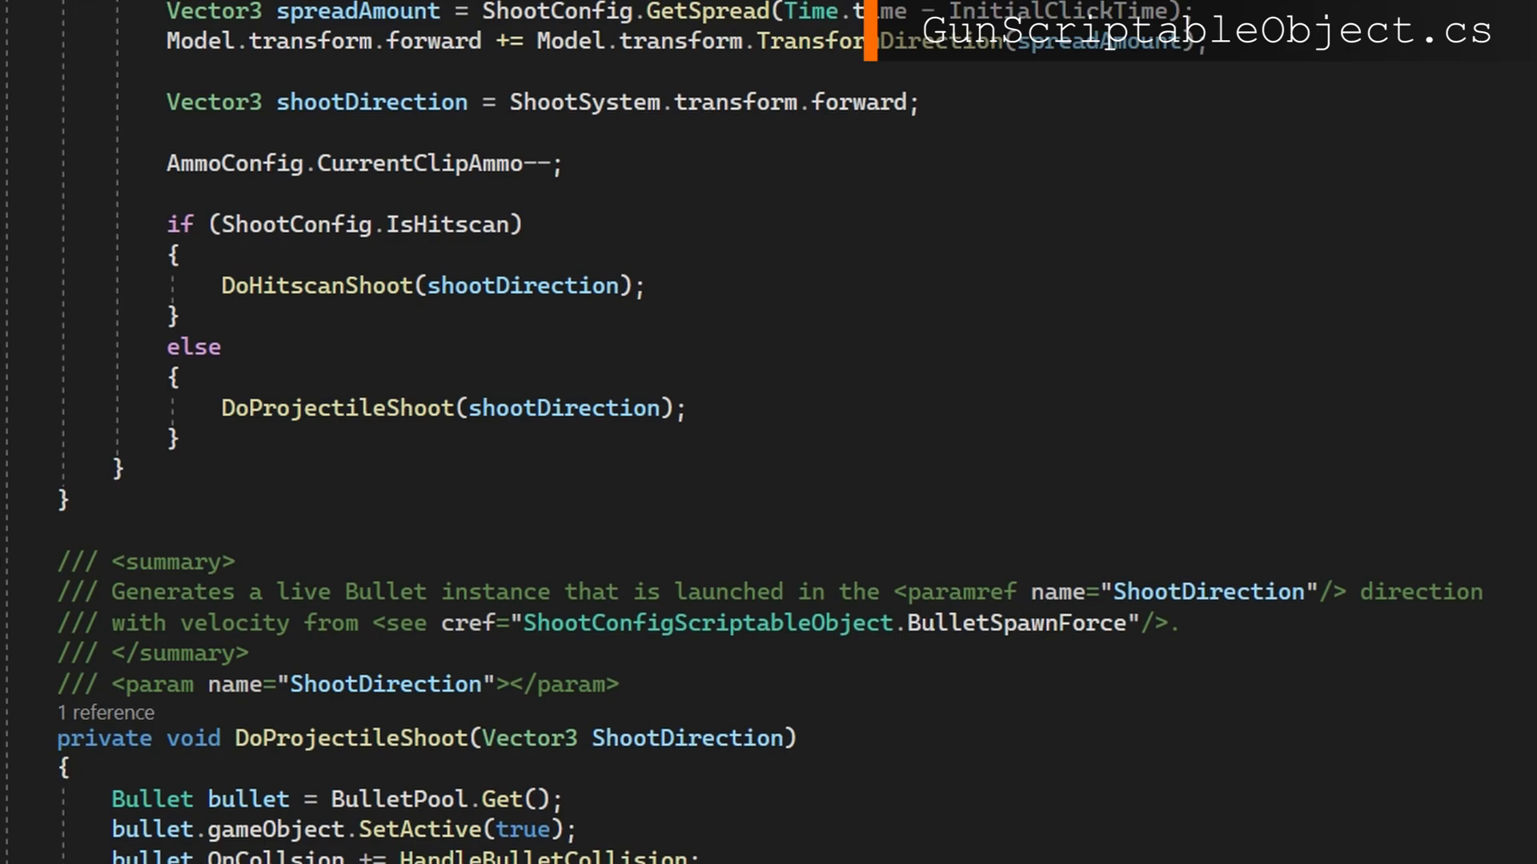
{"action": "mouse_move", "coordinate": [1028, 122]}
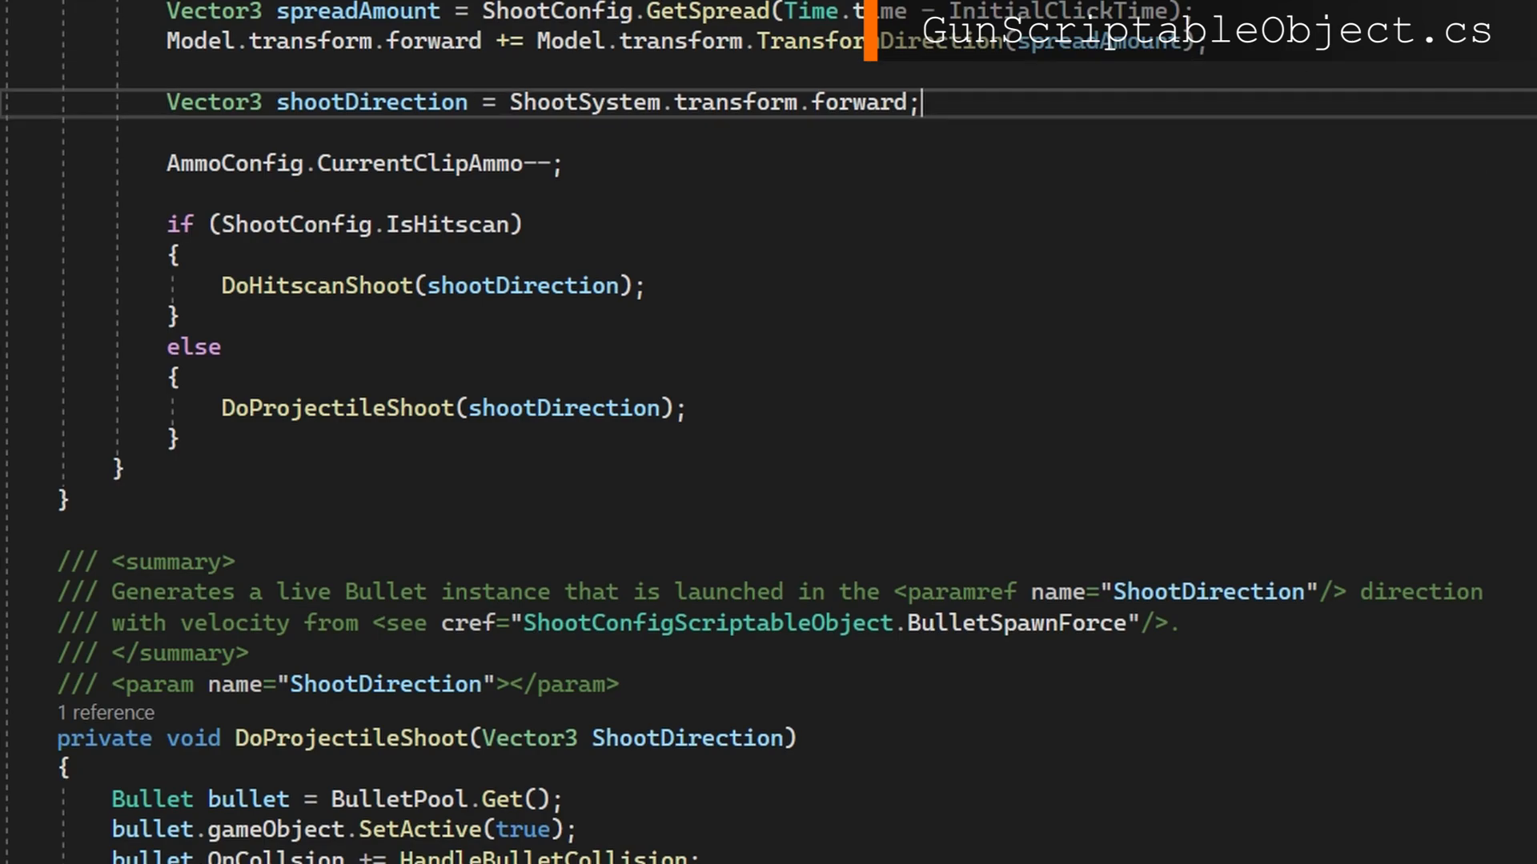
{"action": "type", "text": "Vector3.zer"}
{"action": "type", "text": "shootDirection"}
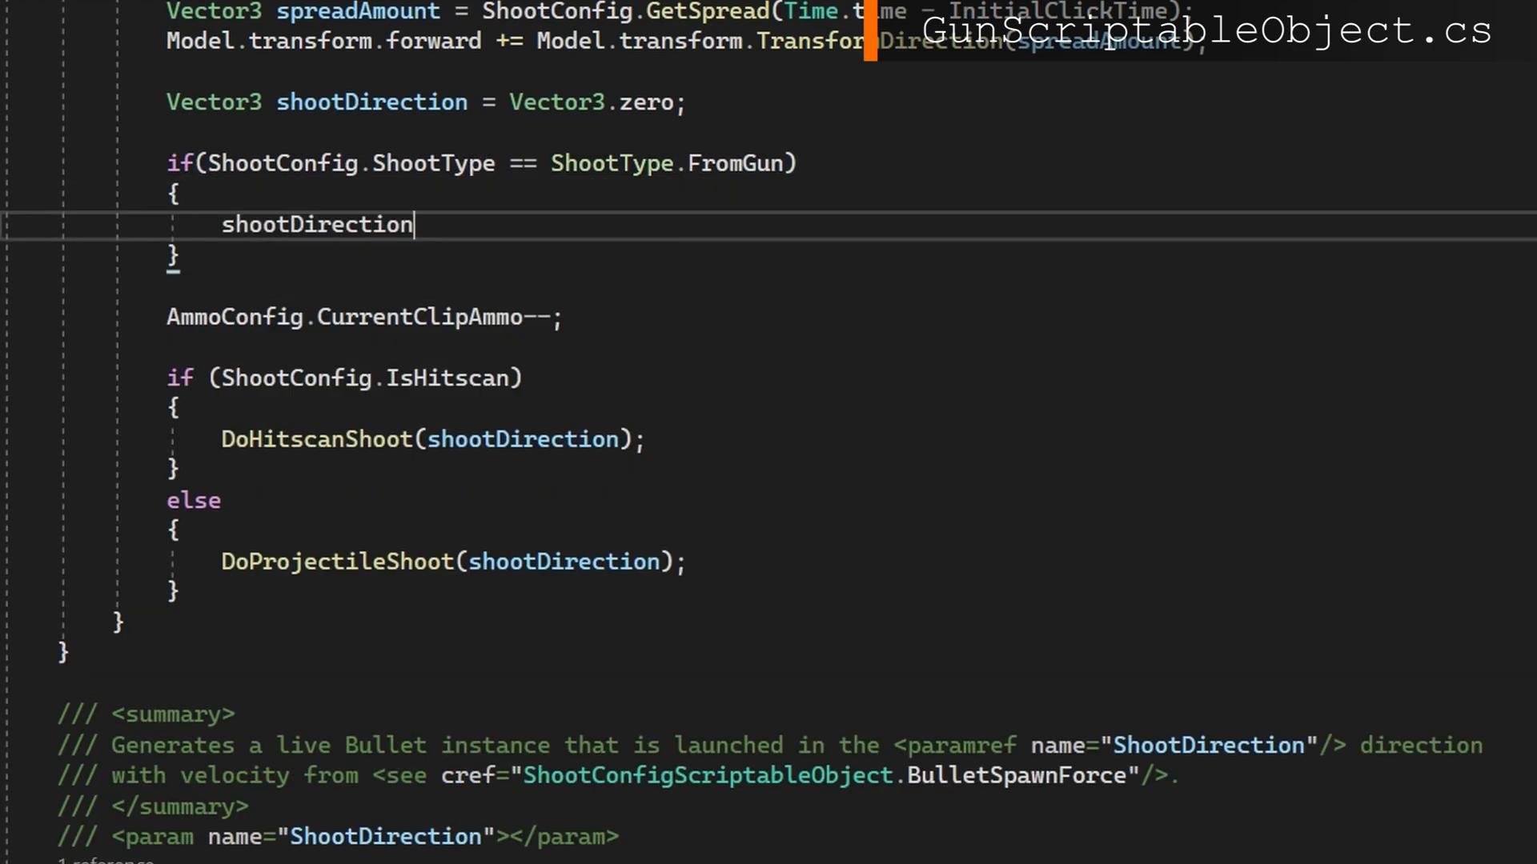
{"action": "type", "text": "= ShootSystem.transform.forward;"}
{"action": "type", "text": "{ "}
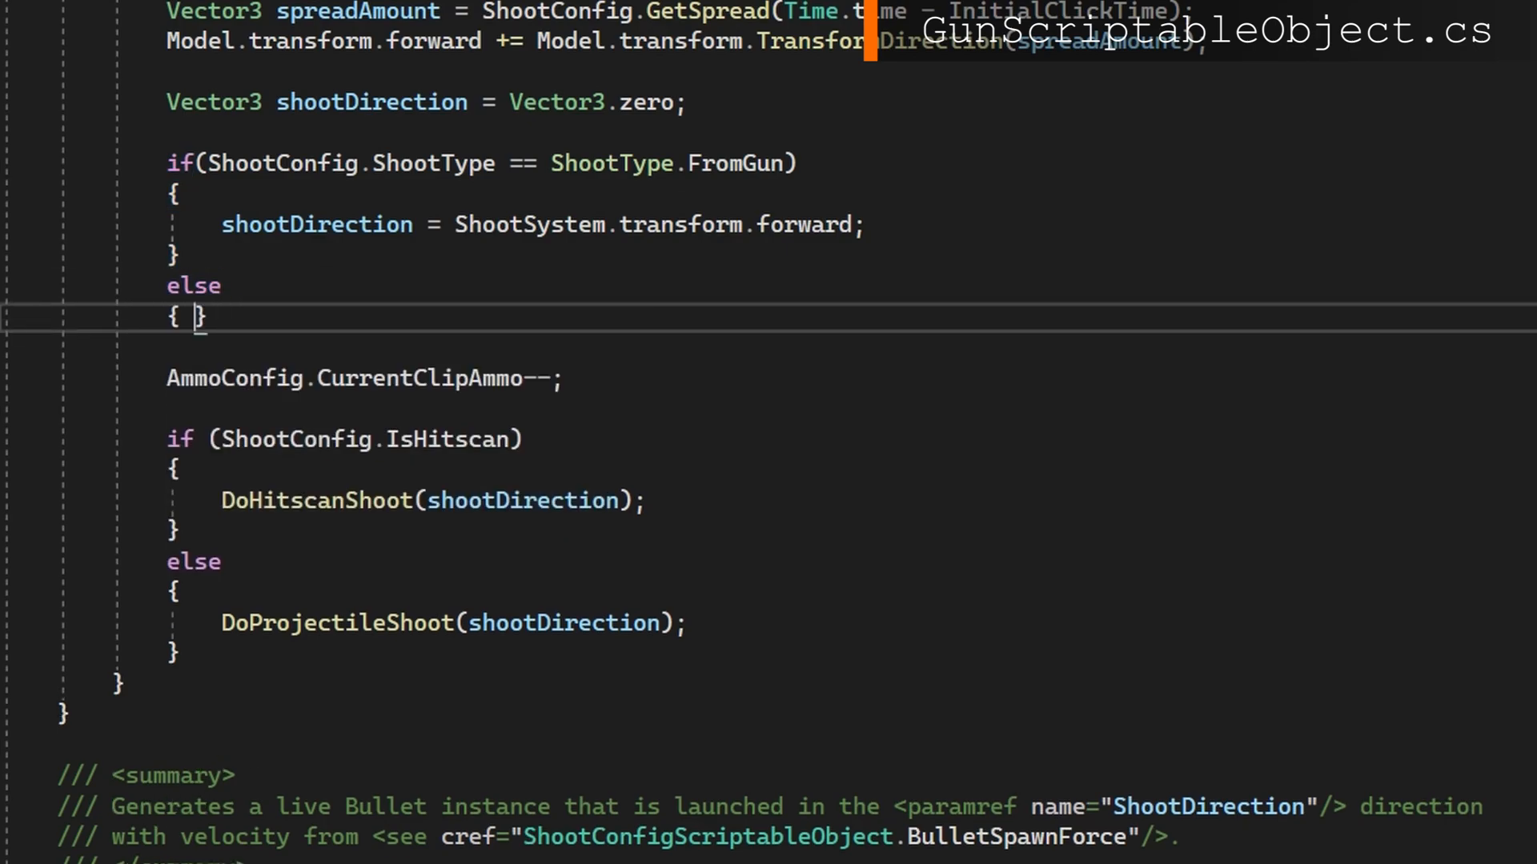
{"action": "type", "text": "shootDirection = ActiveCamera.transform.forward + ActiveCamera.transform.TransformDirection"}
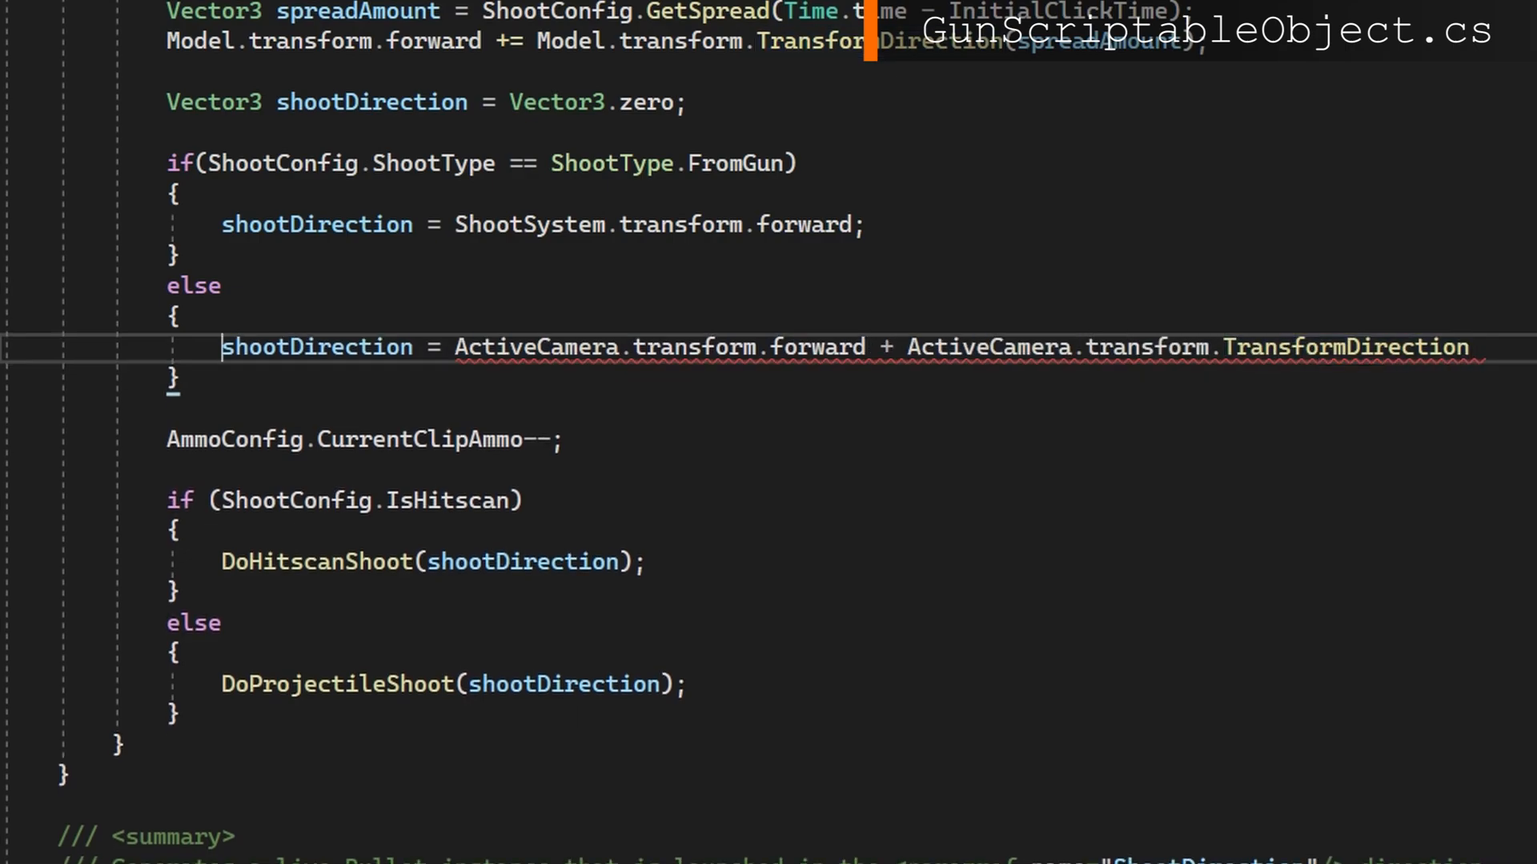
{"action": "key", "text": "Enter"}
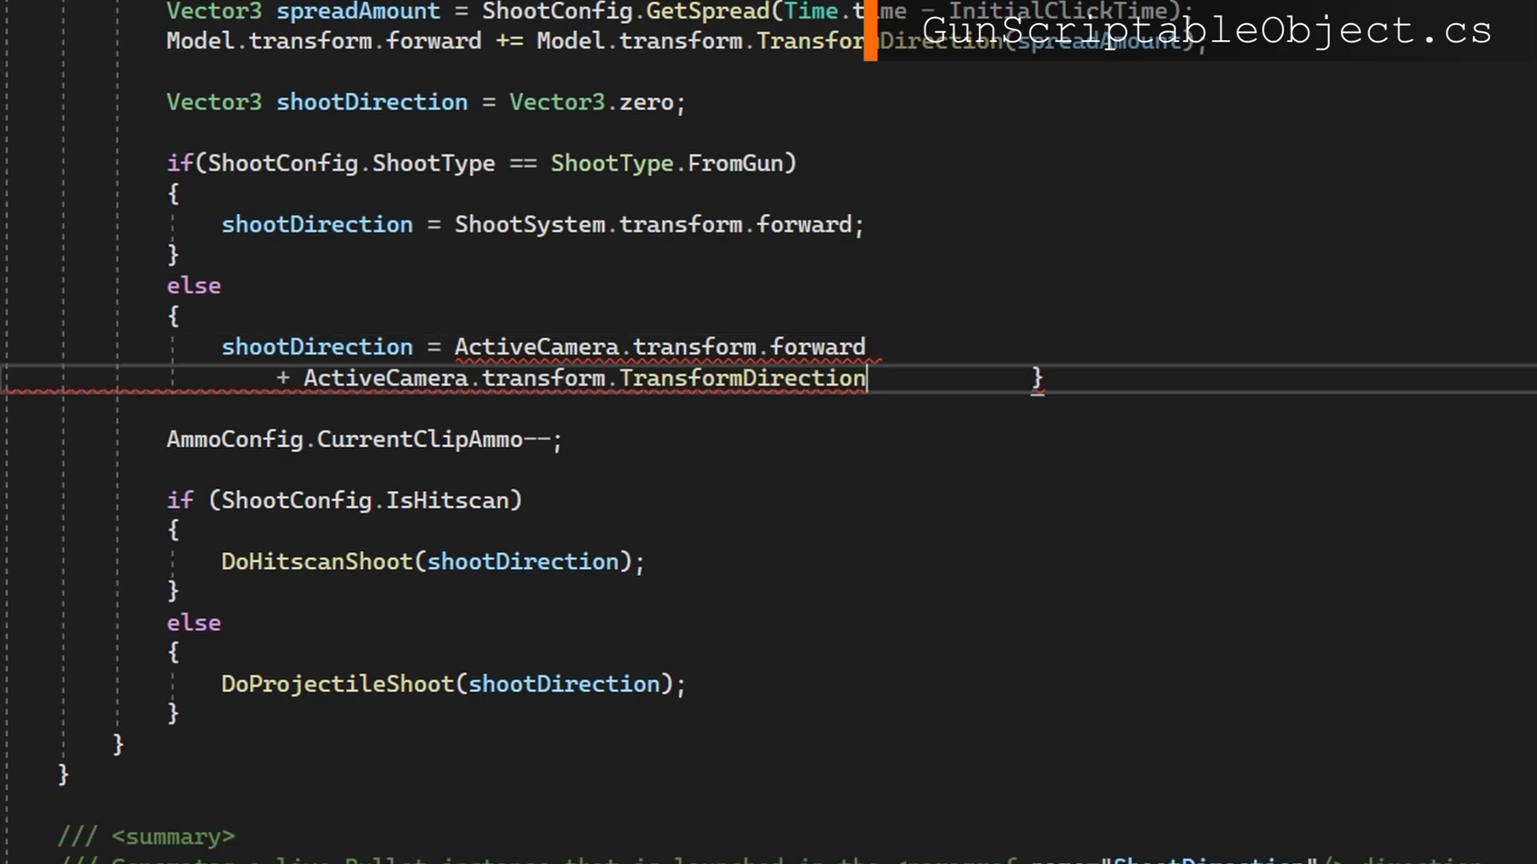
{"action": "type", "text": "shootDirection);"}
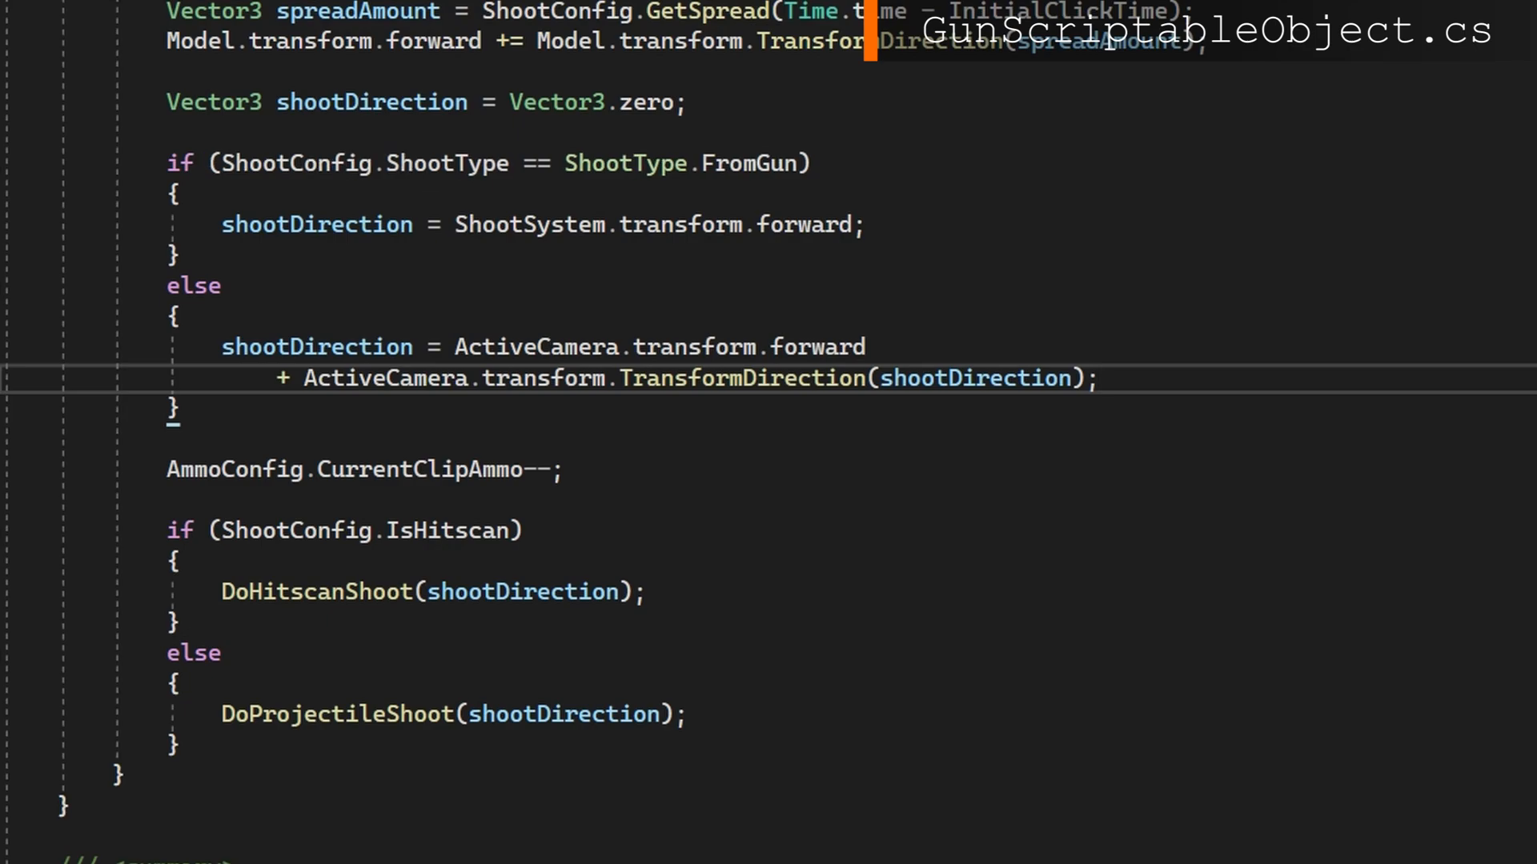
{"action": "left_click", "coordinate": [1099, 380]}
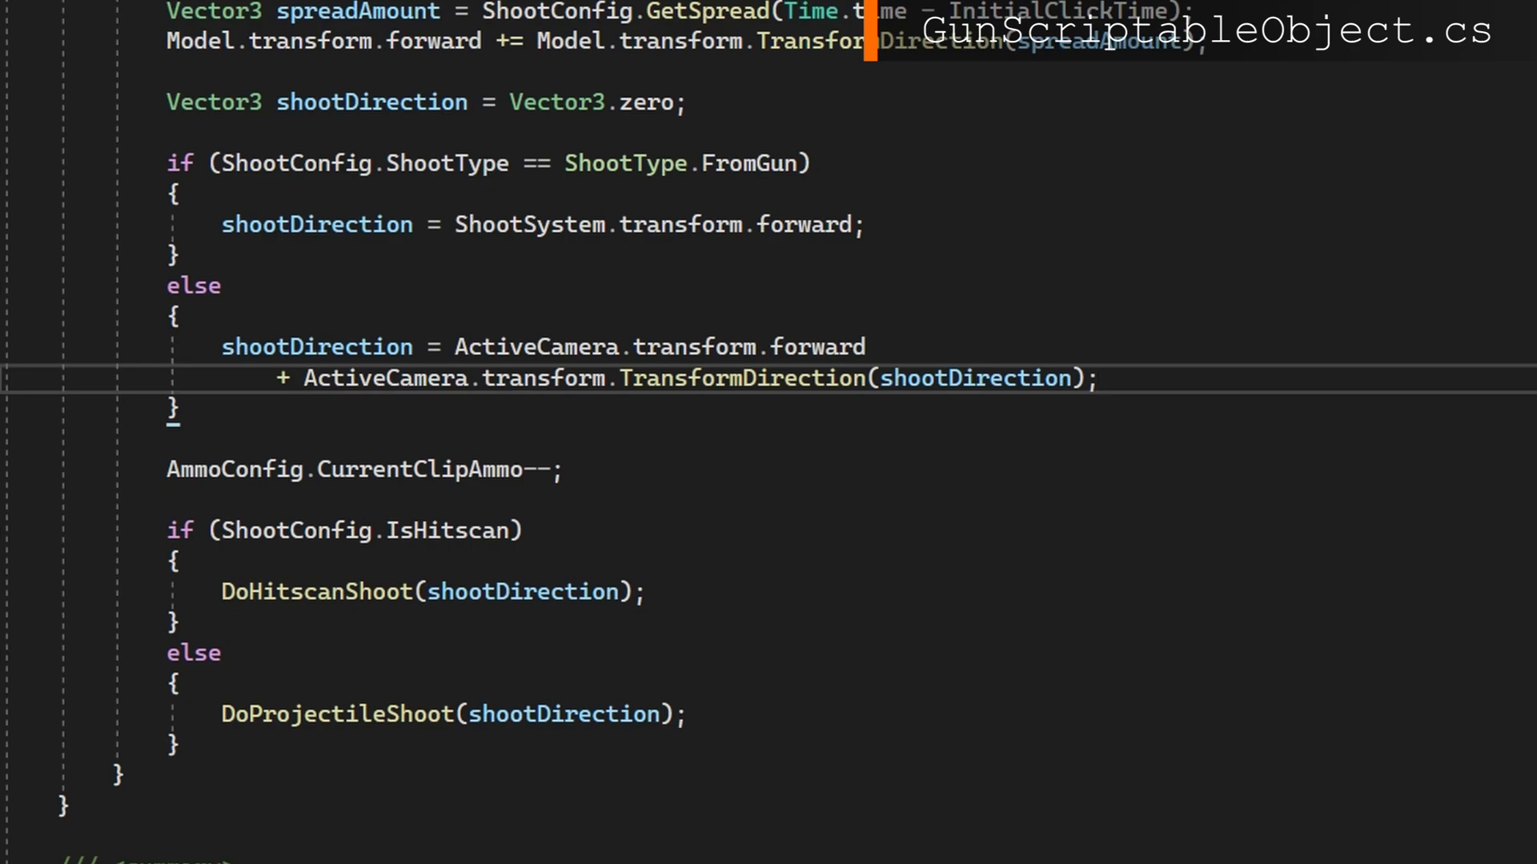
{"action": "mouse_move", "coordinate": [352, 591]}
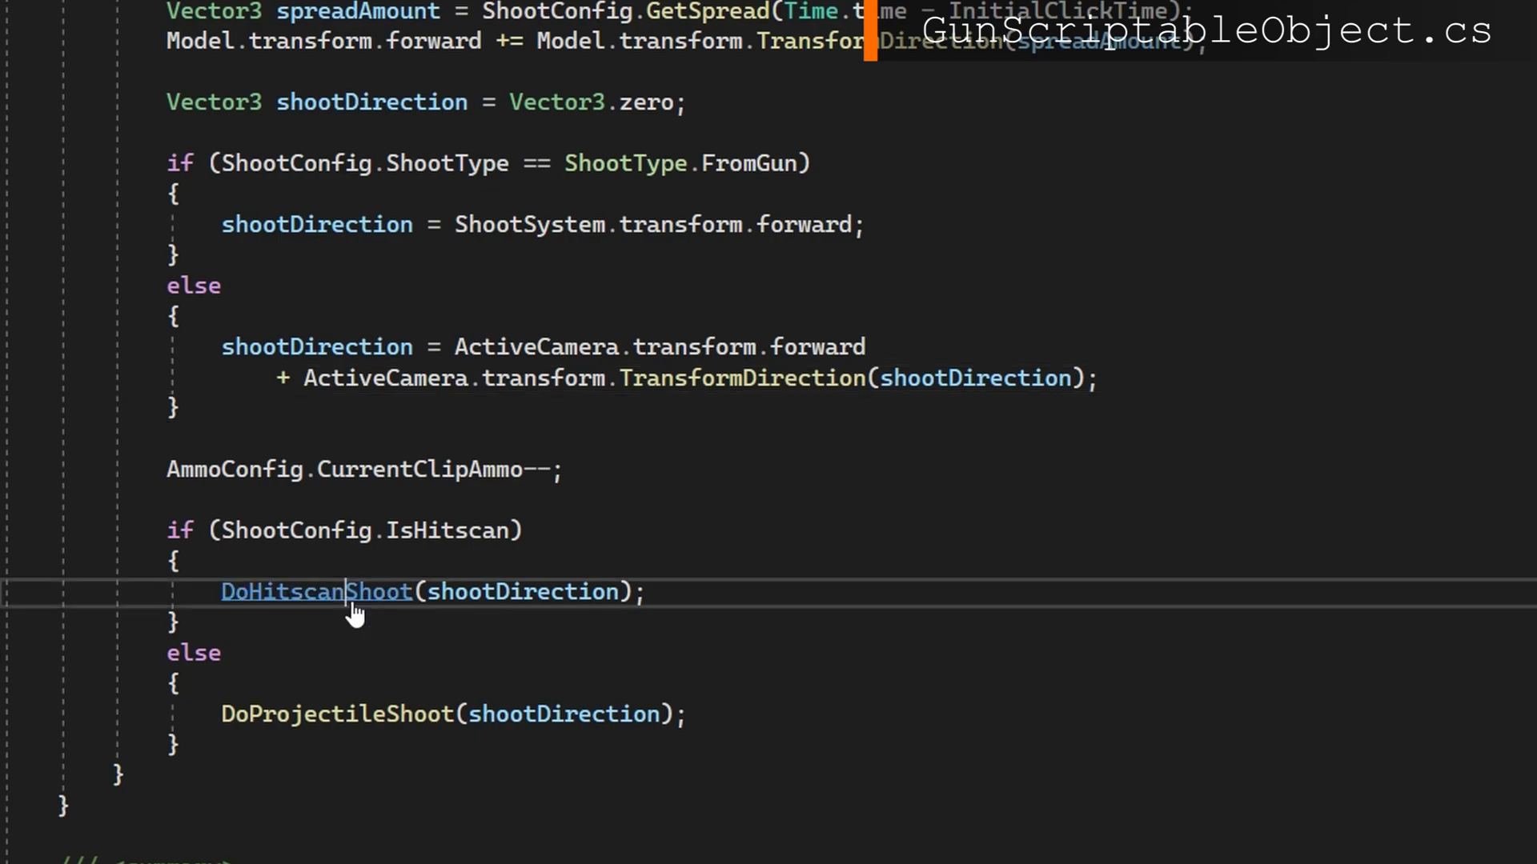
Replace the hitscan raycast start with GetRaycastOrigin() and begin the method with origin = ShootSystem position.
{"action": "left_click", "coordinate": [315, 590]}
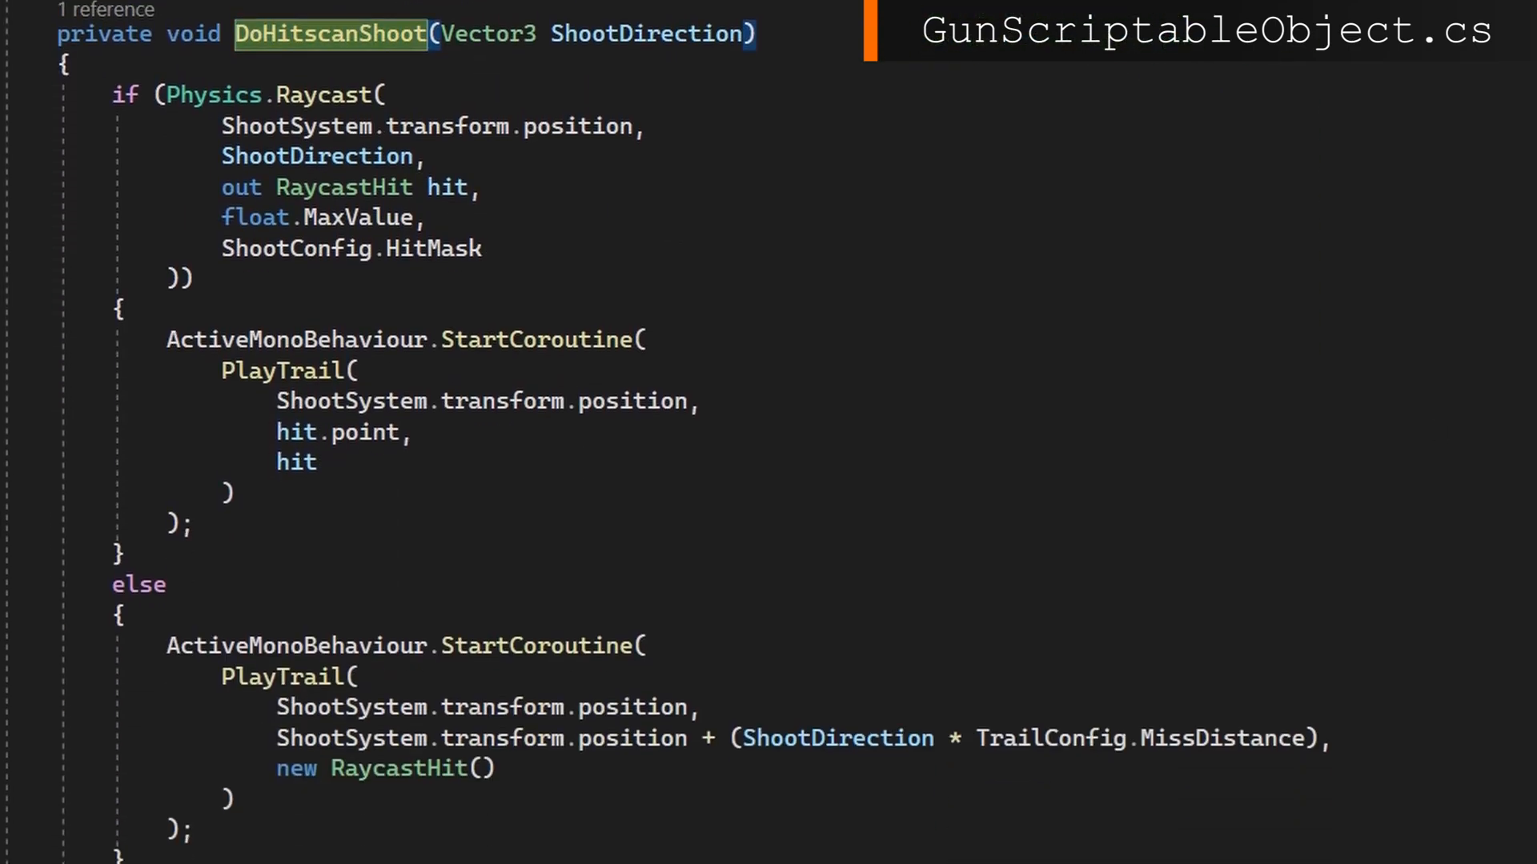
{"action": "double_click", "coordinate": [297, 125]}
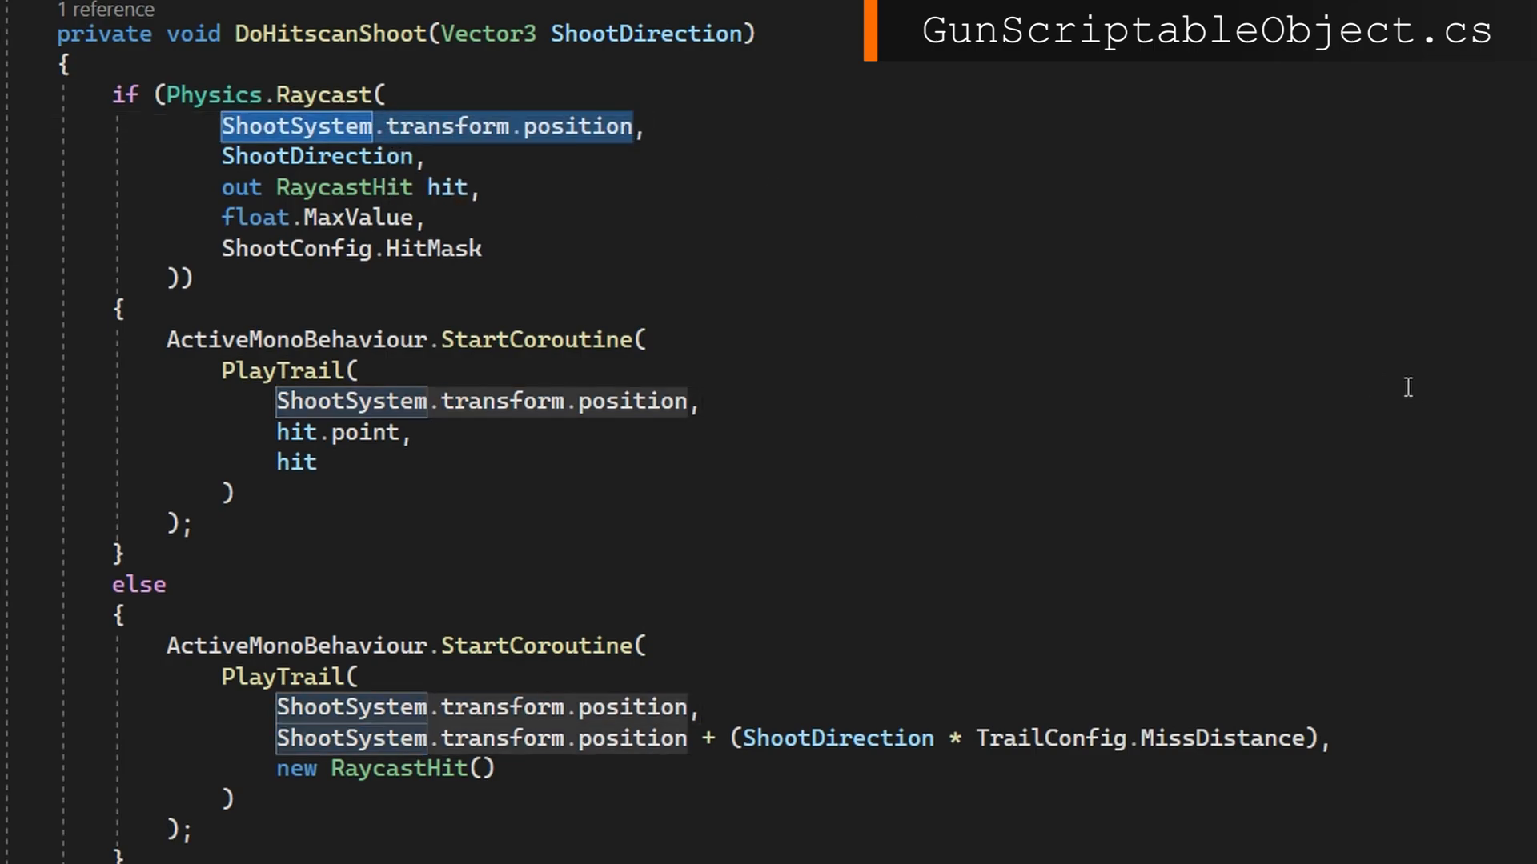
{"action": "type", "text": "GetRaycastOrigin(),"}
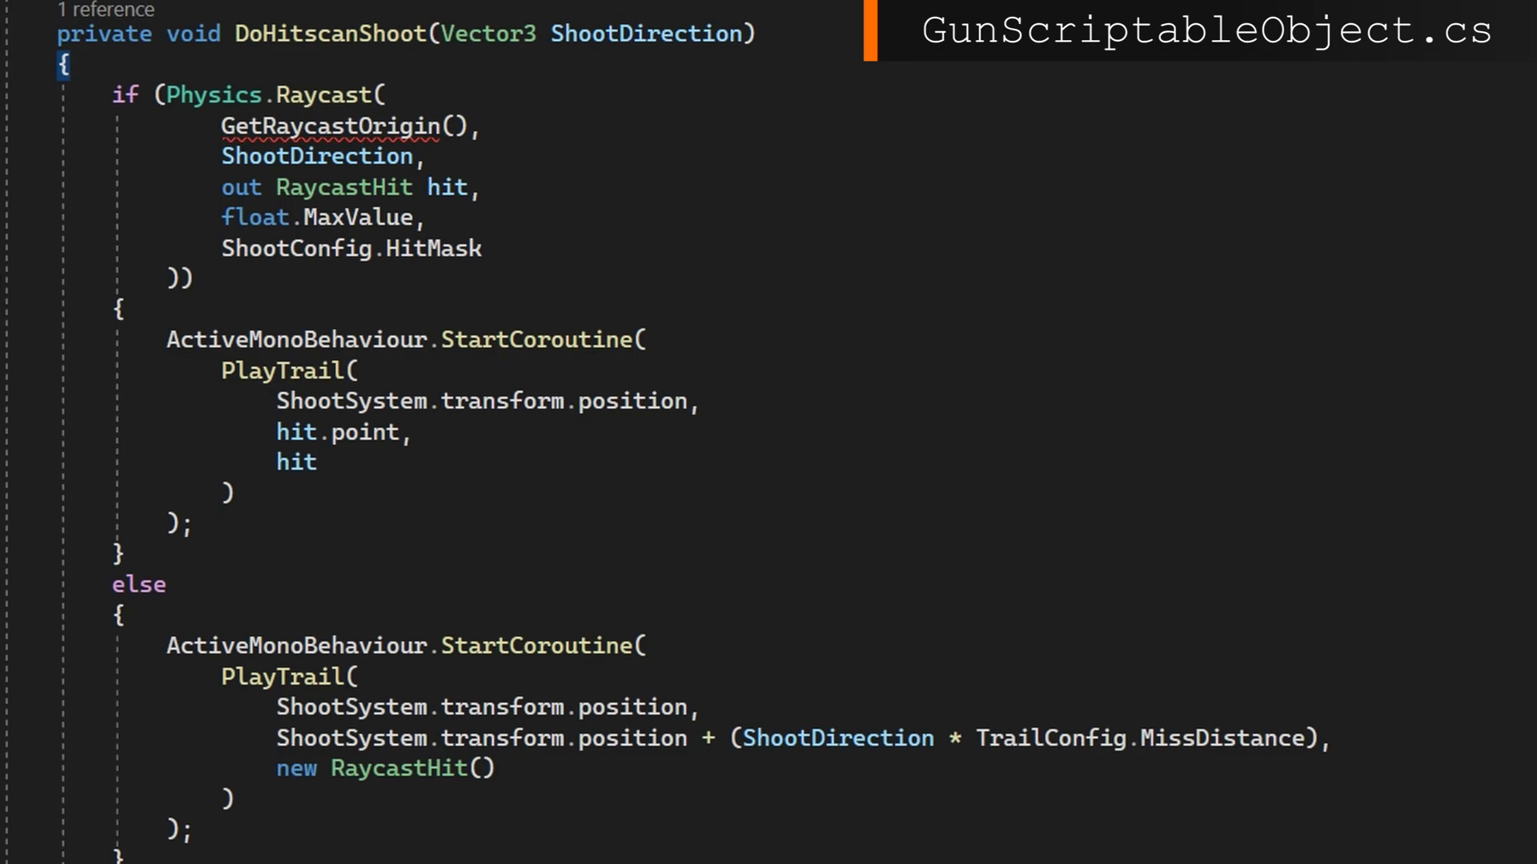
{"action": "scroll", "scroll_direction": "down", "scroll_amount": 3}
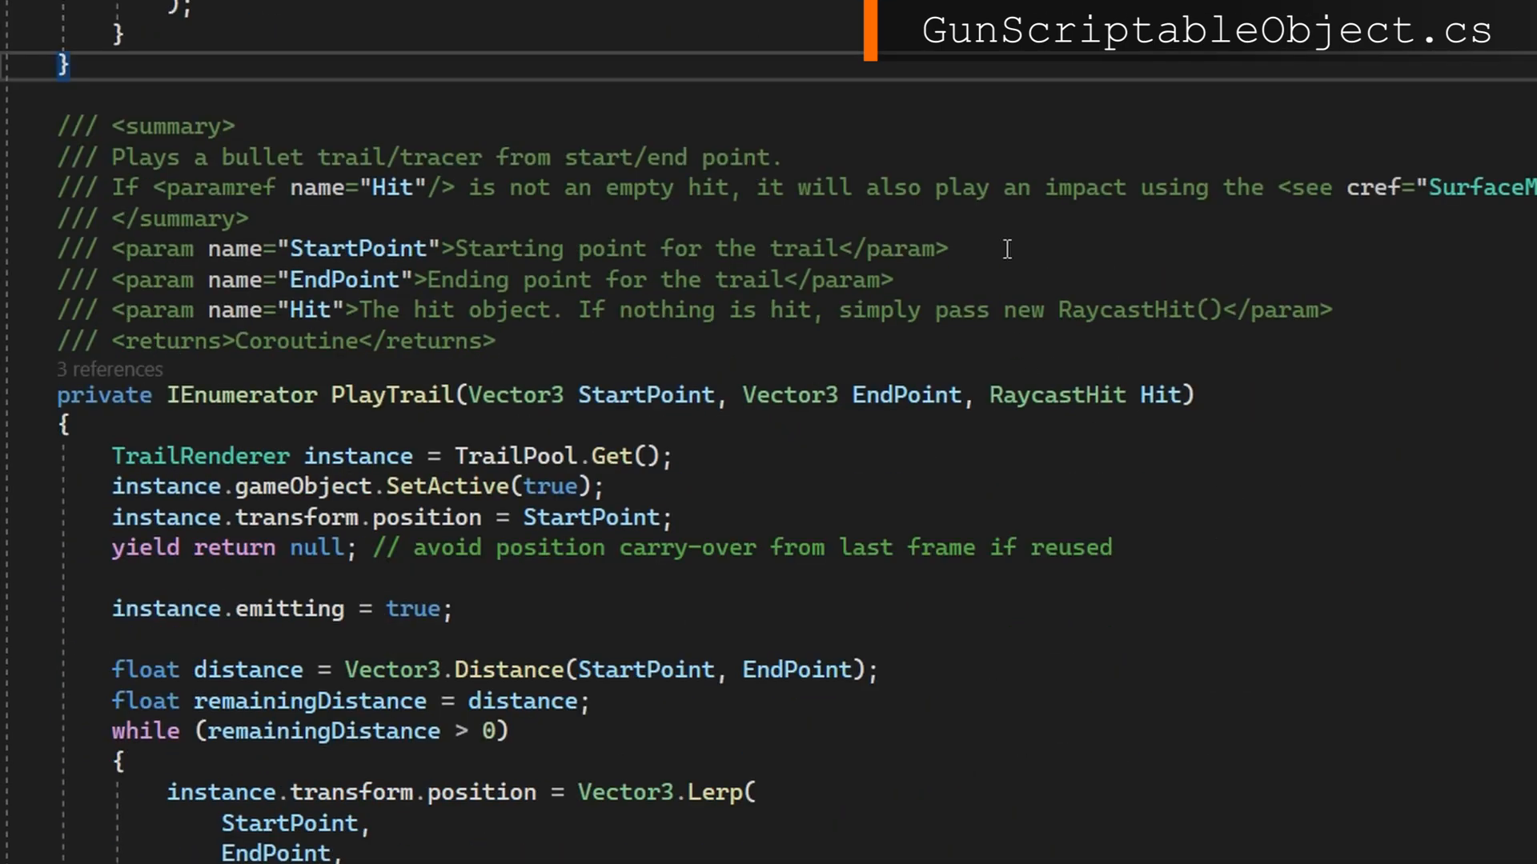
{"action": "type", "text": "public Vector3 GetRaycastOrigin("}
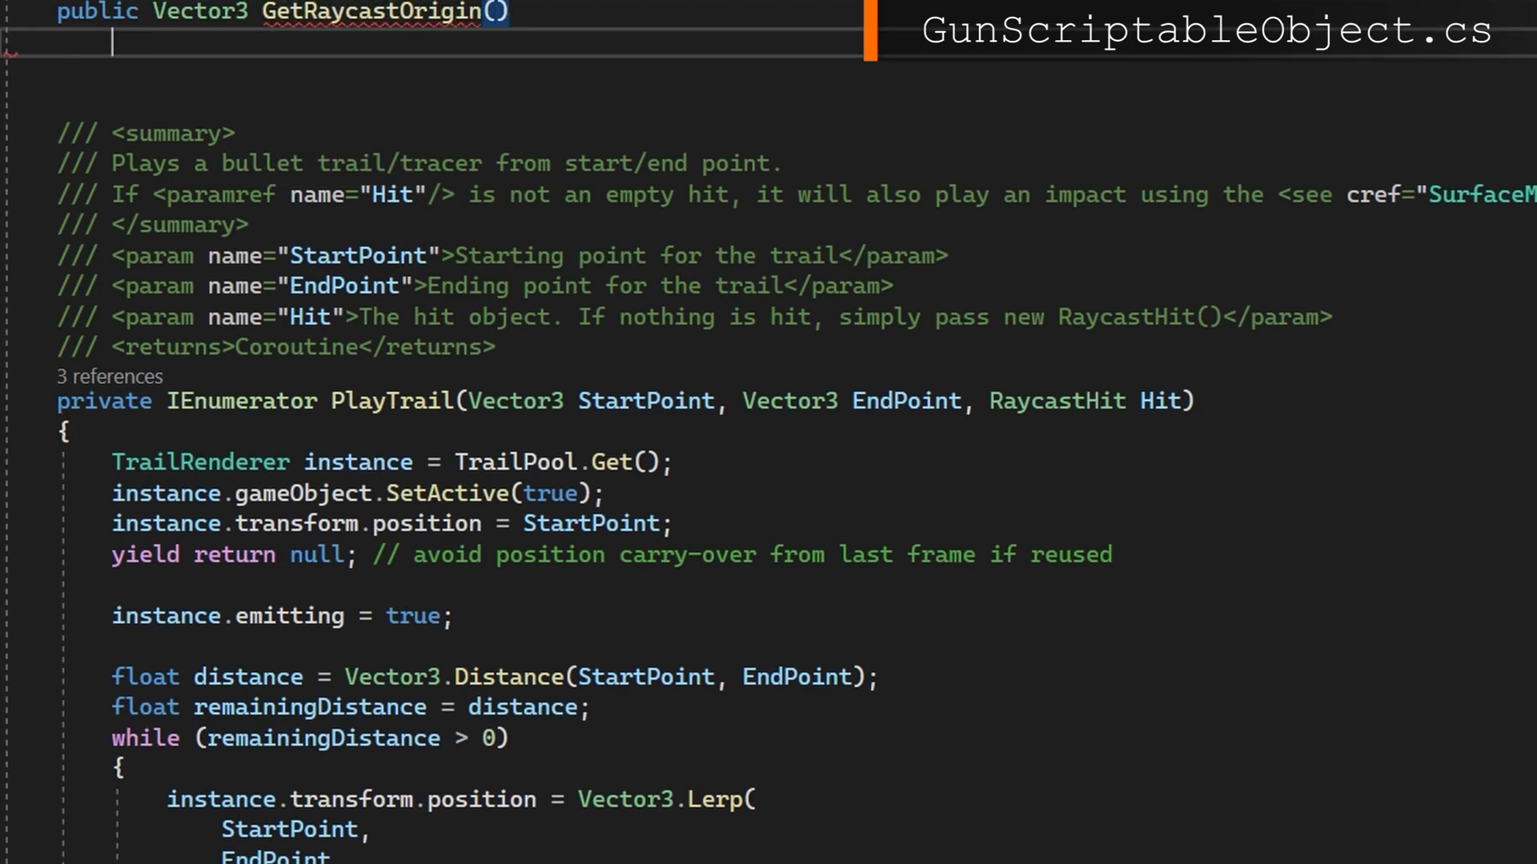
{"action": "type", "text": "Vector3 origin = S"}
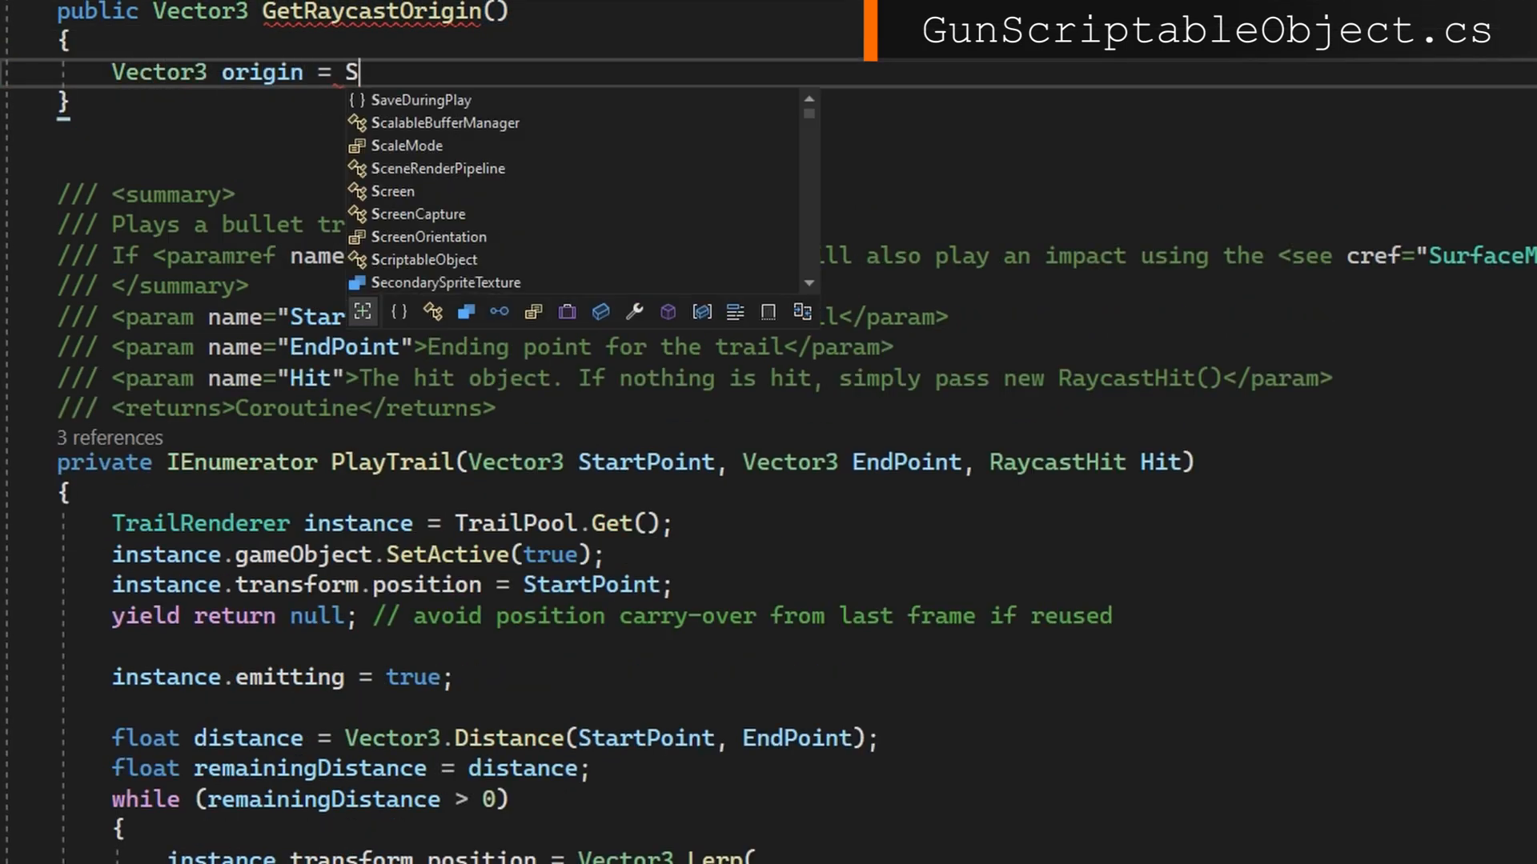
{"action": "type", "text": "hootSystem.transform.position;"}
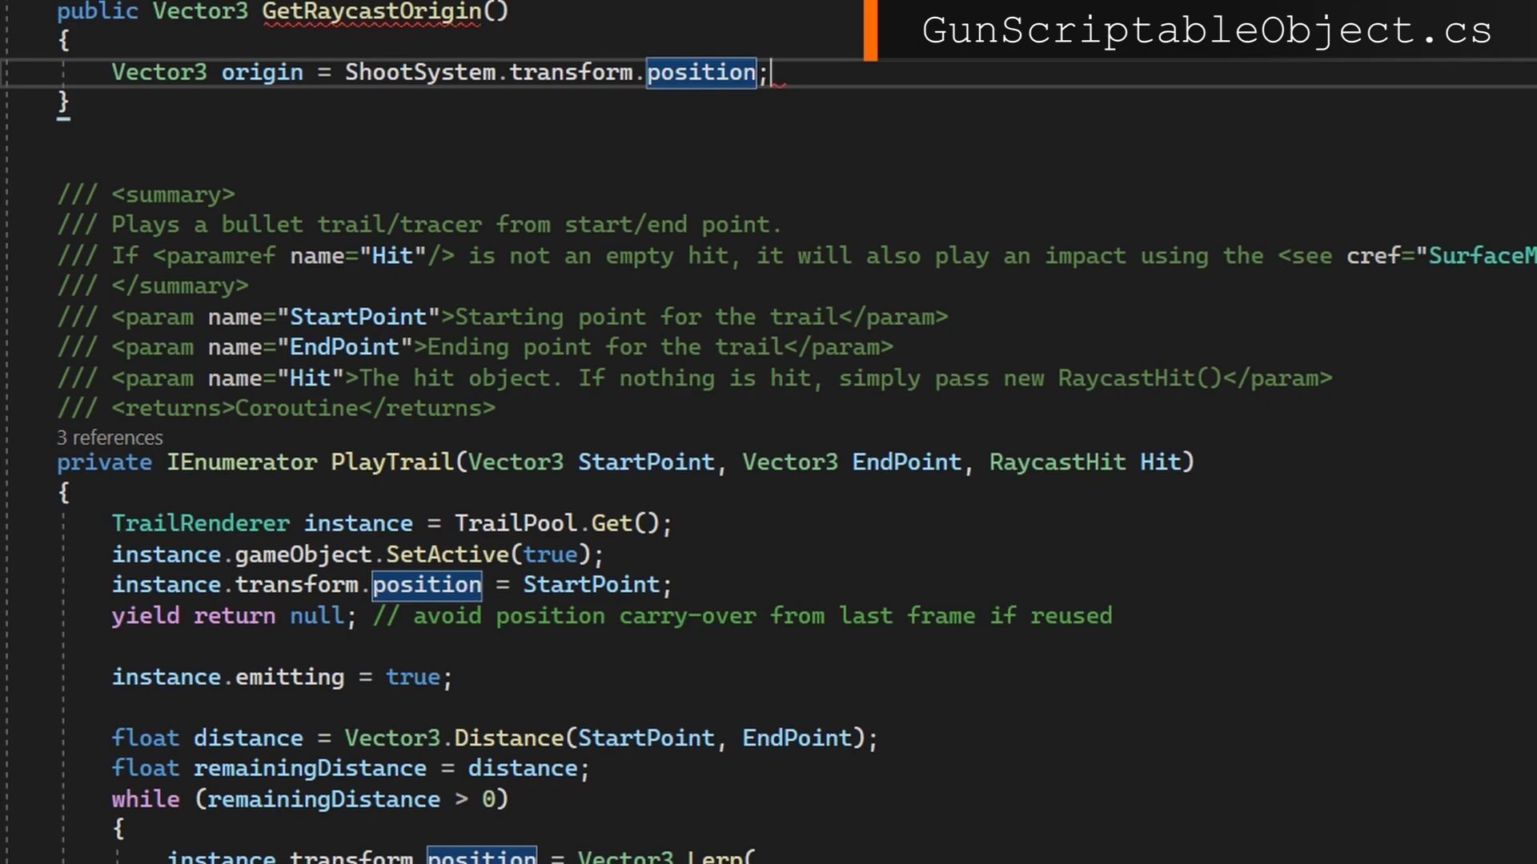
For ShootType.FromCamera, set origin to camera position plus forward times the camera-to-ShootSystem distance.
{"action": "type", "text": "if (Shoot"}
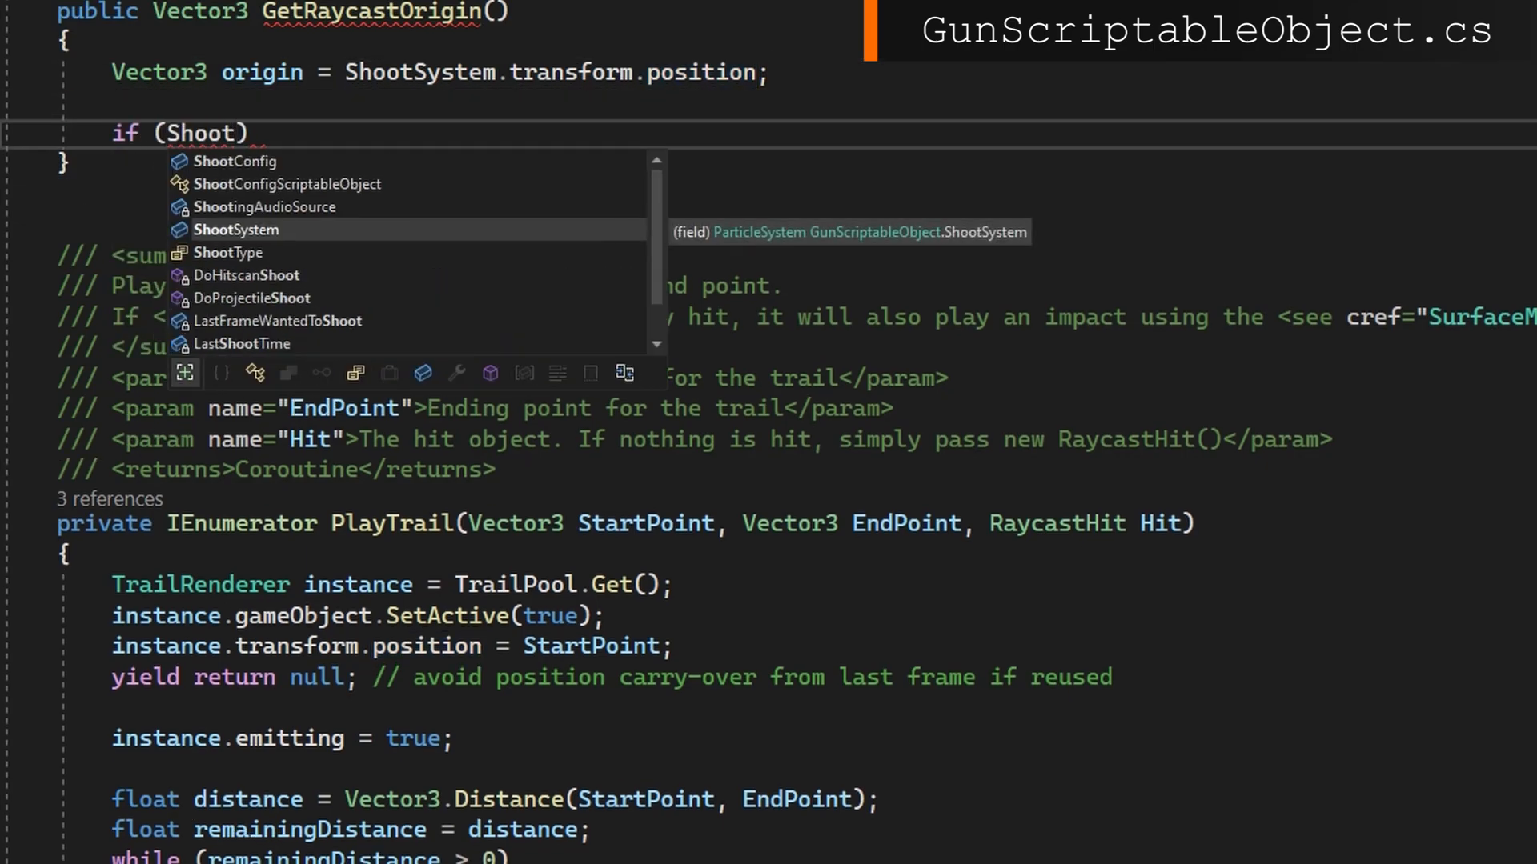
{"action": "type", "text": "ShootConfig.ShootType == ShootType."}
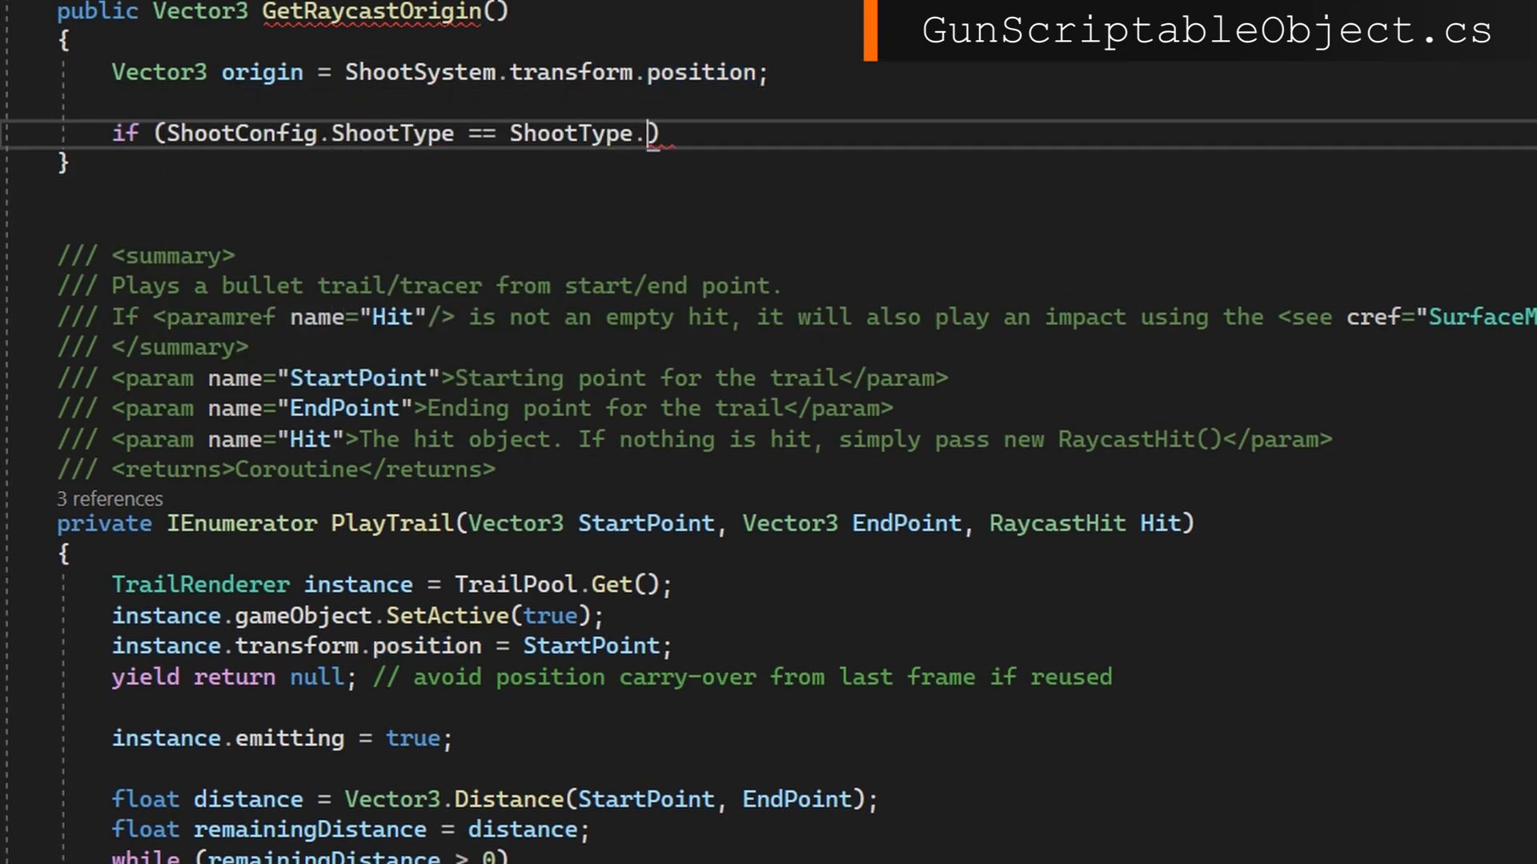
{"action": "type", "text": "FromCamera"}
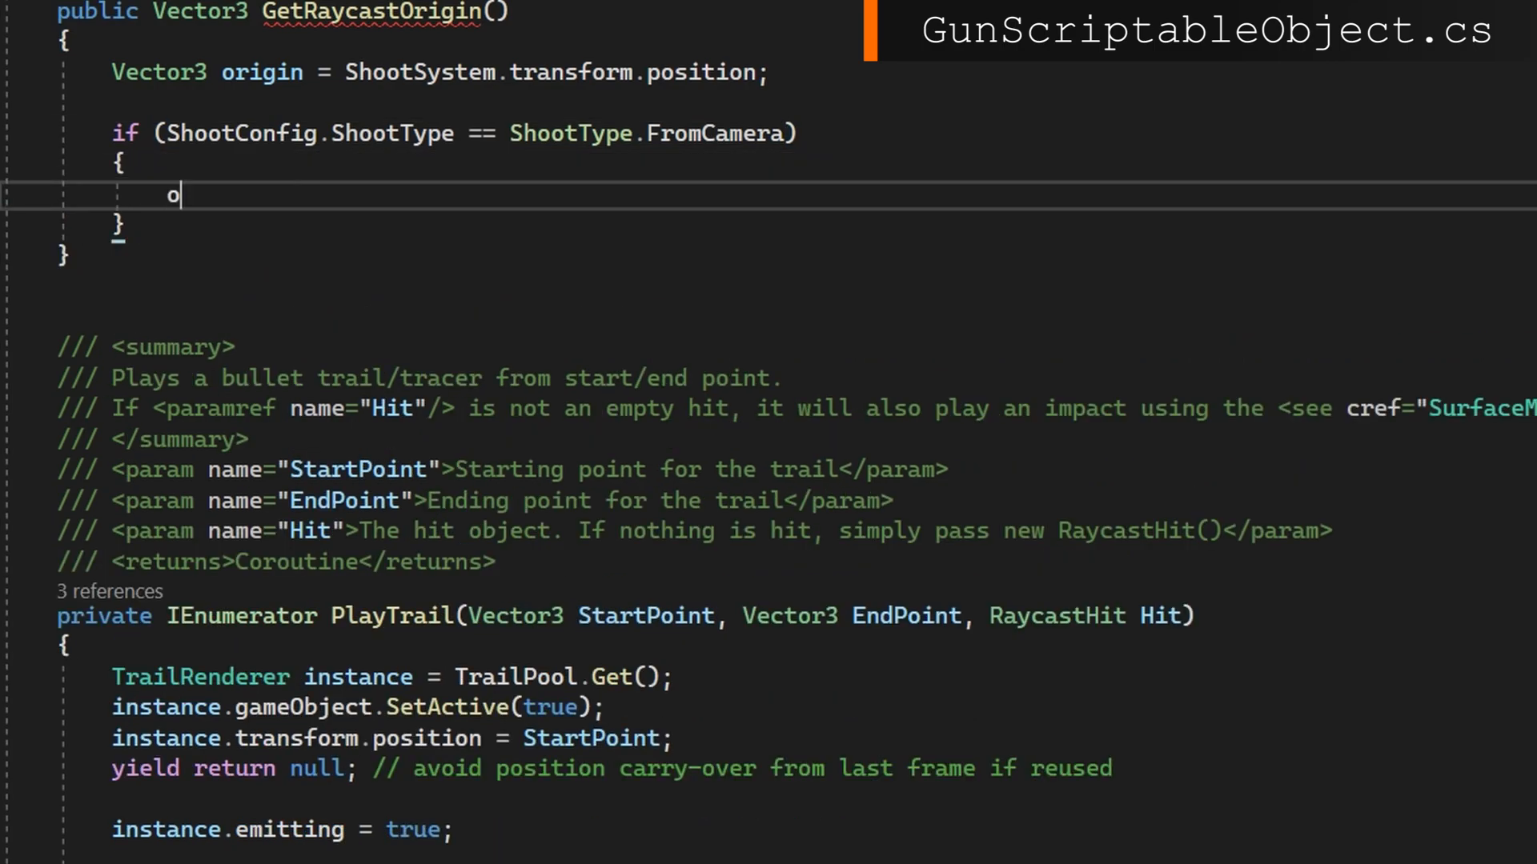
{"action": "type", "text": "rigin = ActiveCamera.transform."}
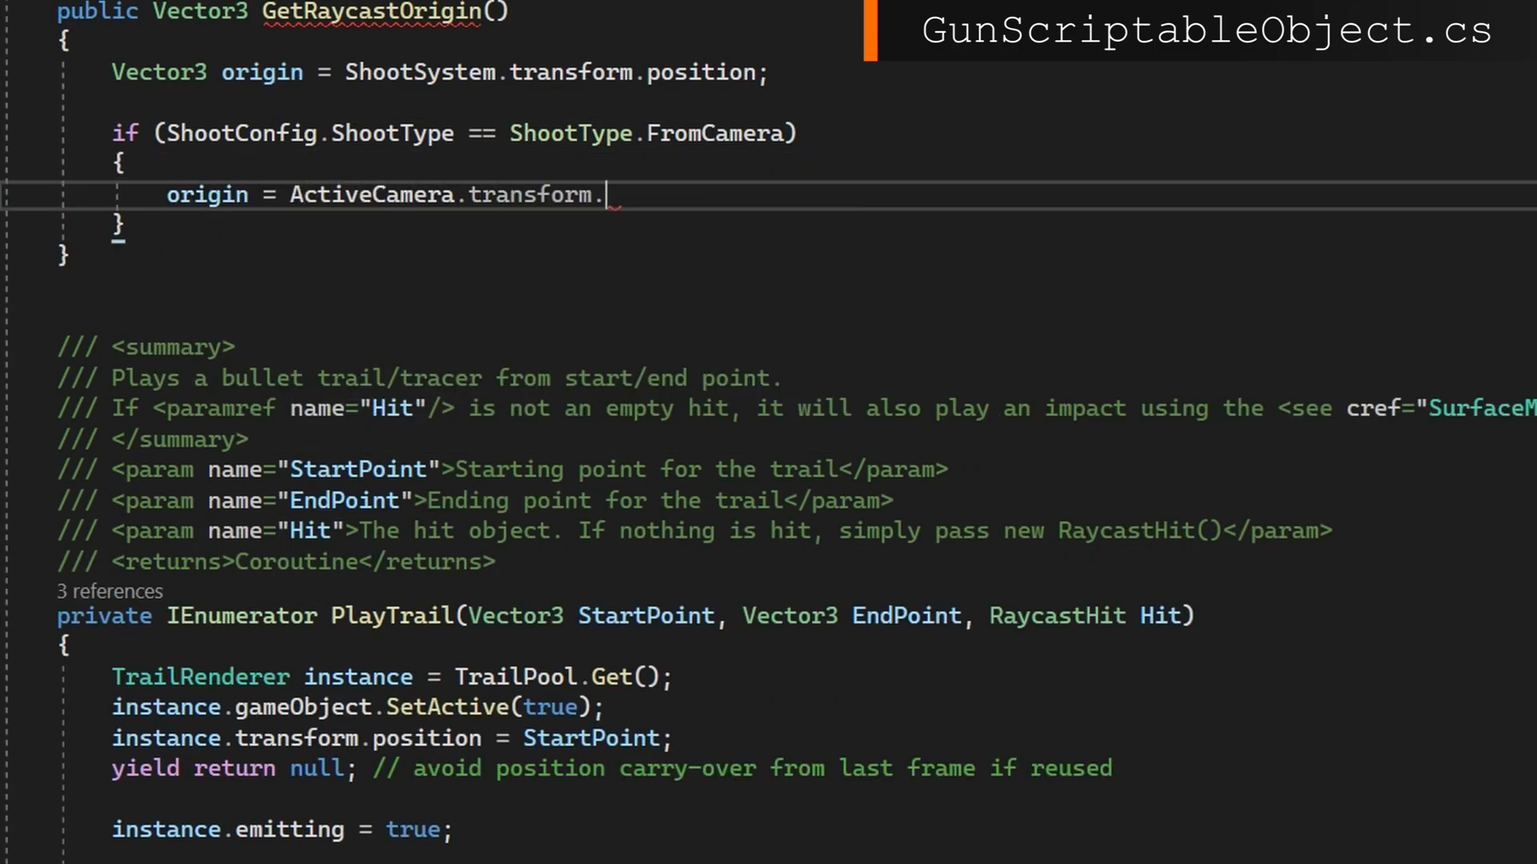
{"action": "type", "text": "position"}
{"action": "type", "text": "+ ActiveCamera.transform.f"}
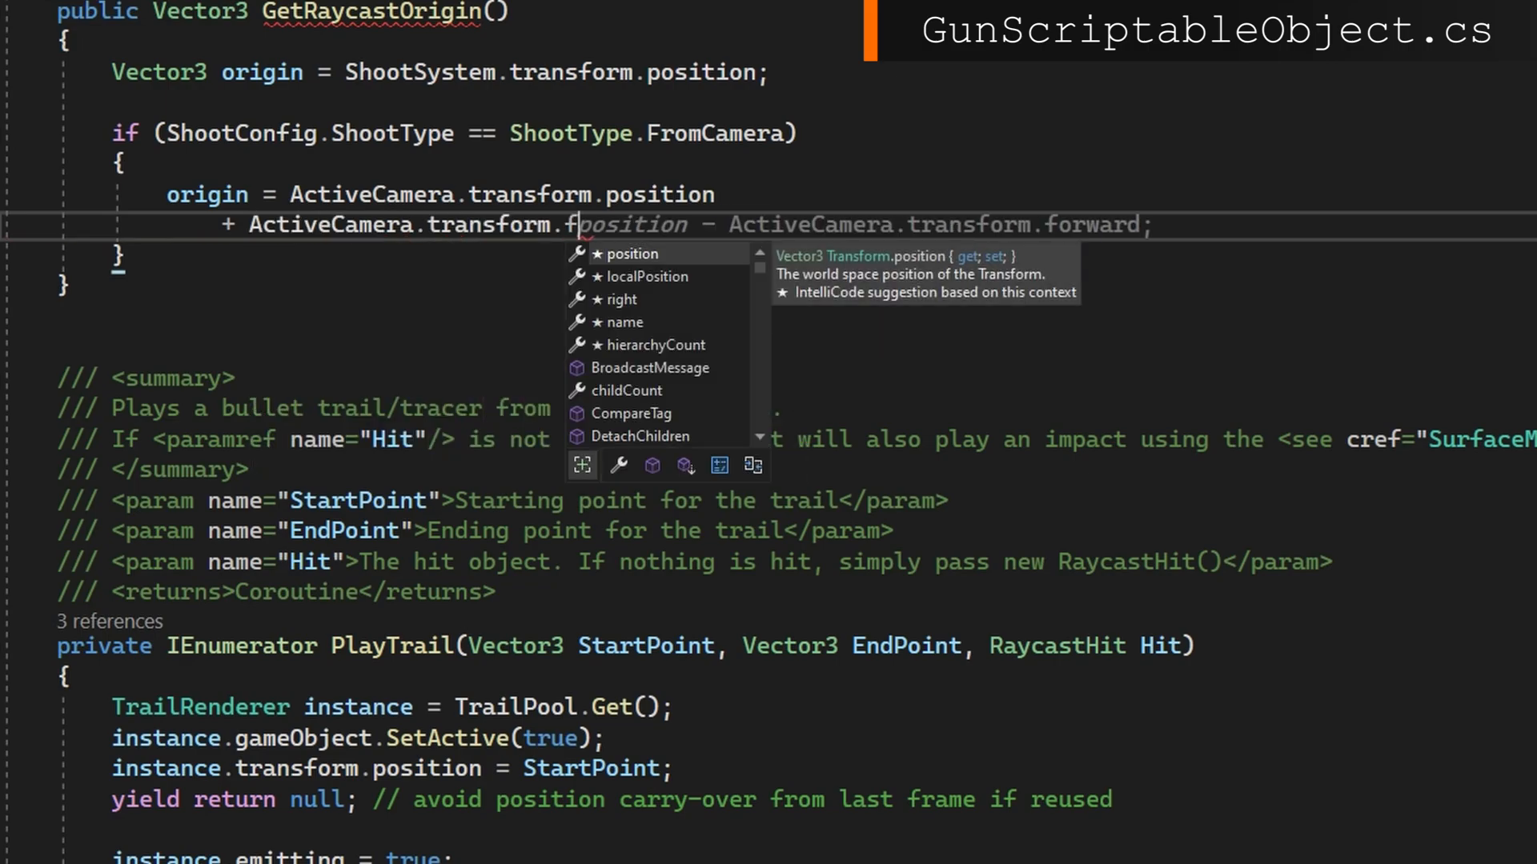
{"action": "type", "text": "orward * Vecto"}
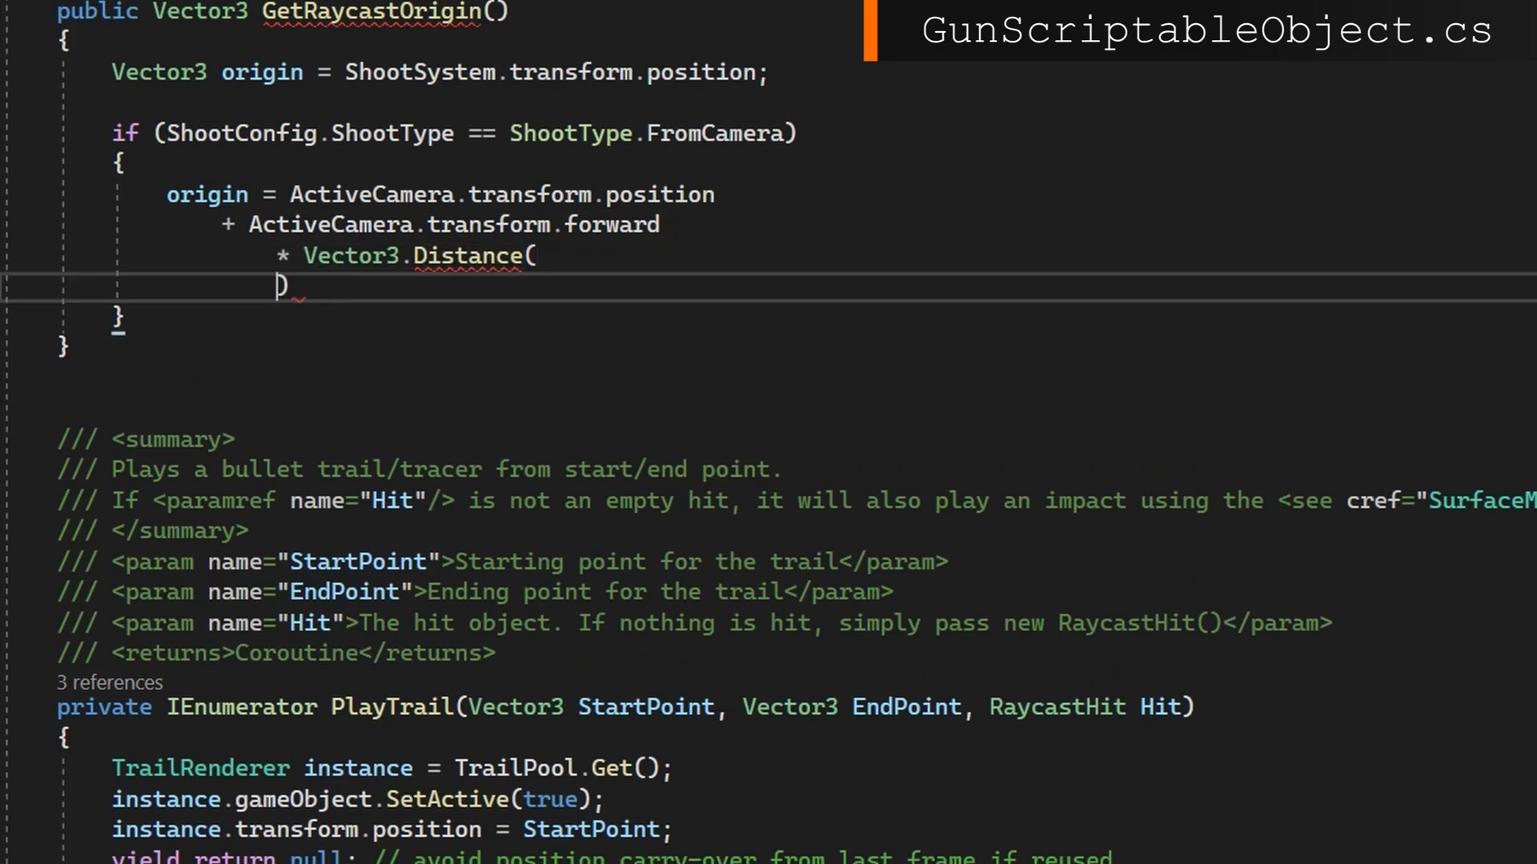
{"action": "key", "text": "enter"}
{"action": "type", "text": "ActiveCamera.transform.position,"}
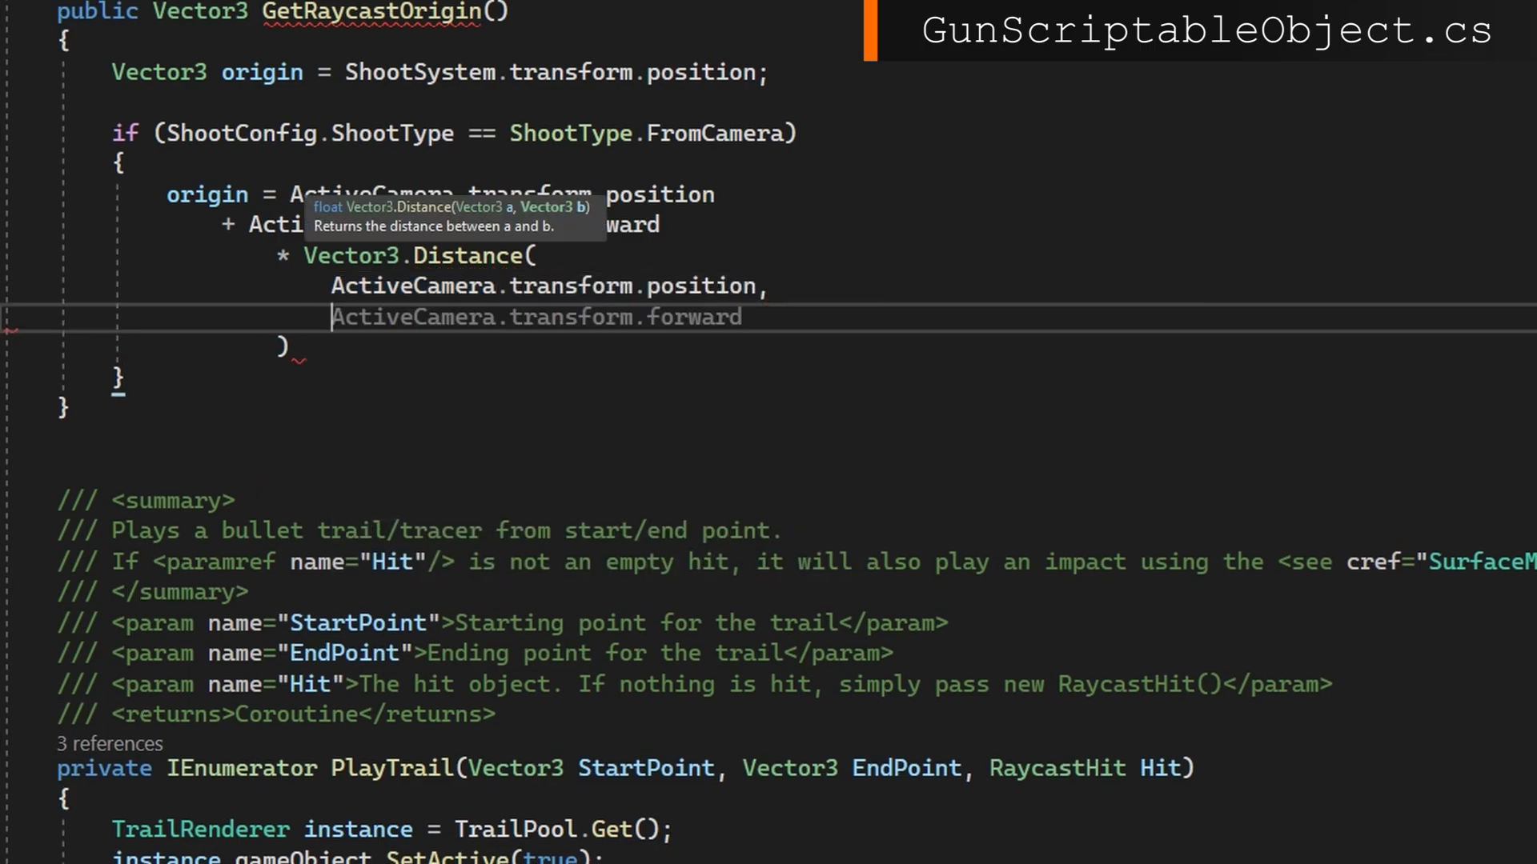
{"action": "type", "text": "ShootSystem."}
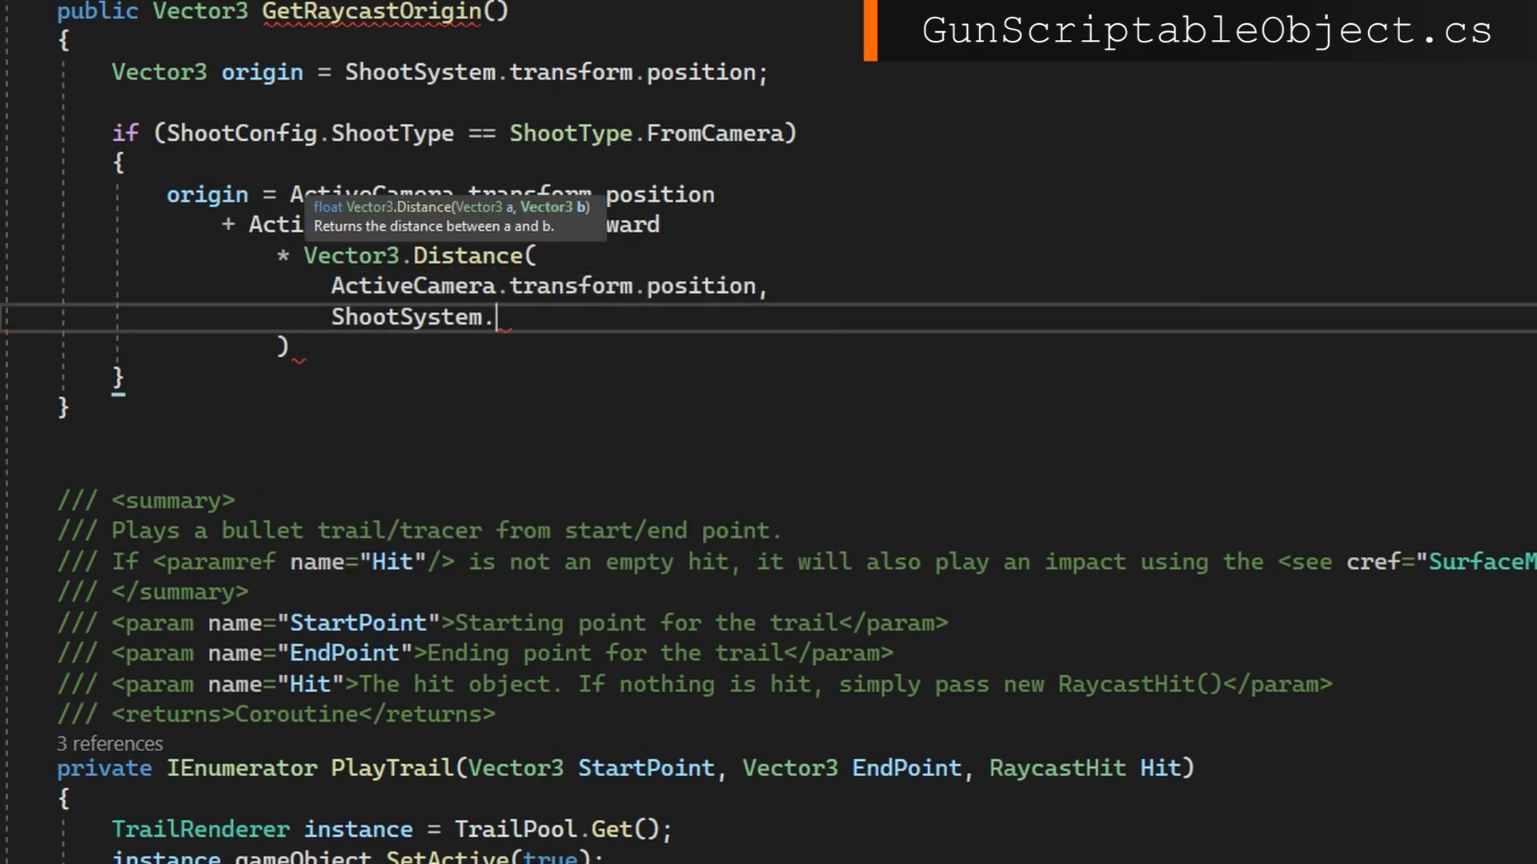
{"action": "type", "text": "transform.position);"}
{"action": "type", "text": "return origin;"}
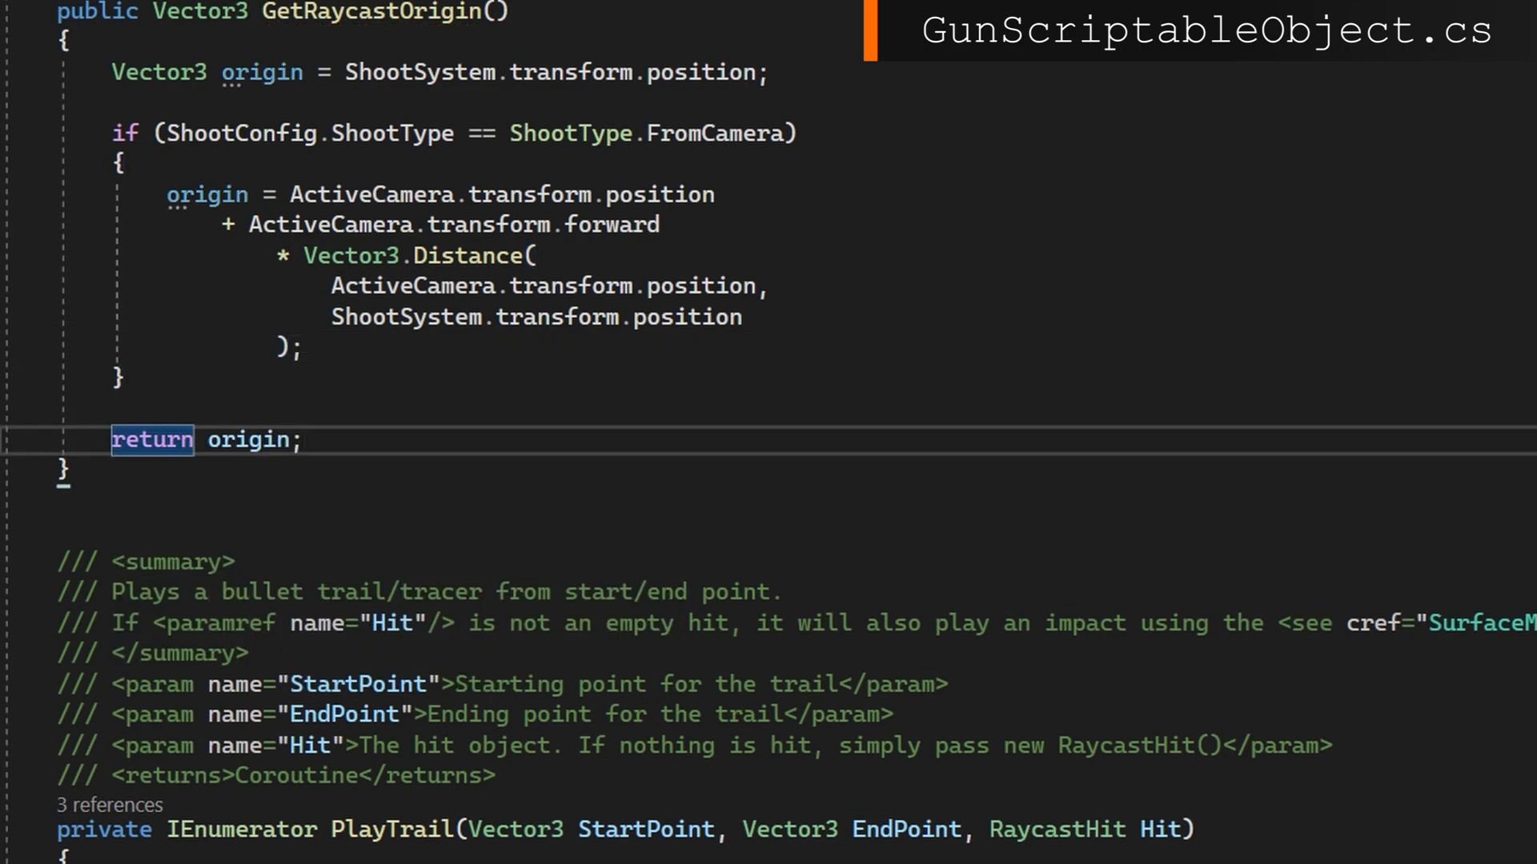
{"action": "left_click", "coordinate": [304, 438]}
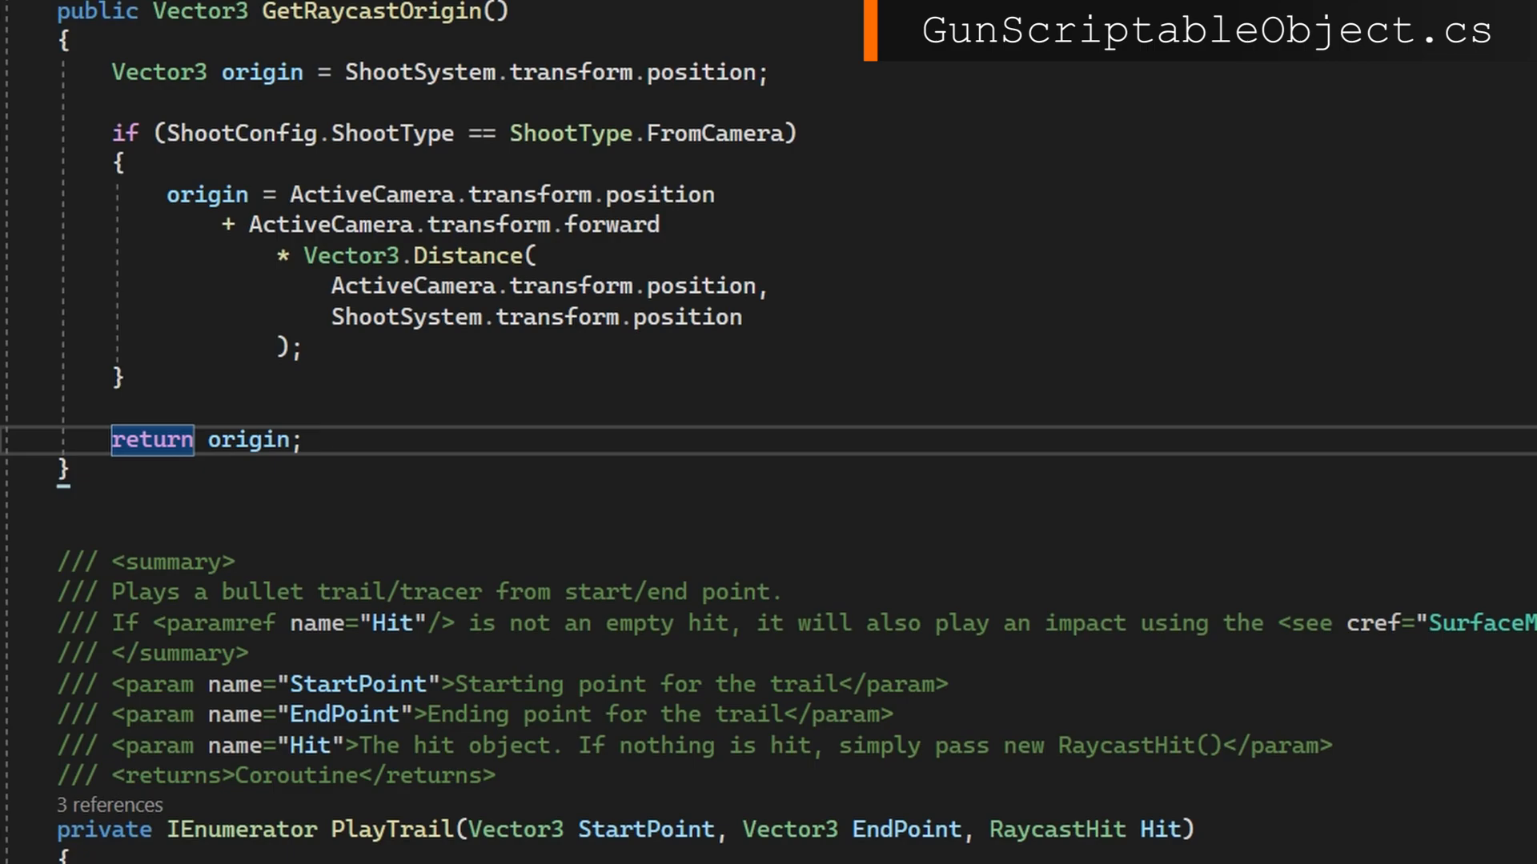
{"action": "scroll", "scroll_direction": "up", "scroll_amount": 3}
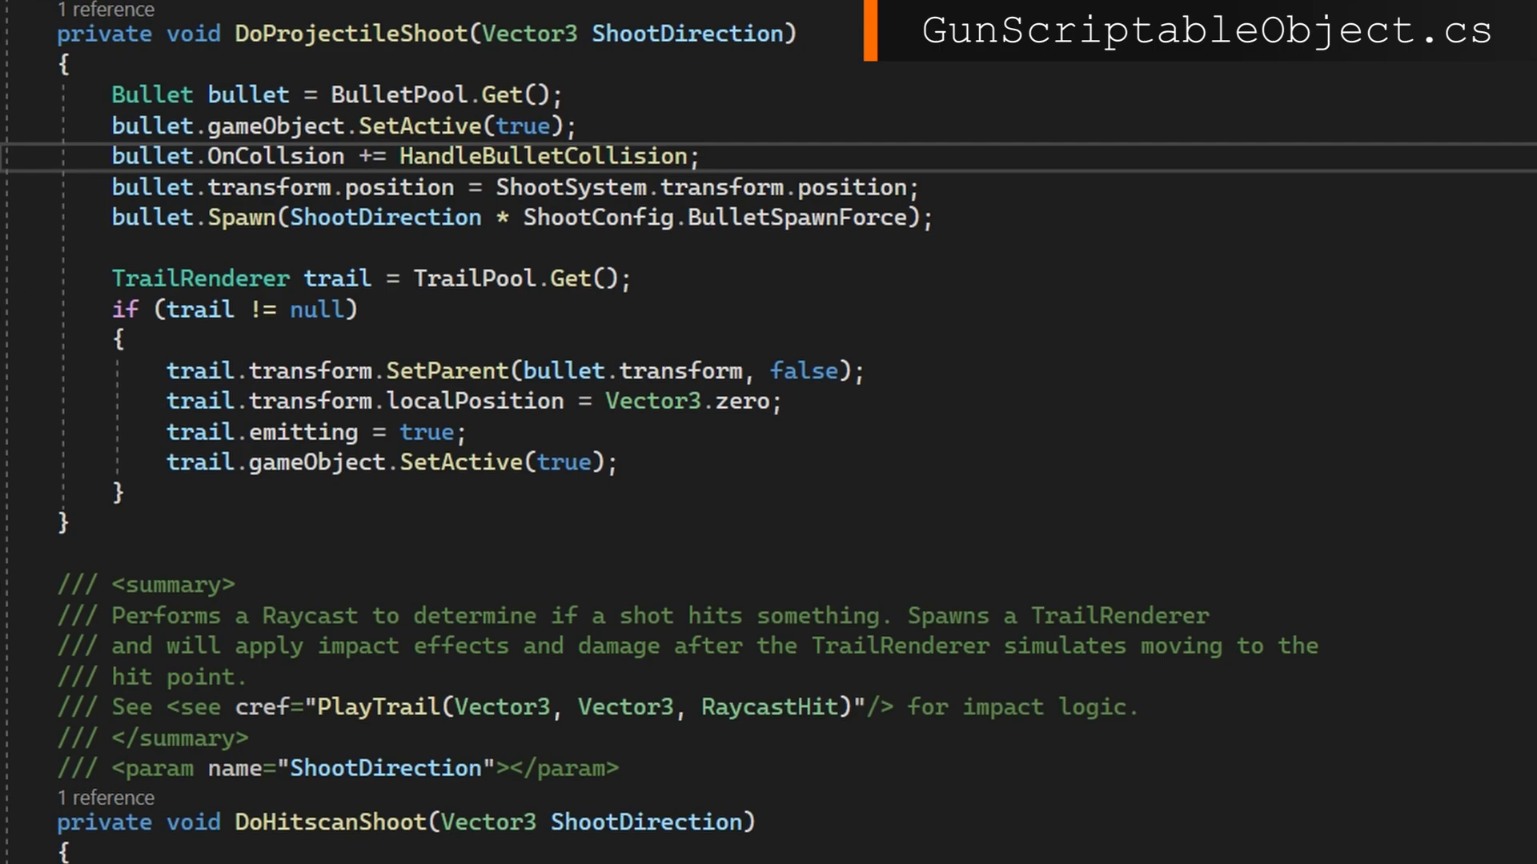
In DoProjectileShoot, add an if checking ShootType.FromCamera and a Physics.Raycast from GetRaycastOrigin().
{"action": "key", "text": "enter"}
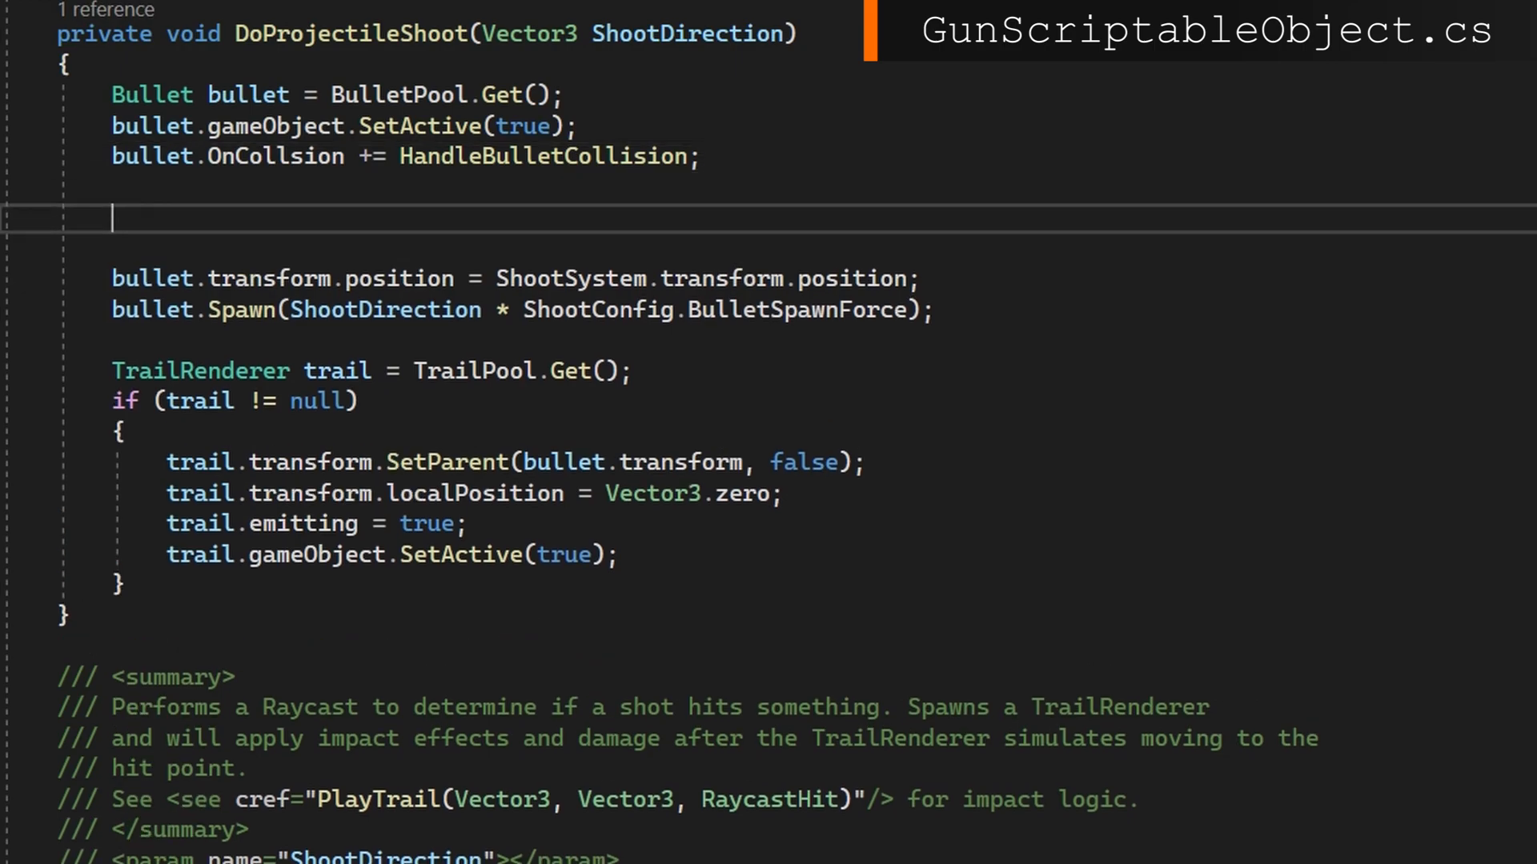
{"action": "type", "text": "if (ShootConfig.shoott"}
{"action": "type", "text": "&&)"}
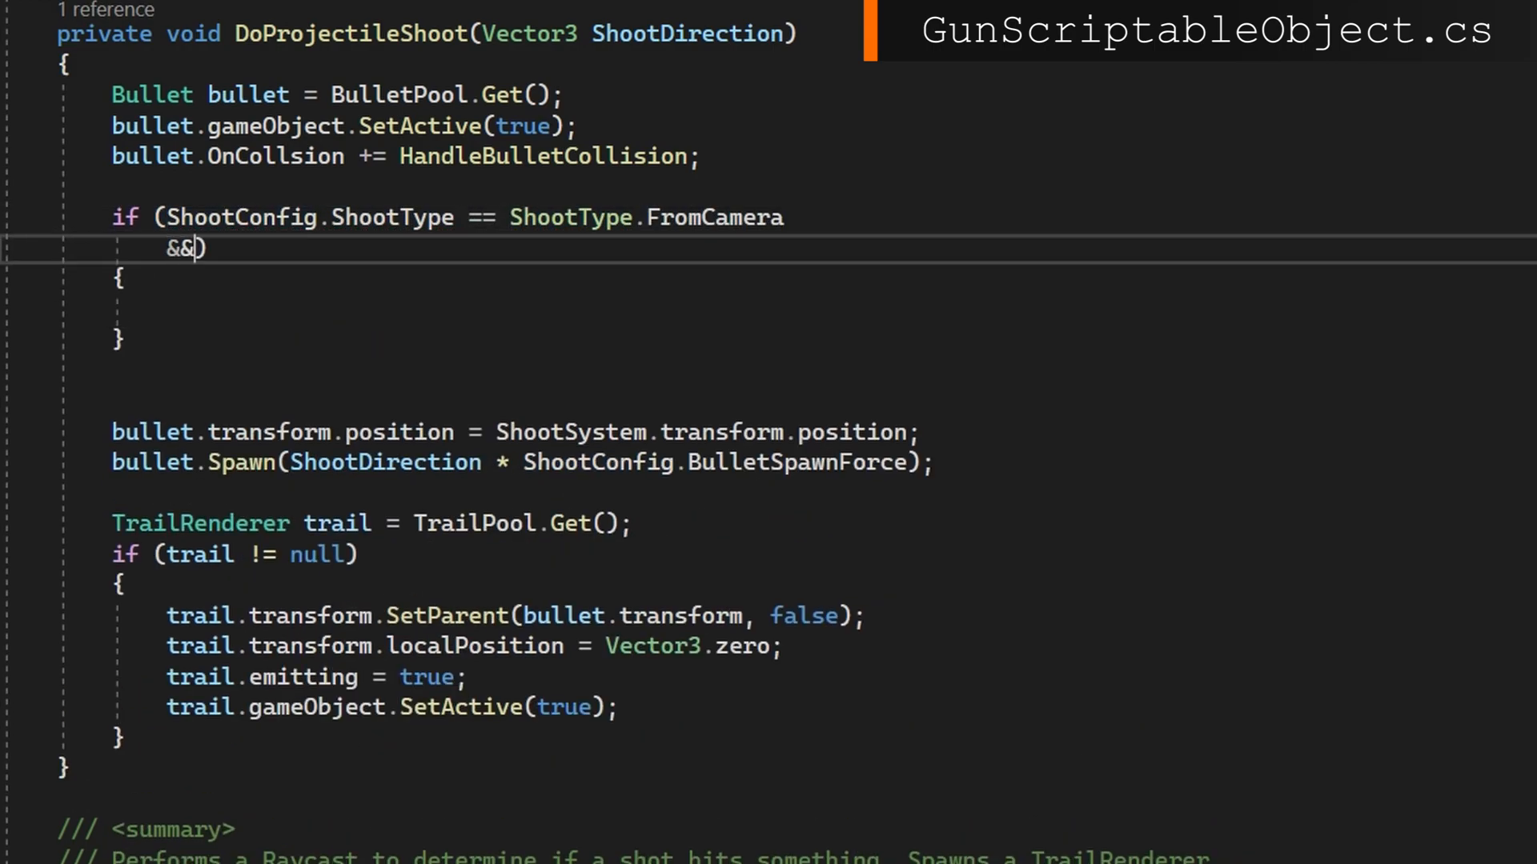
{"action": "type", "text": "Physics.Raycast"}
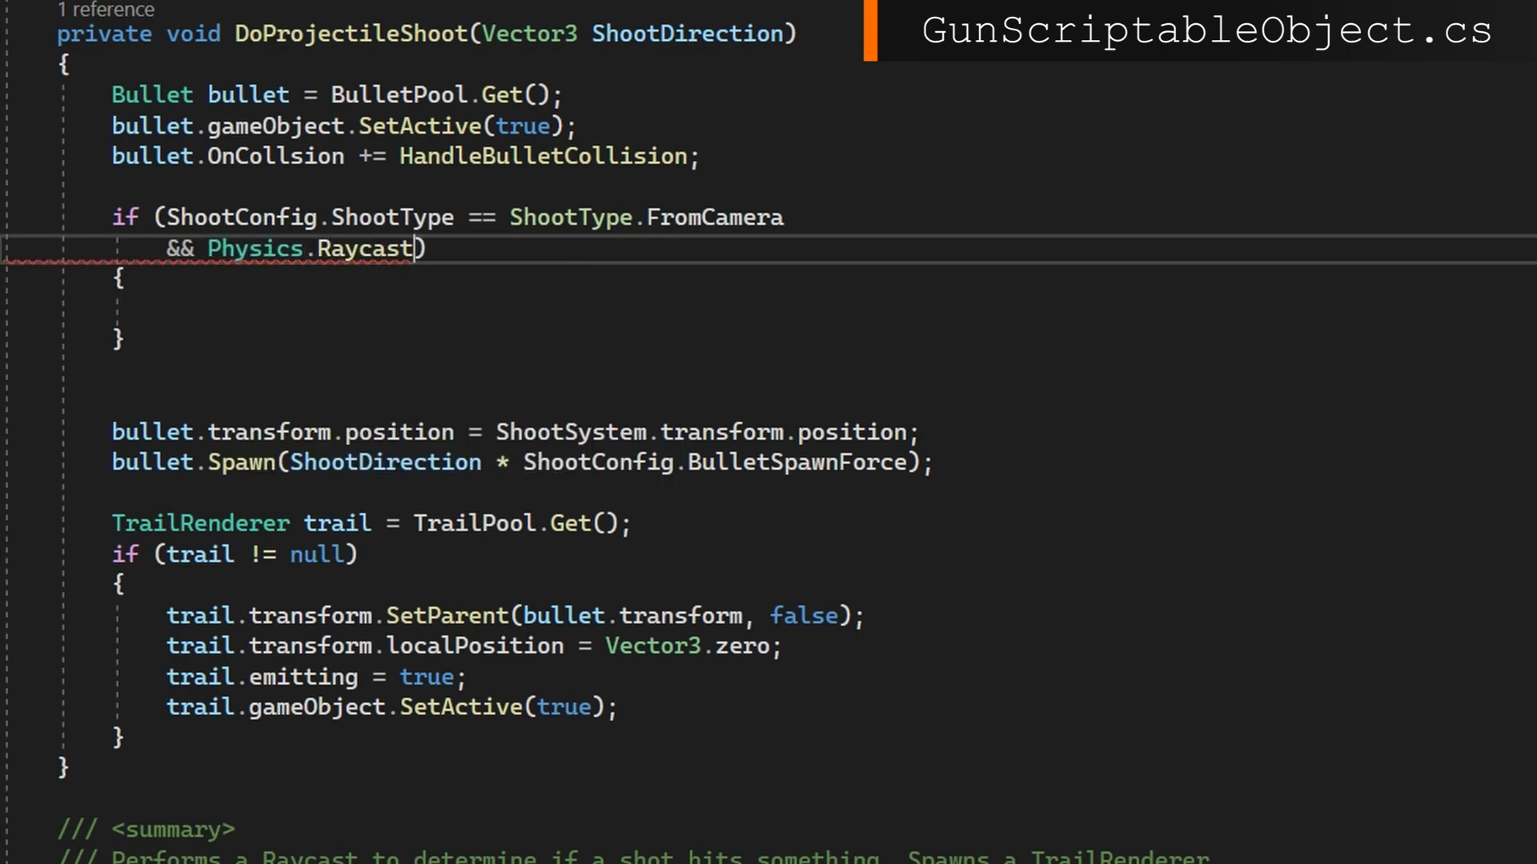
{"action": "type", "text": "(GetRaycastOrigin("}
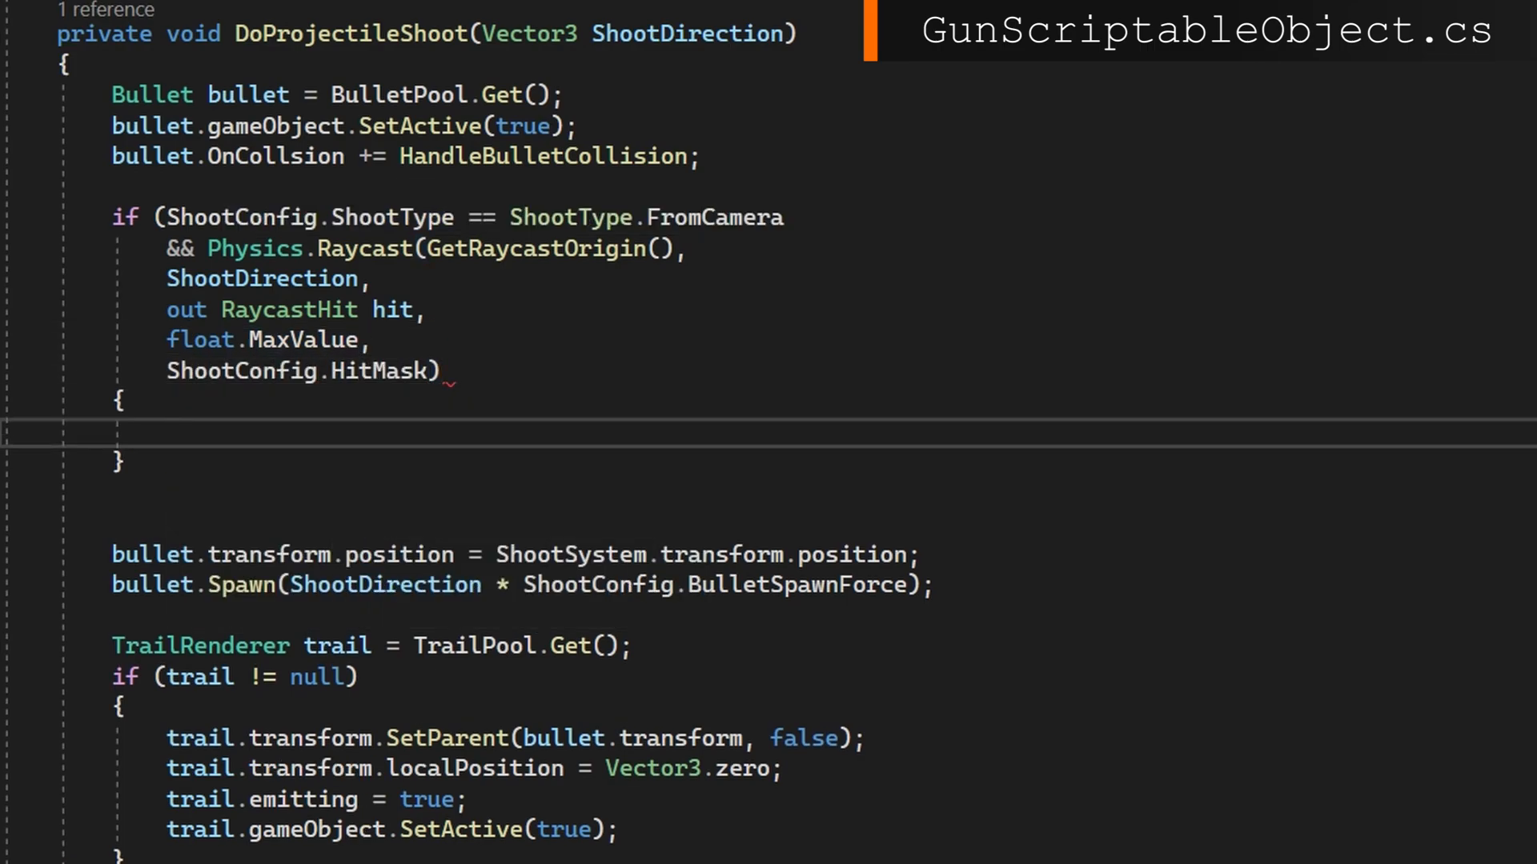
Compute the normalized directionToHit from hit.point and assign it to Model.transform.forward and ShootDirection.
{"action": "type", "text": "Vector3 directionToHit ="}
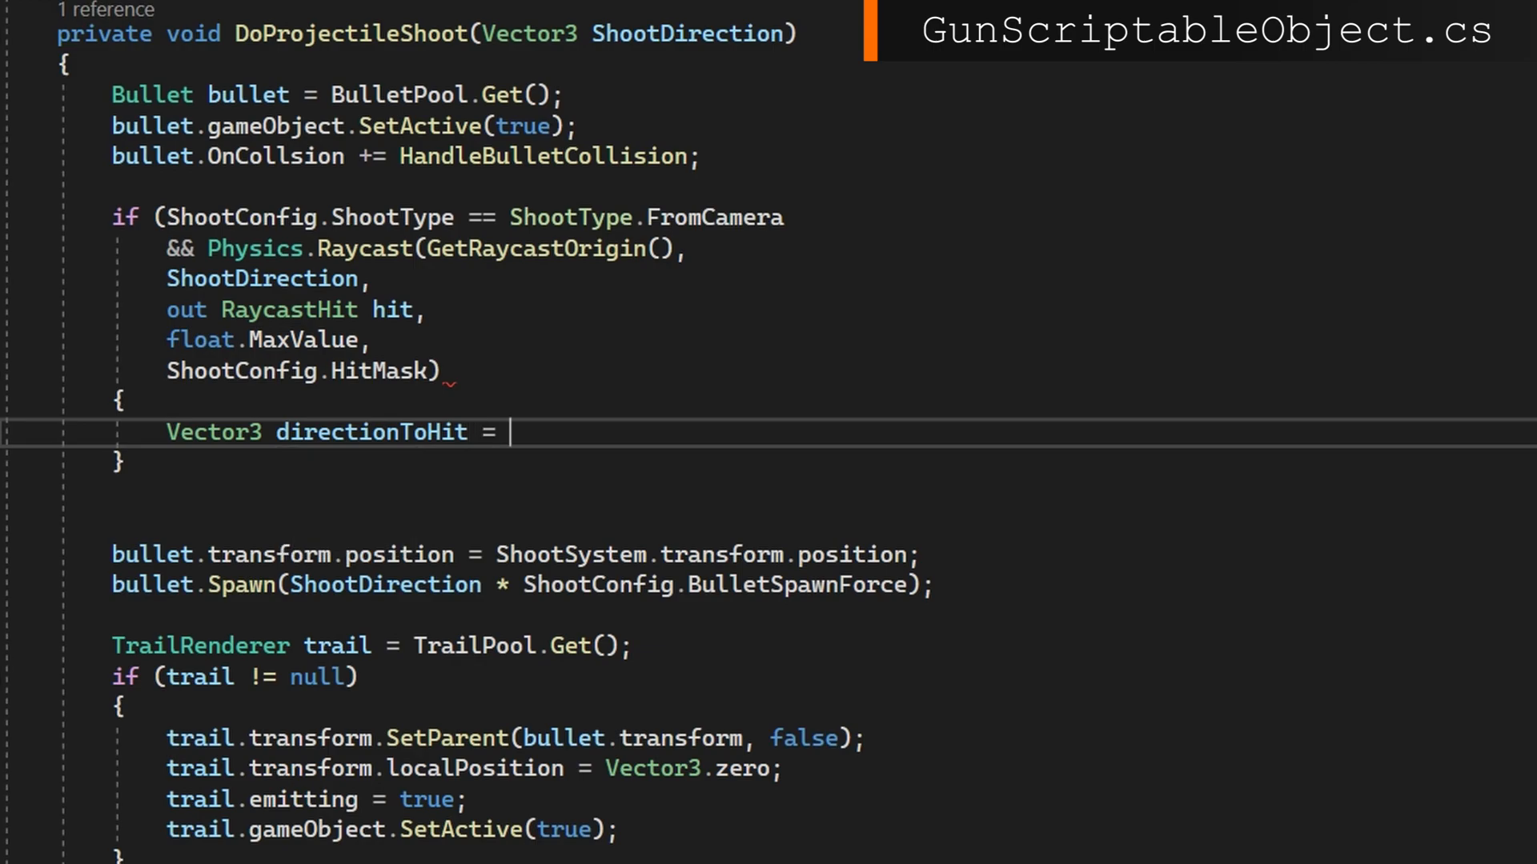
{"action": "type", "text": "(hit.point - ShootSystem)"}
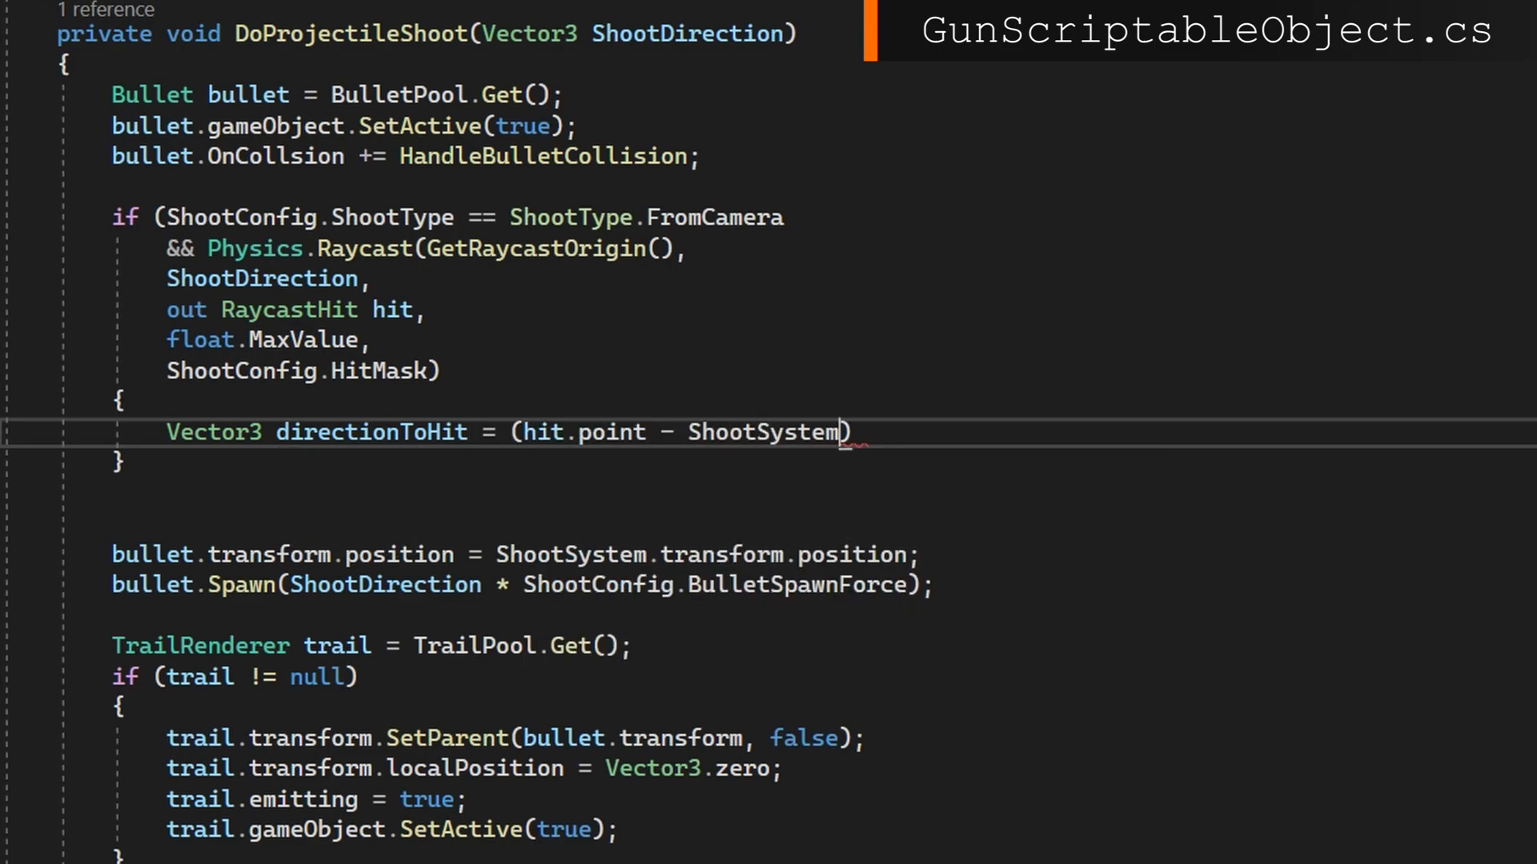
{"action": "type", "text": ".transform.position).normalized;"}
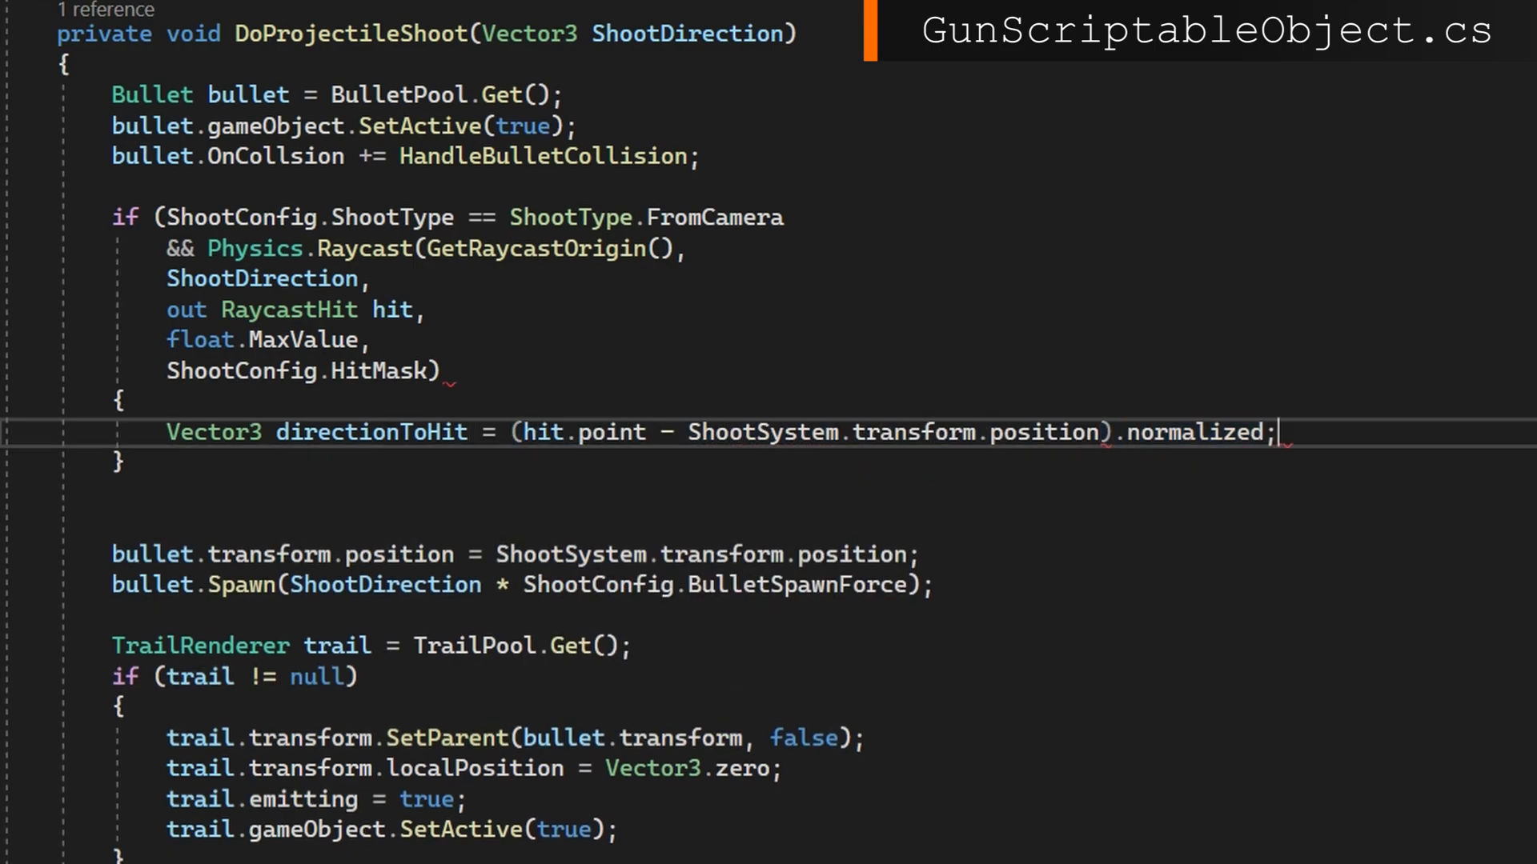
{"action": "type", "text": "Model.transform.forward = directionToHit;"}
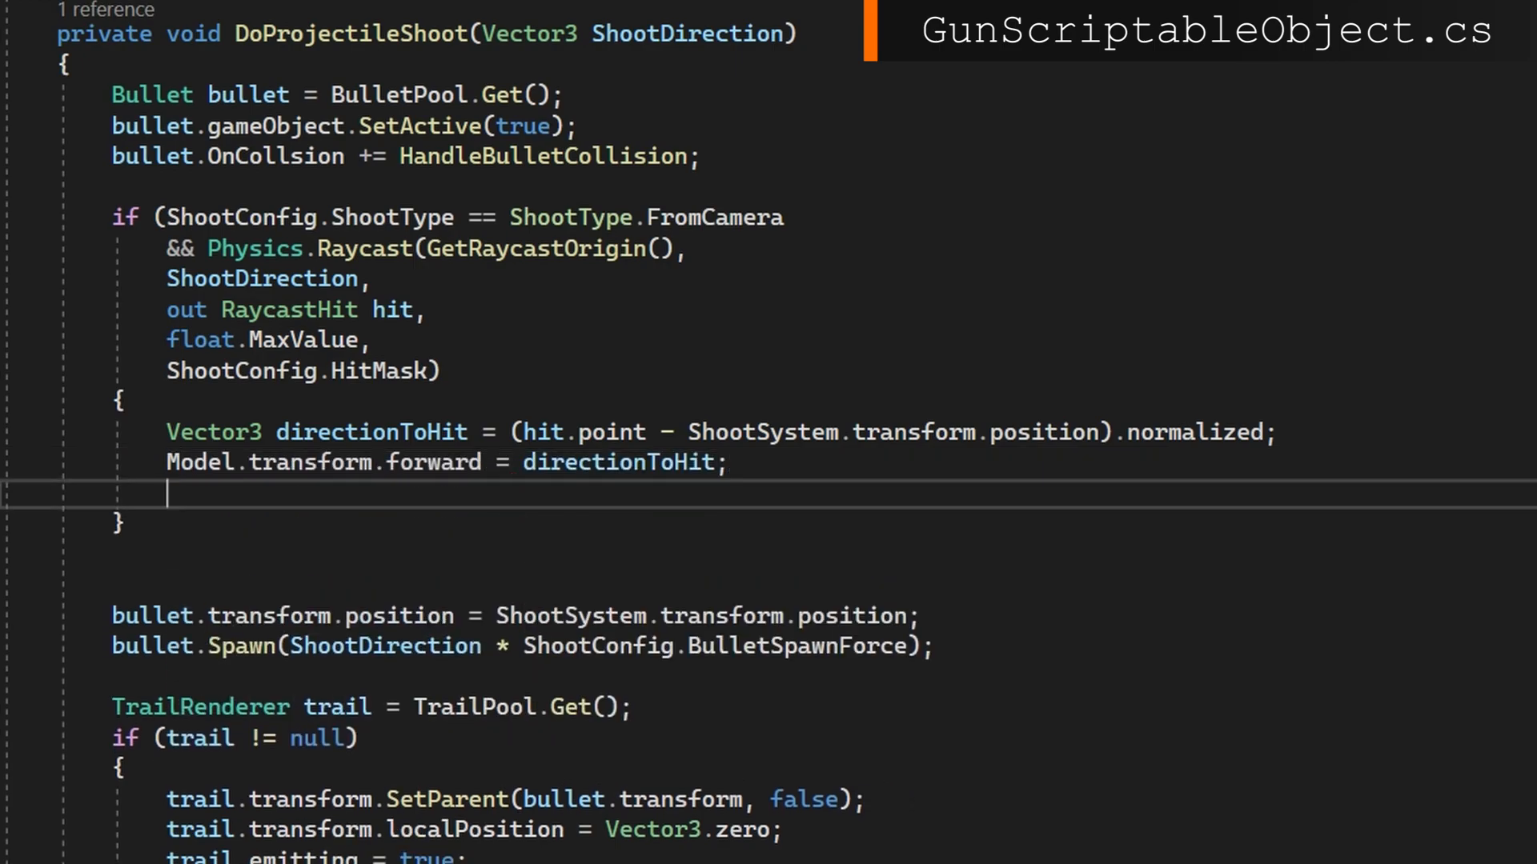
{"action": "type", "text": "ShootDirection = directionToHit;"}
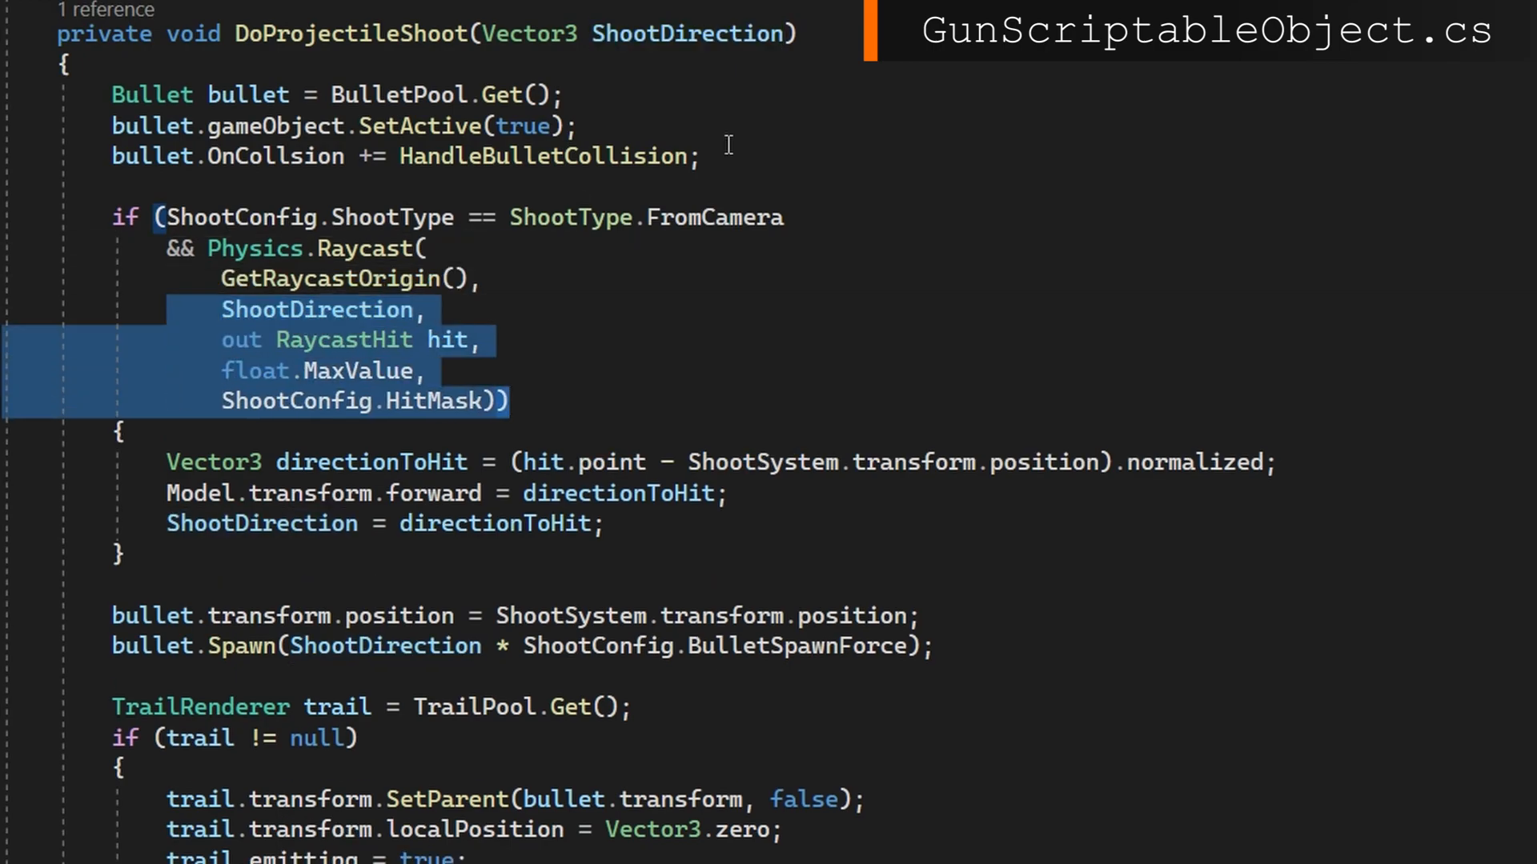
{"action": "left_click", "coordinate": [941, 670]}
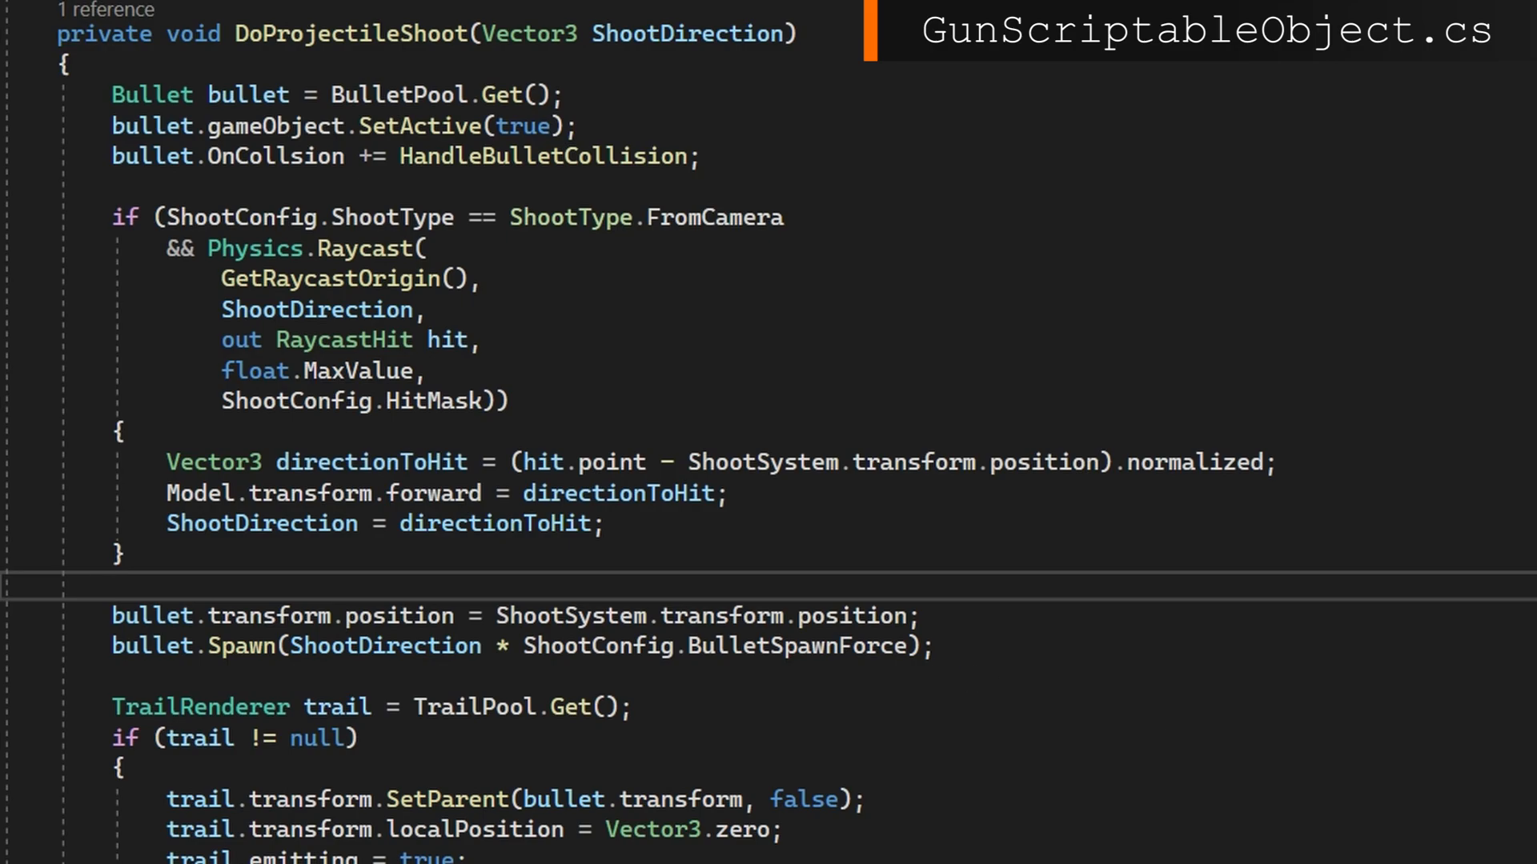
{"action": "scroll", "scroll_direction": "down", "scroll_amount": 3}
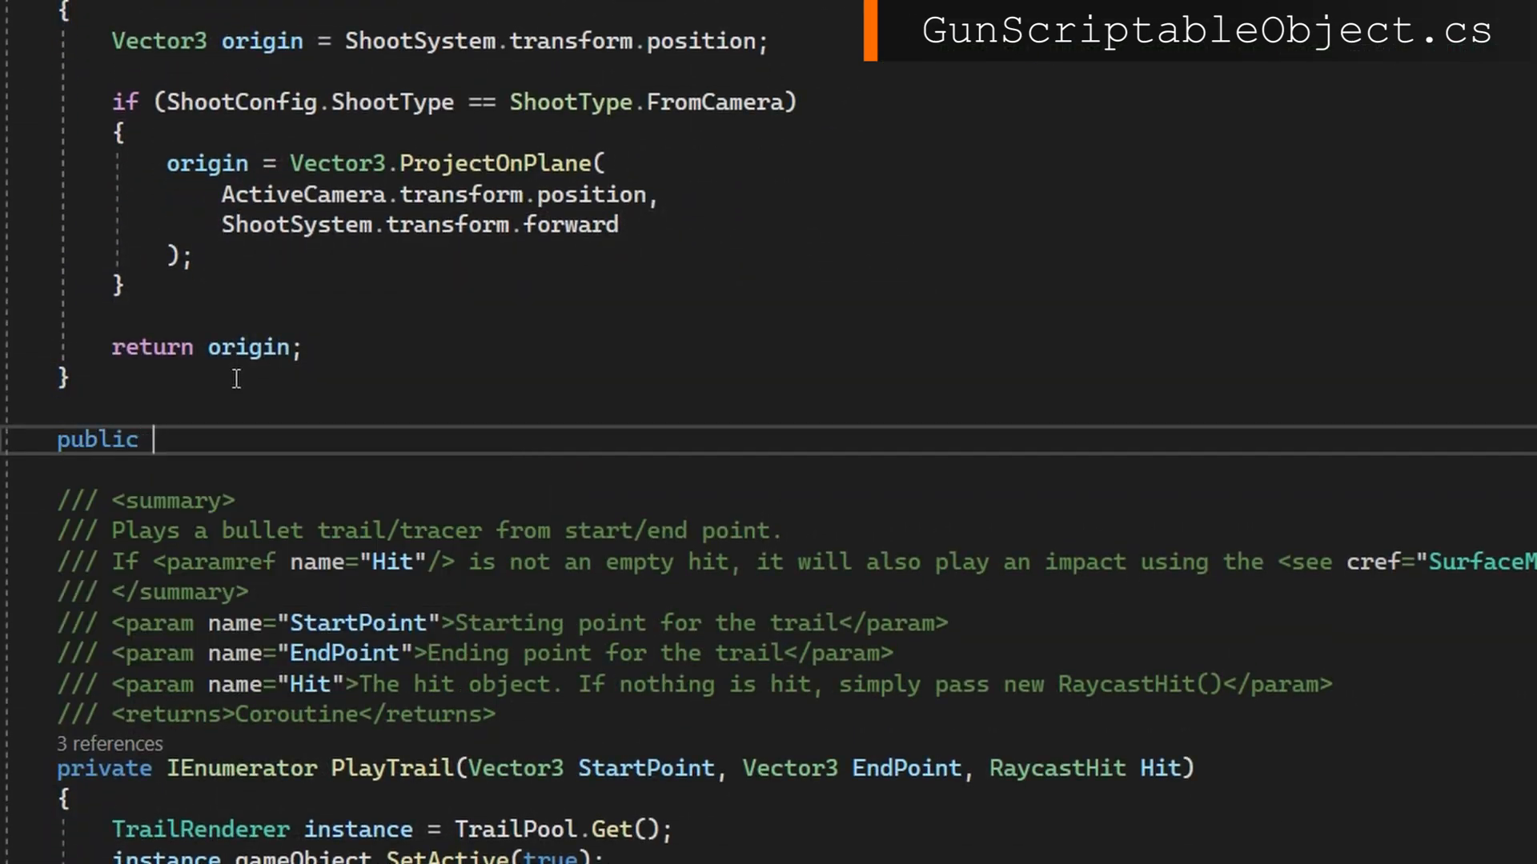
Add GetGunForward returning Model.transform.forward and a public Camera field on PlayerGunSelector.
{"action": "type", "text": "Vector3 GetGunForward("}
{"action": "type", "text": "return Model"}
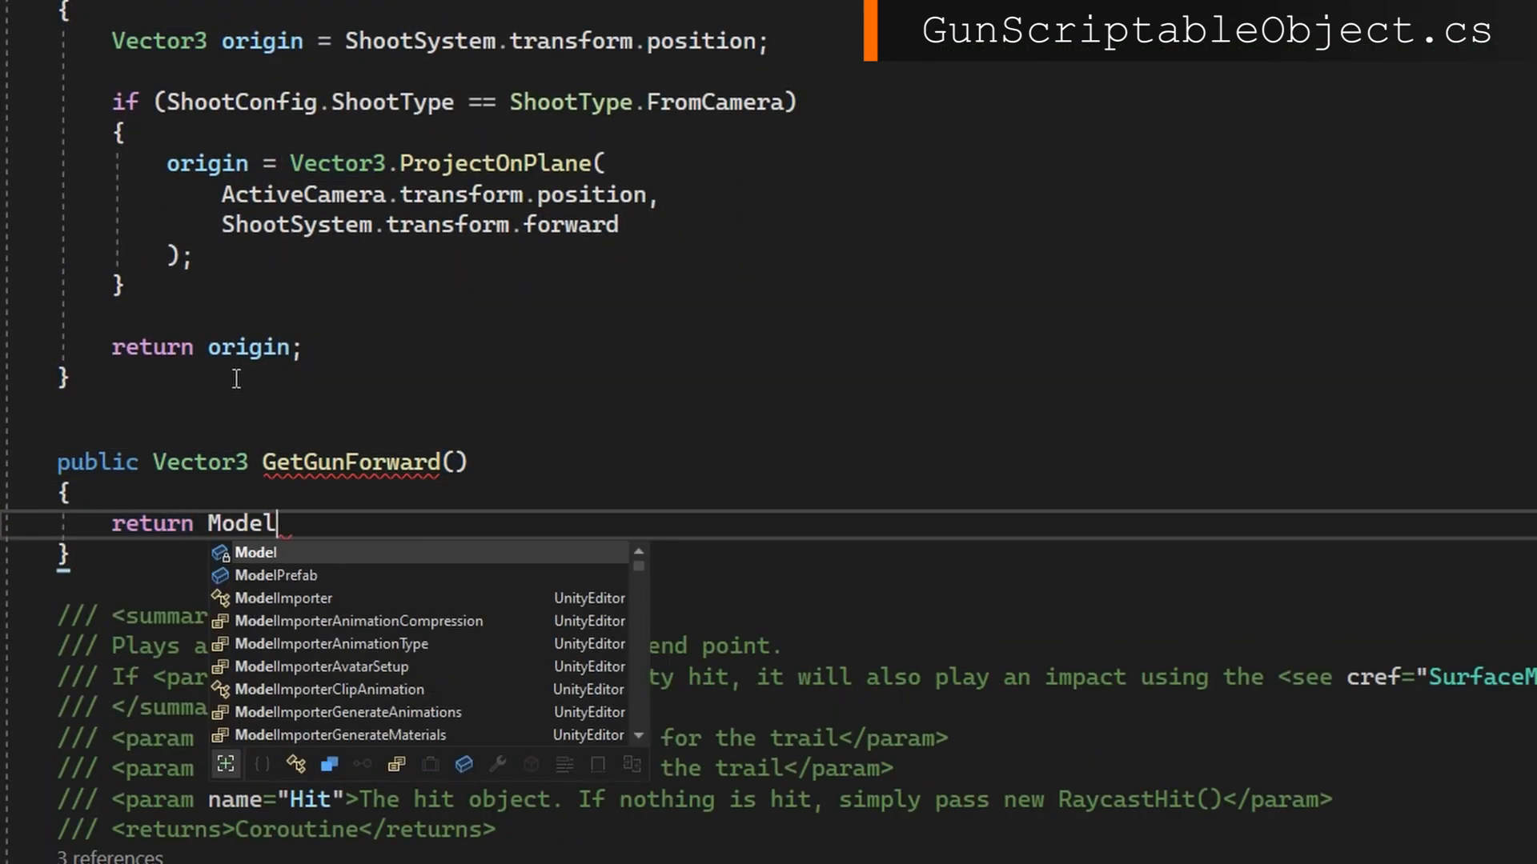
{"action": "type", "text": ".transform.forward;"}
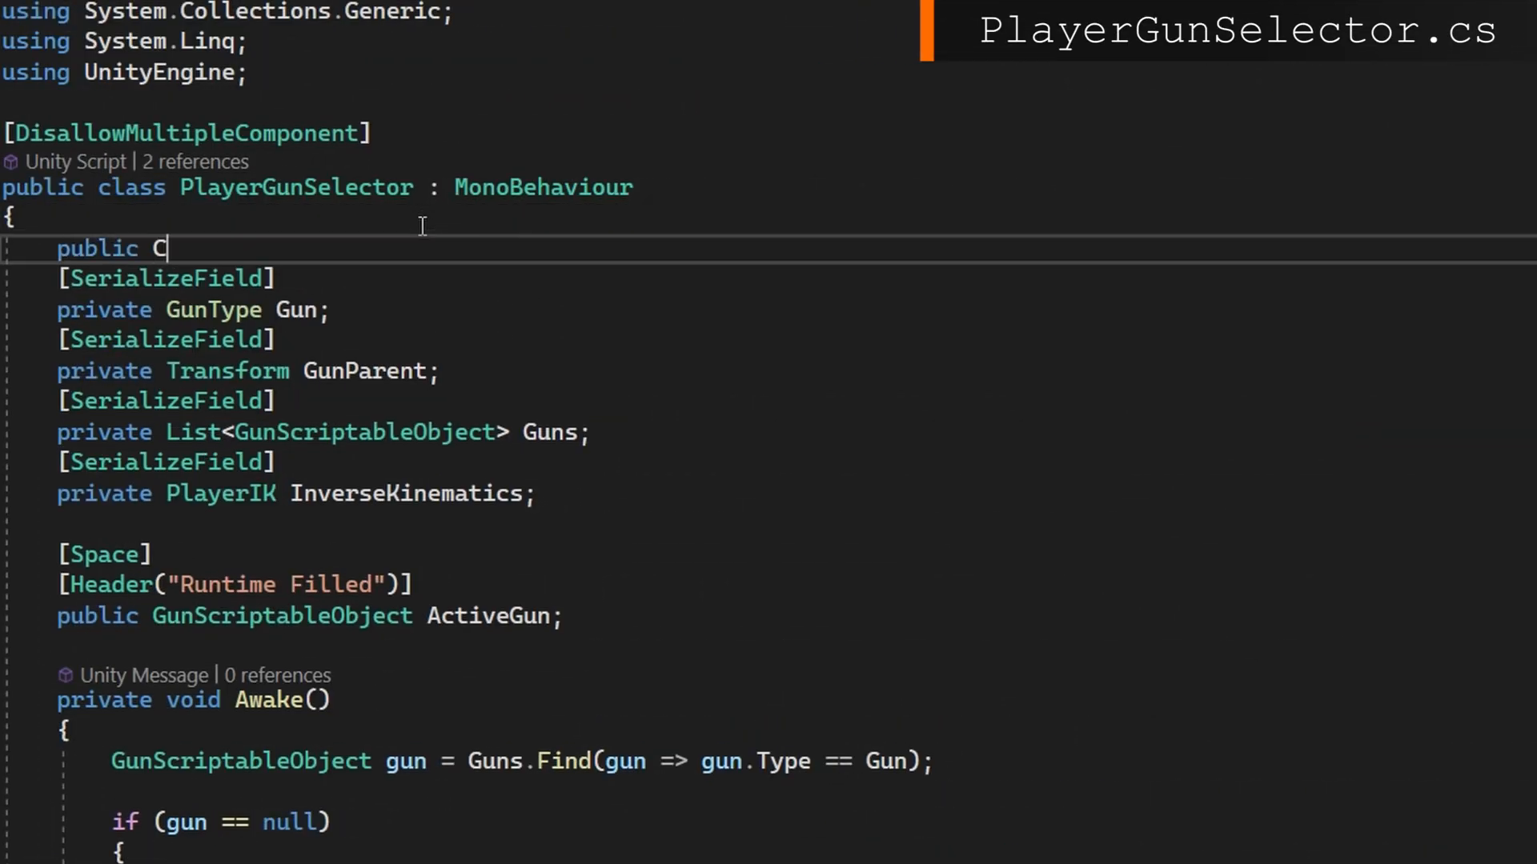
{"action": "type", "text": "amera Camera;"}
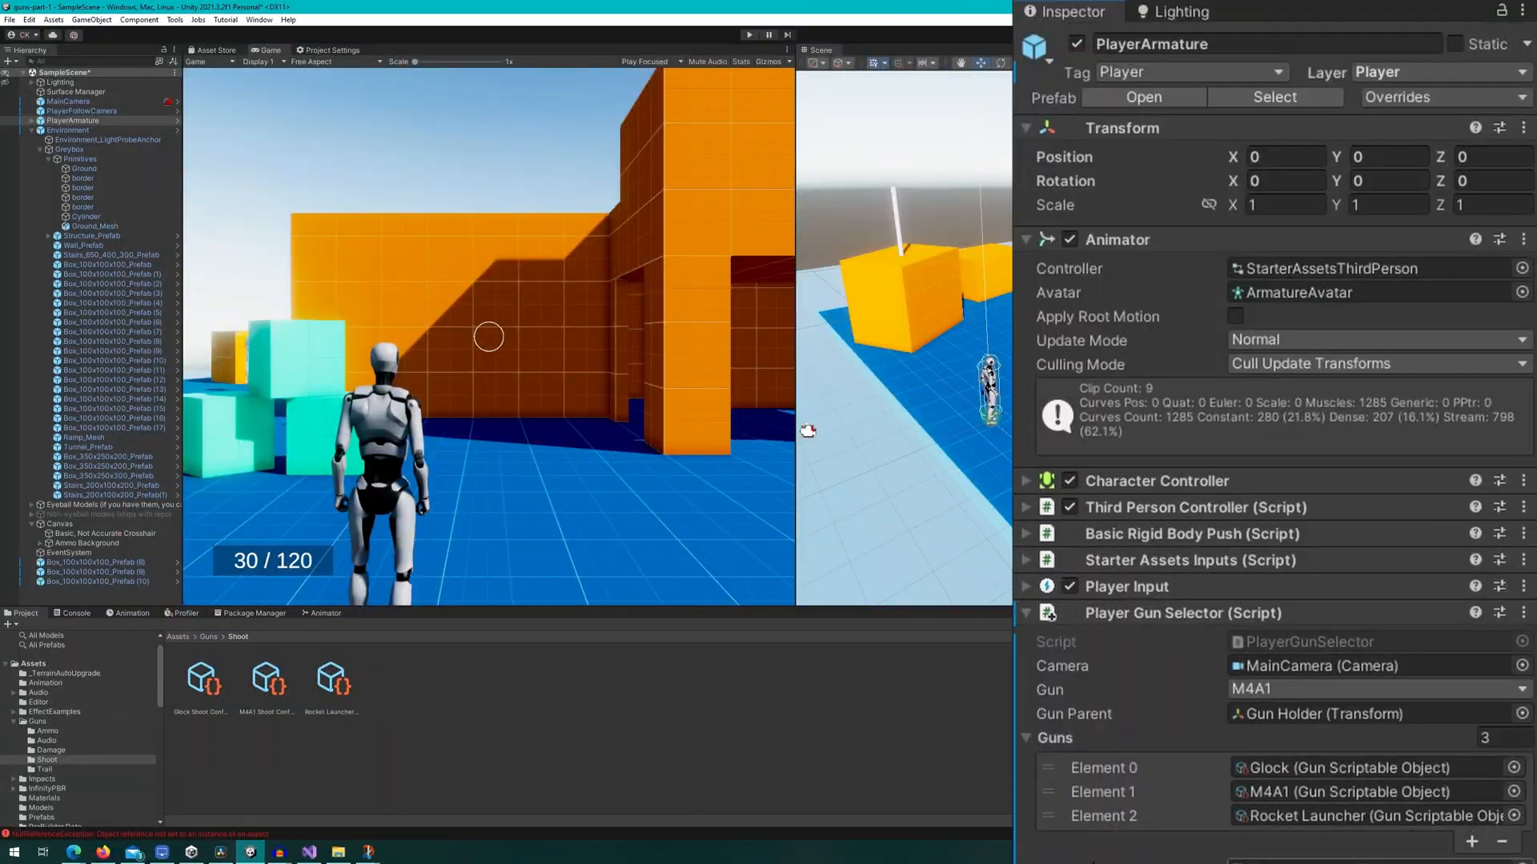
Select the M4A1 Shoot Config and set its Shoot Type to From Camera.
{"action": "scroll", "scroll_direction": "down", "scroll_amount": 3}
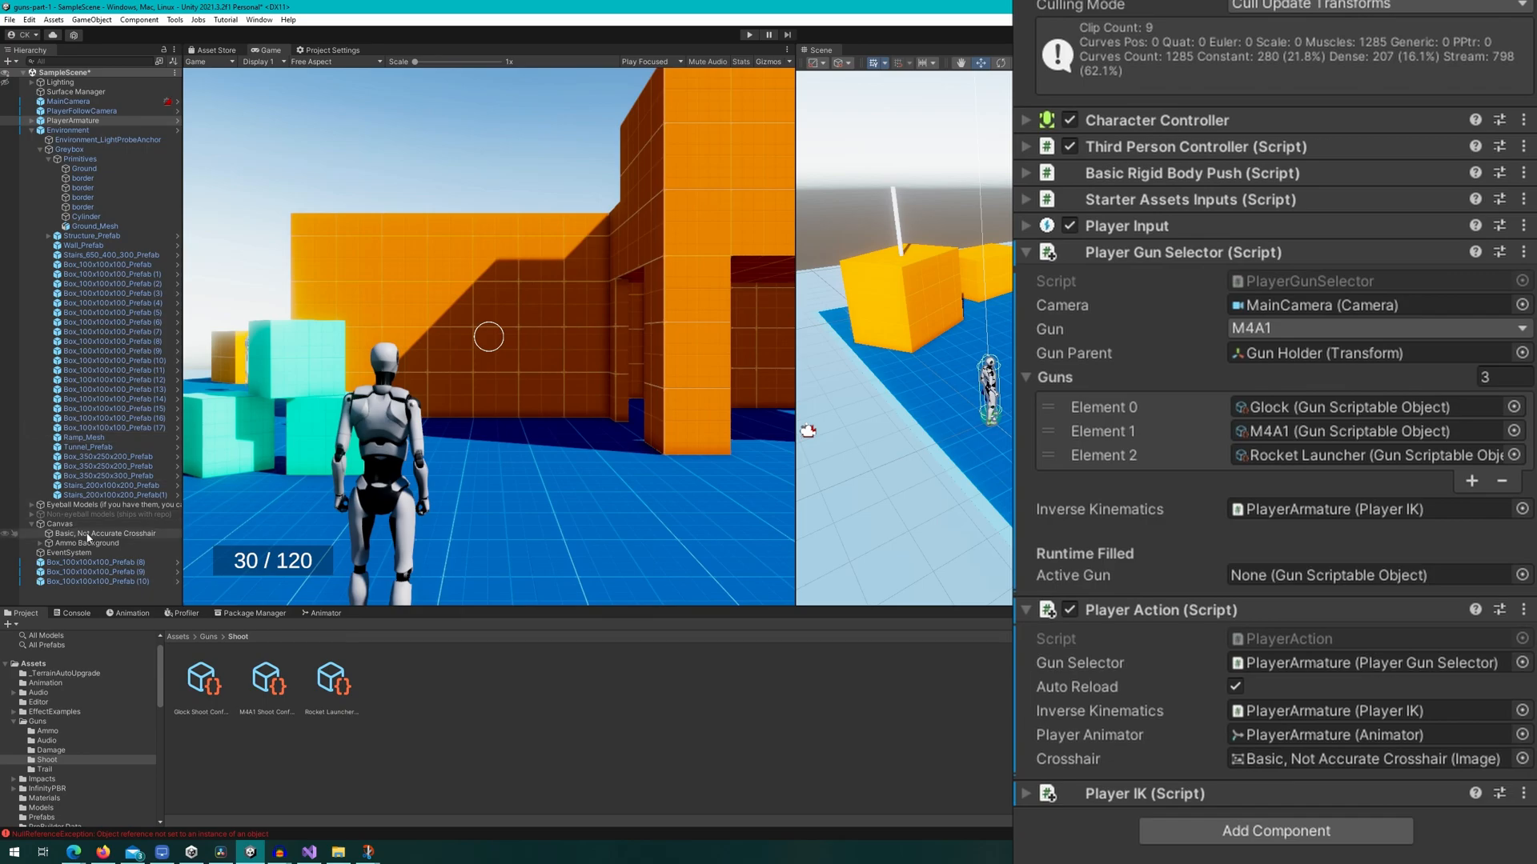
{"action": "left_click", "coordinate": [103, 533]}
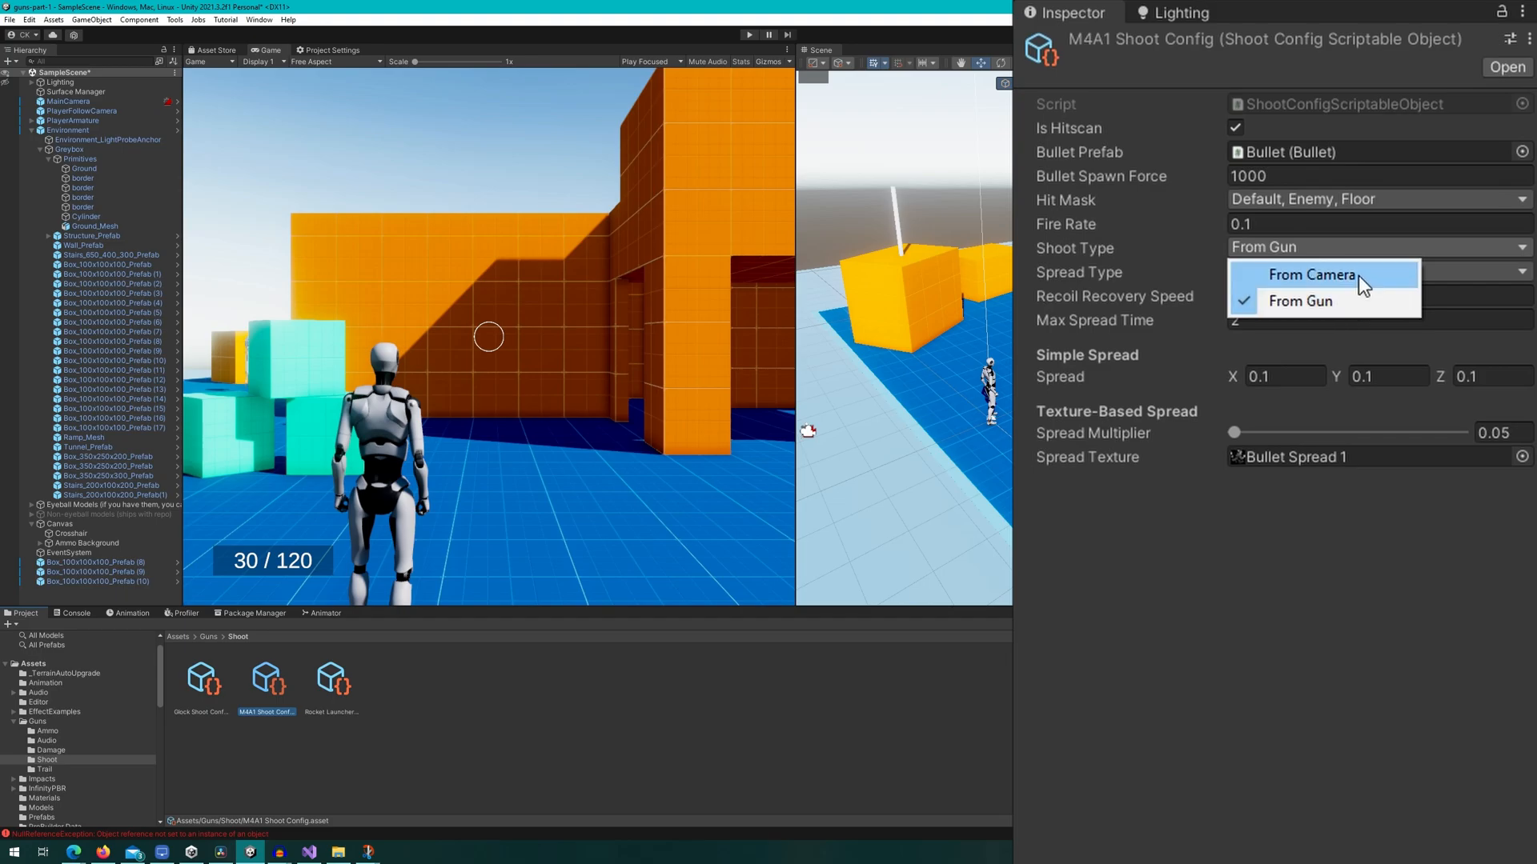
{"action": "left_click", "coordinate": [1311, 274]}
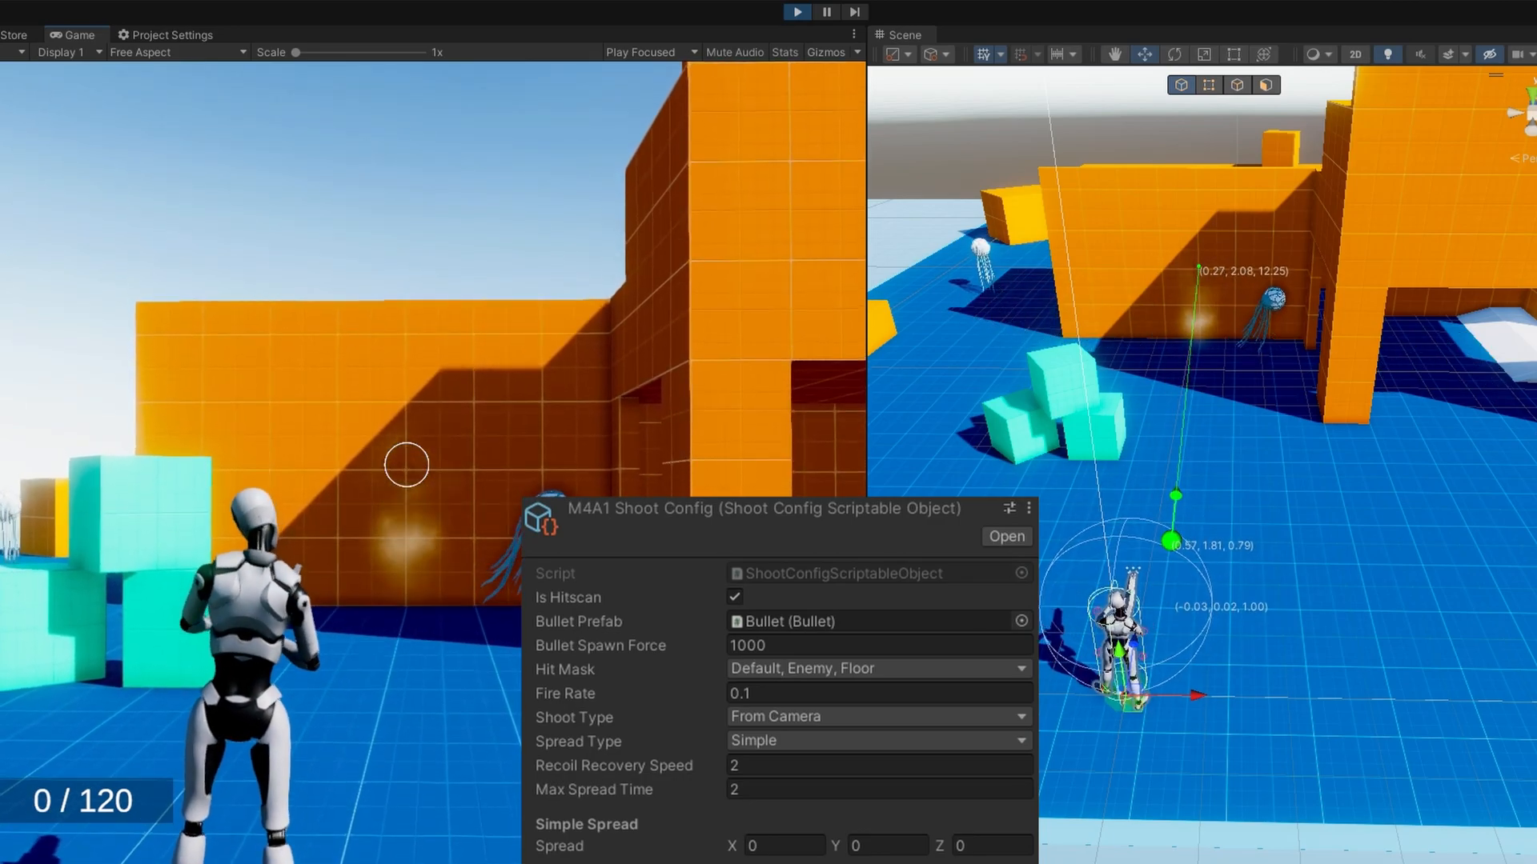
Fire the M4A1 in the Game view to test From Camera shooting.
{"action": "left_click", "coordinate": [735, 597]}
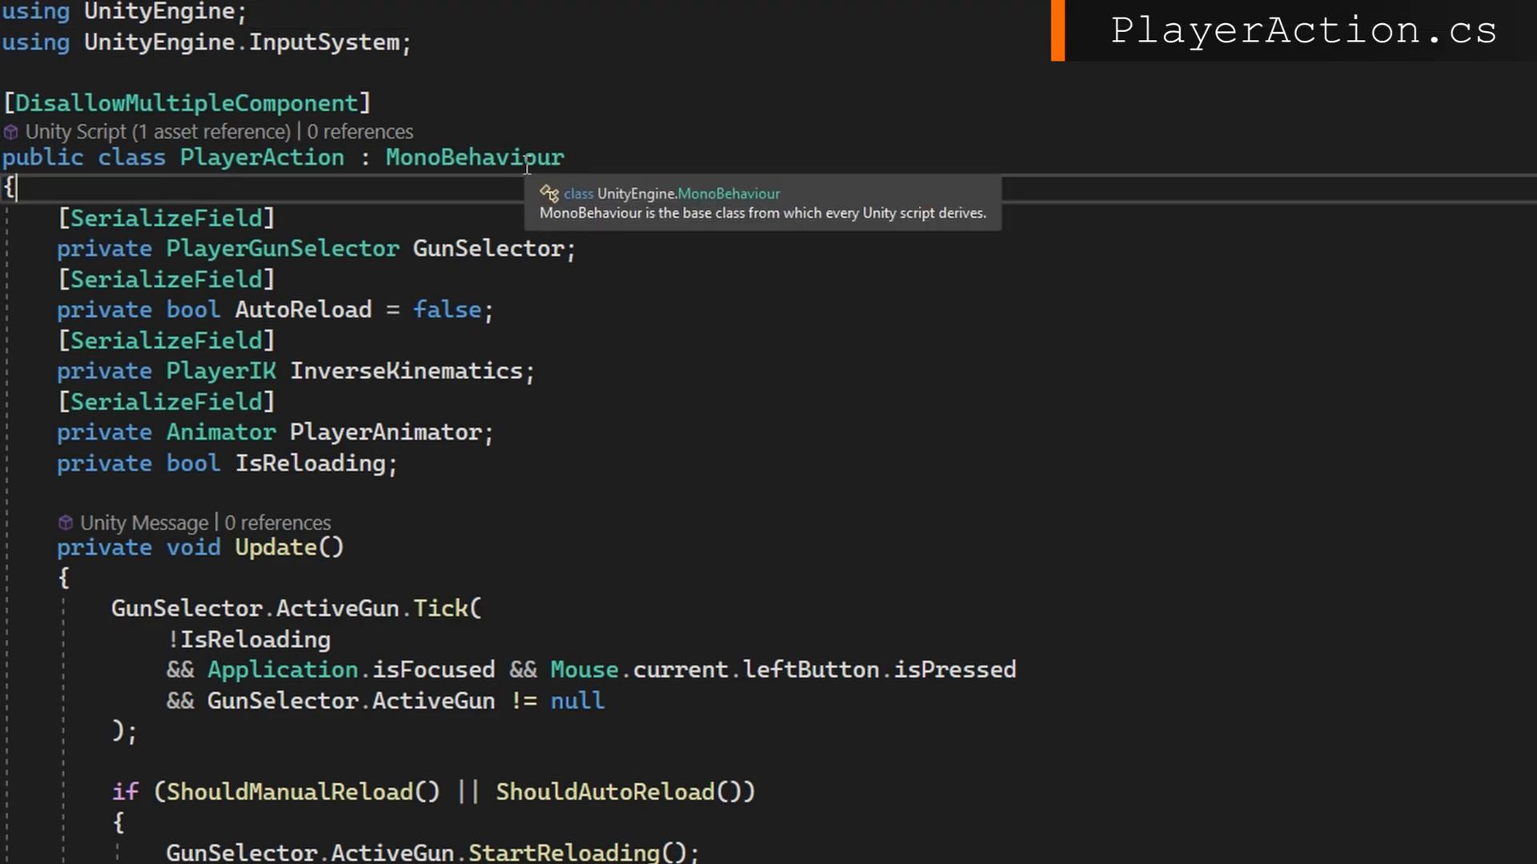
Add a serialized Crosshair Image field and an UpdateCrosshair check for ShootType.FromGun on the active gun.
{"action": "type", "text": "Image Crosshair;"}
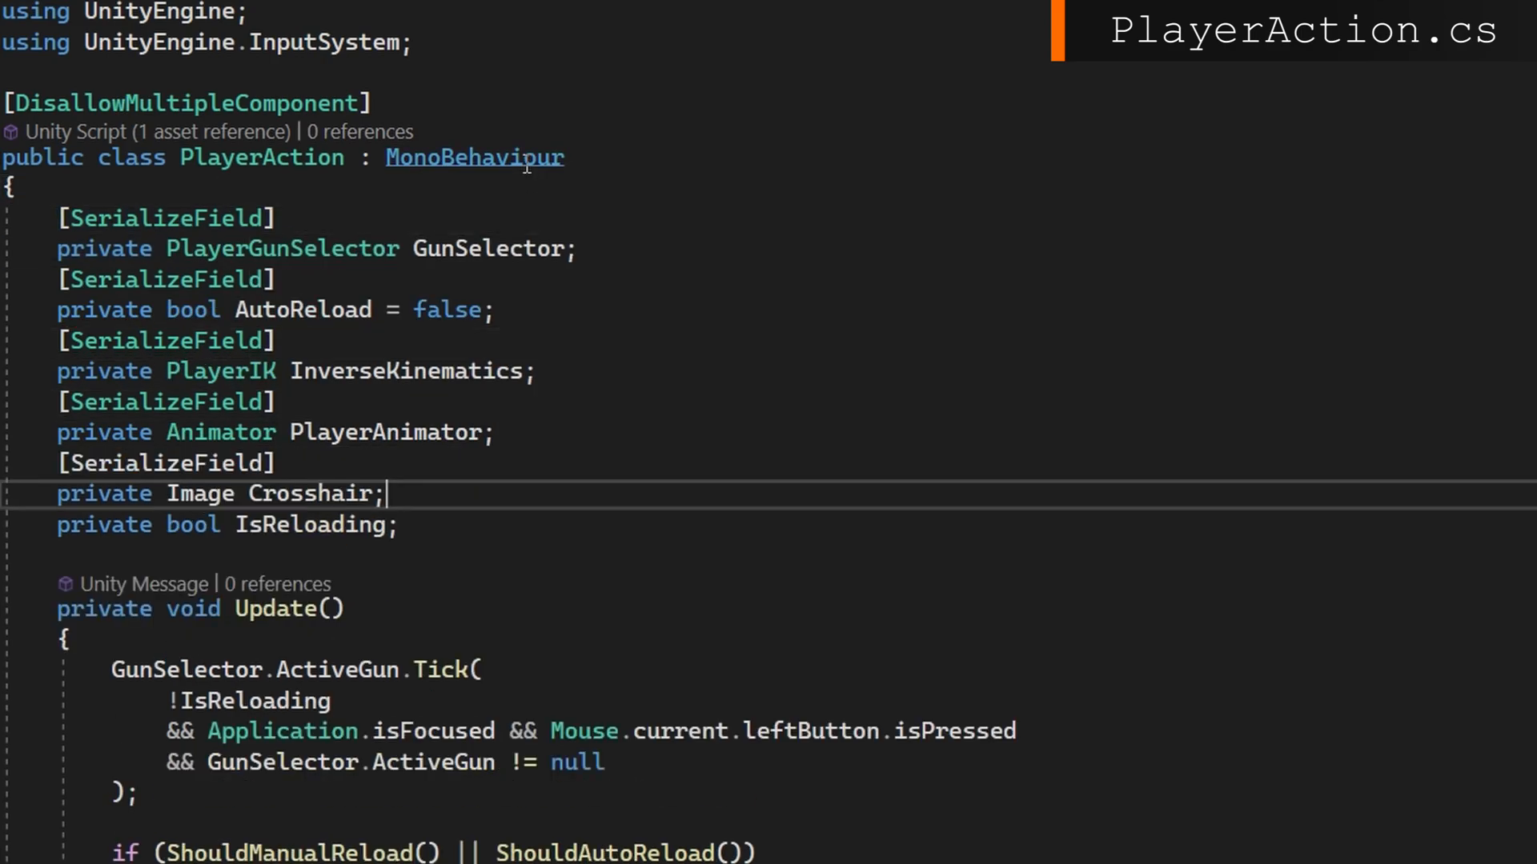
{"action": "scroll", "scroll_direction": "down", "scroll_amount": 3}
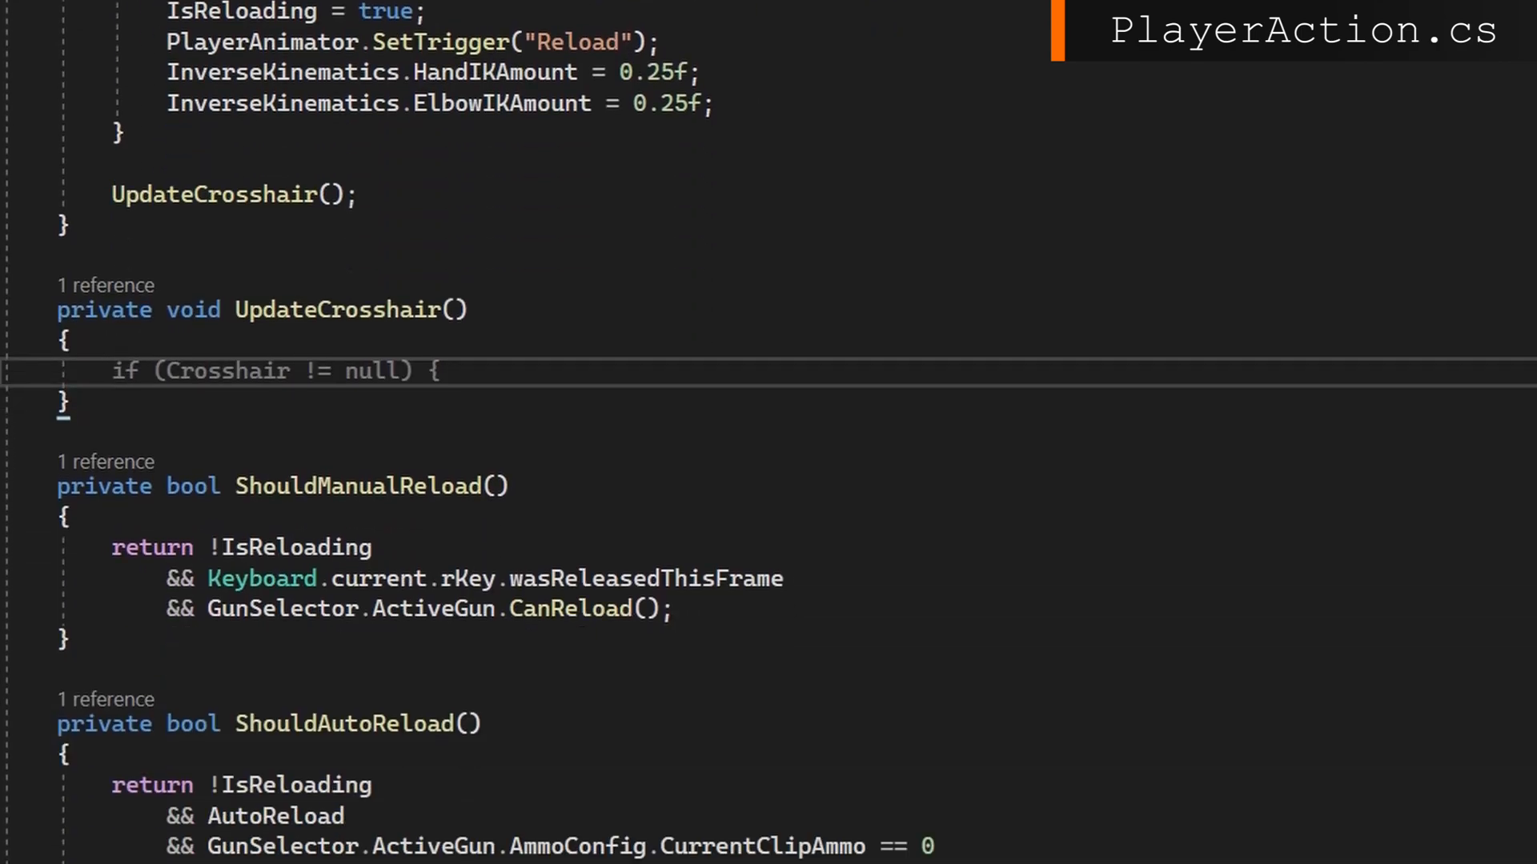
{"action": "type", "text": "Gun"}
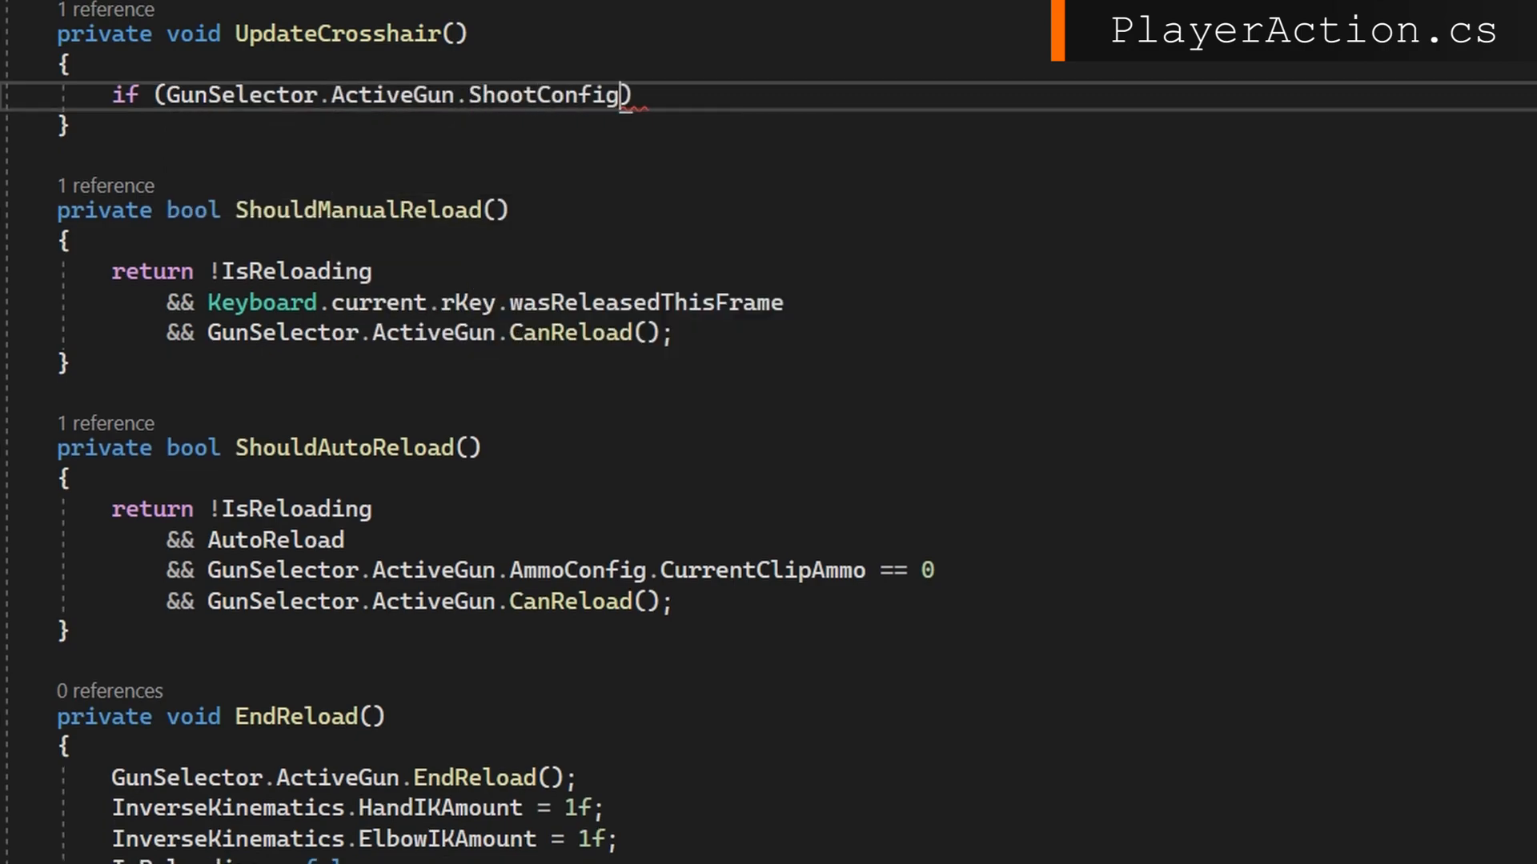
{"action": "type", "text": ".ShootType == ShootType.FromGun"}
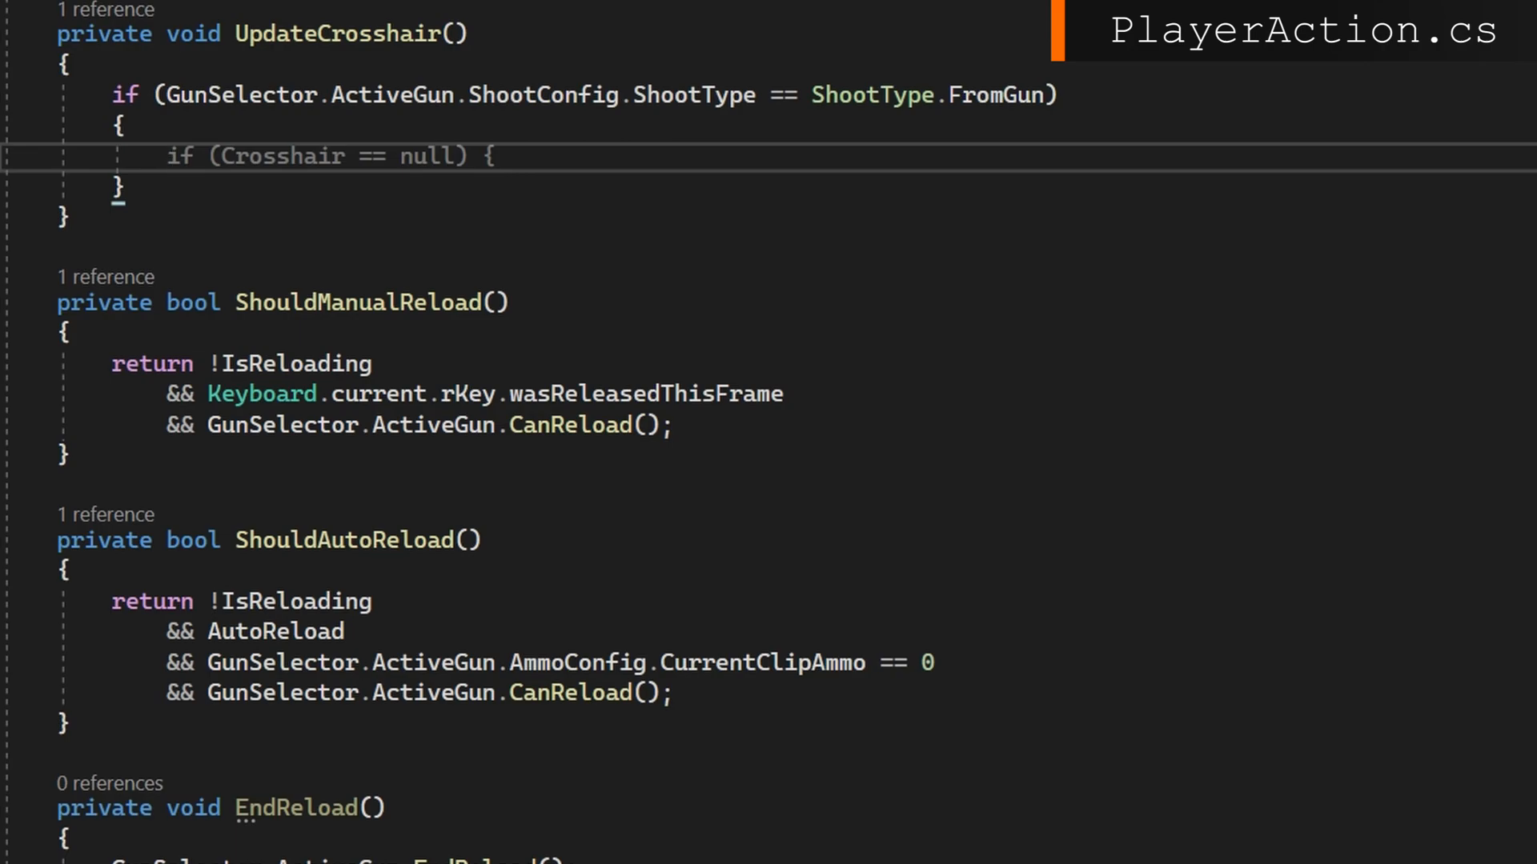
Declare gunTipPoint, gunForward and a hitPoint defaulting to ten units along the gun's forward.
{"action": "type", "text": "Vector3 gunTipPoint = GunSelector.ActiveGun.GetRaycastOrigin();"}
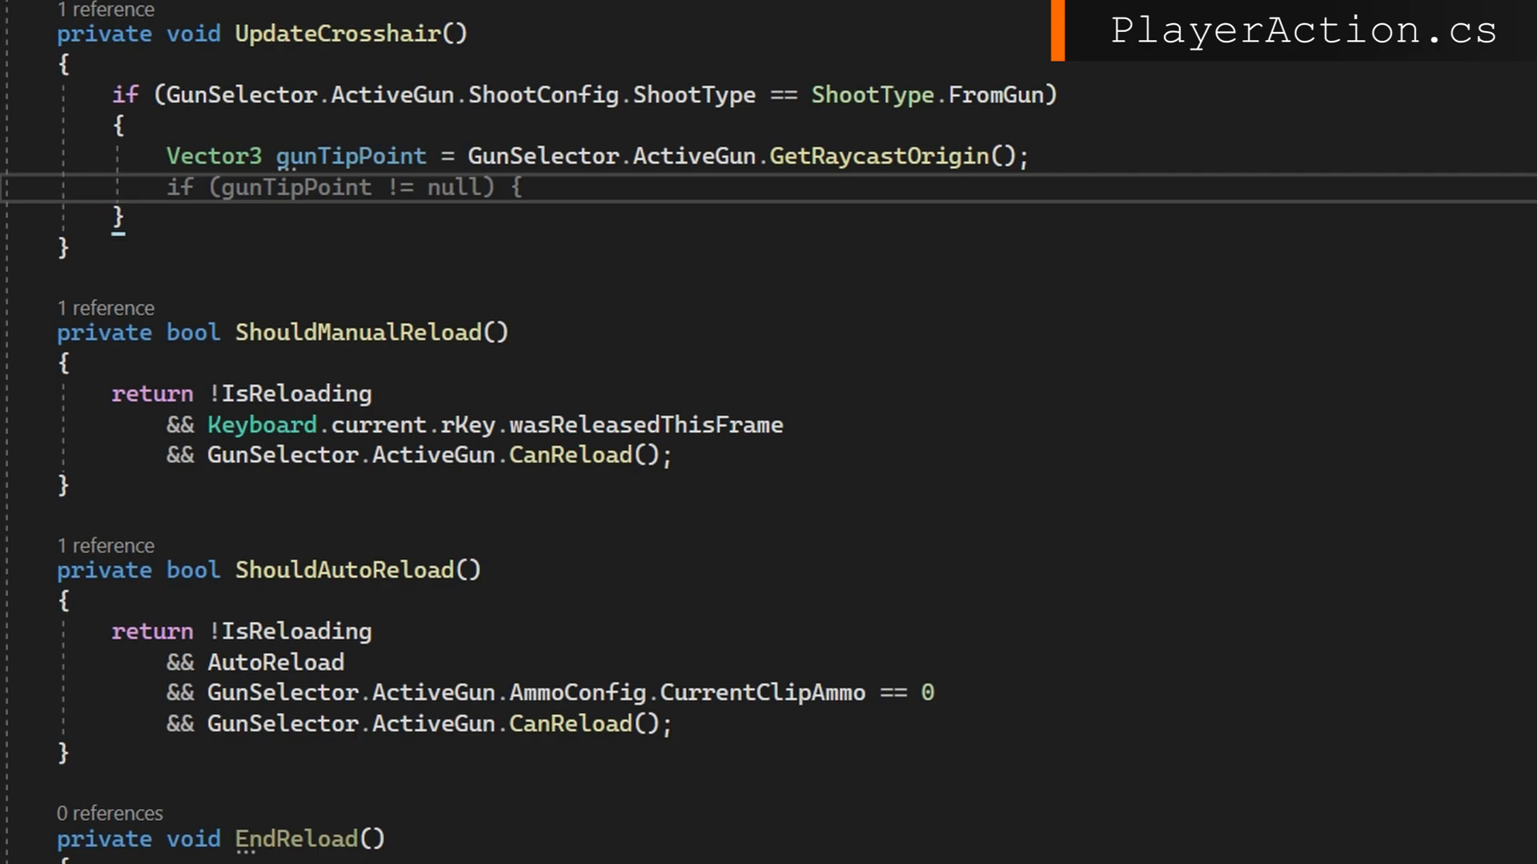
{"action": "type", "text": "Vector3"}
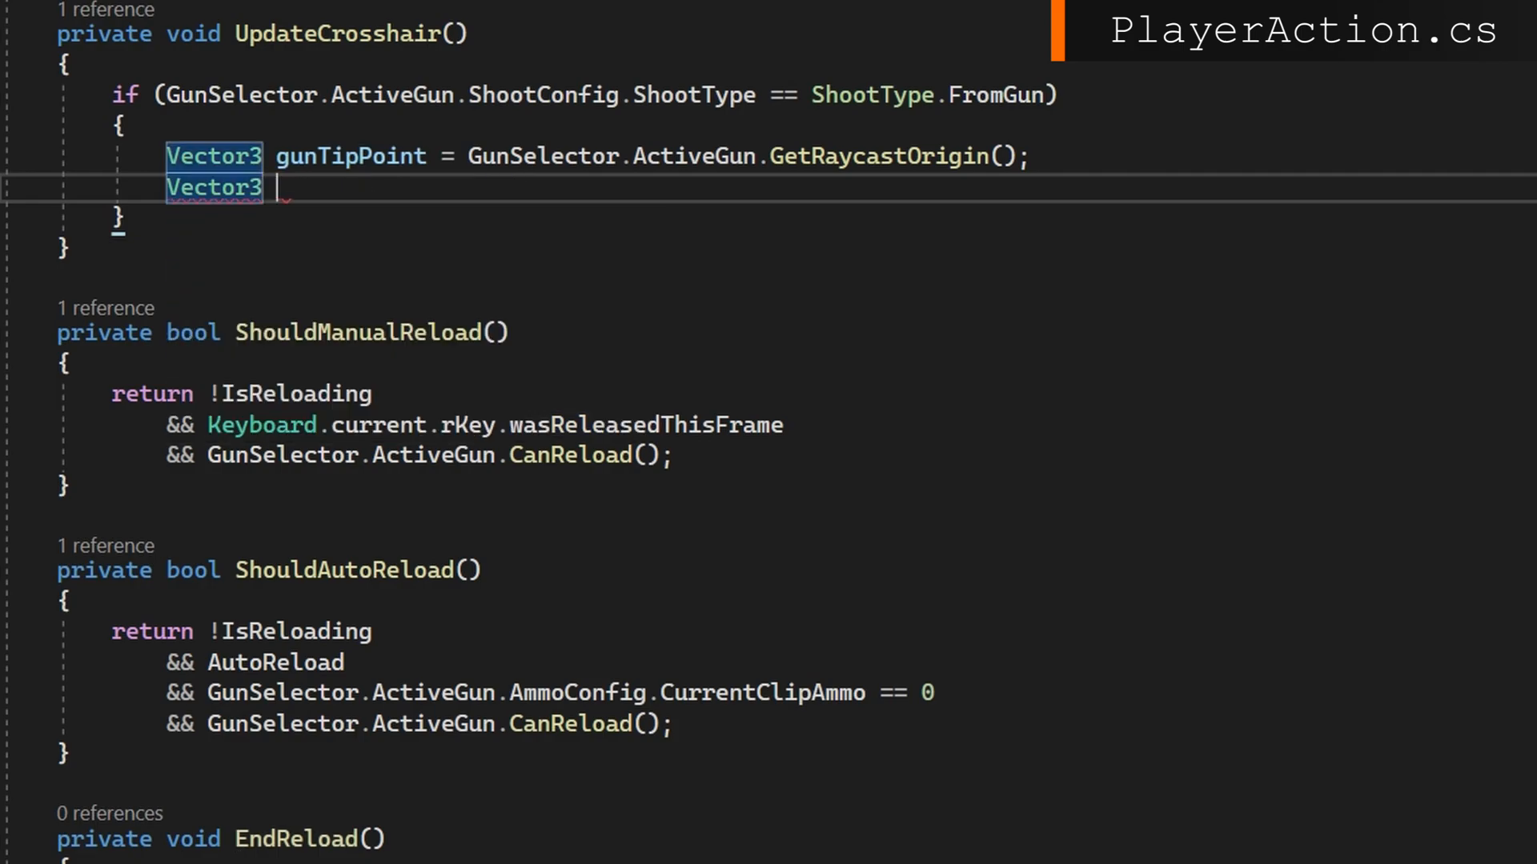
{"action": "type", "text": "gunForward = GunA"}
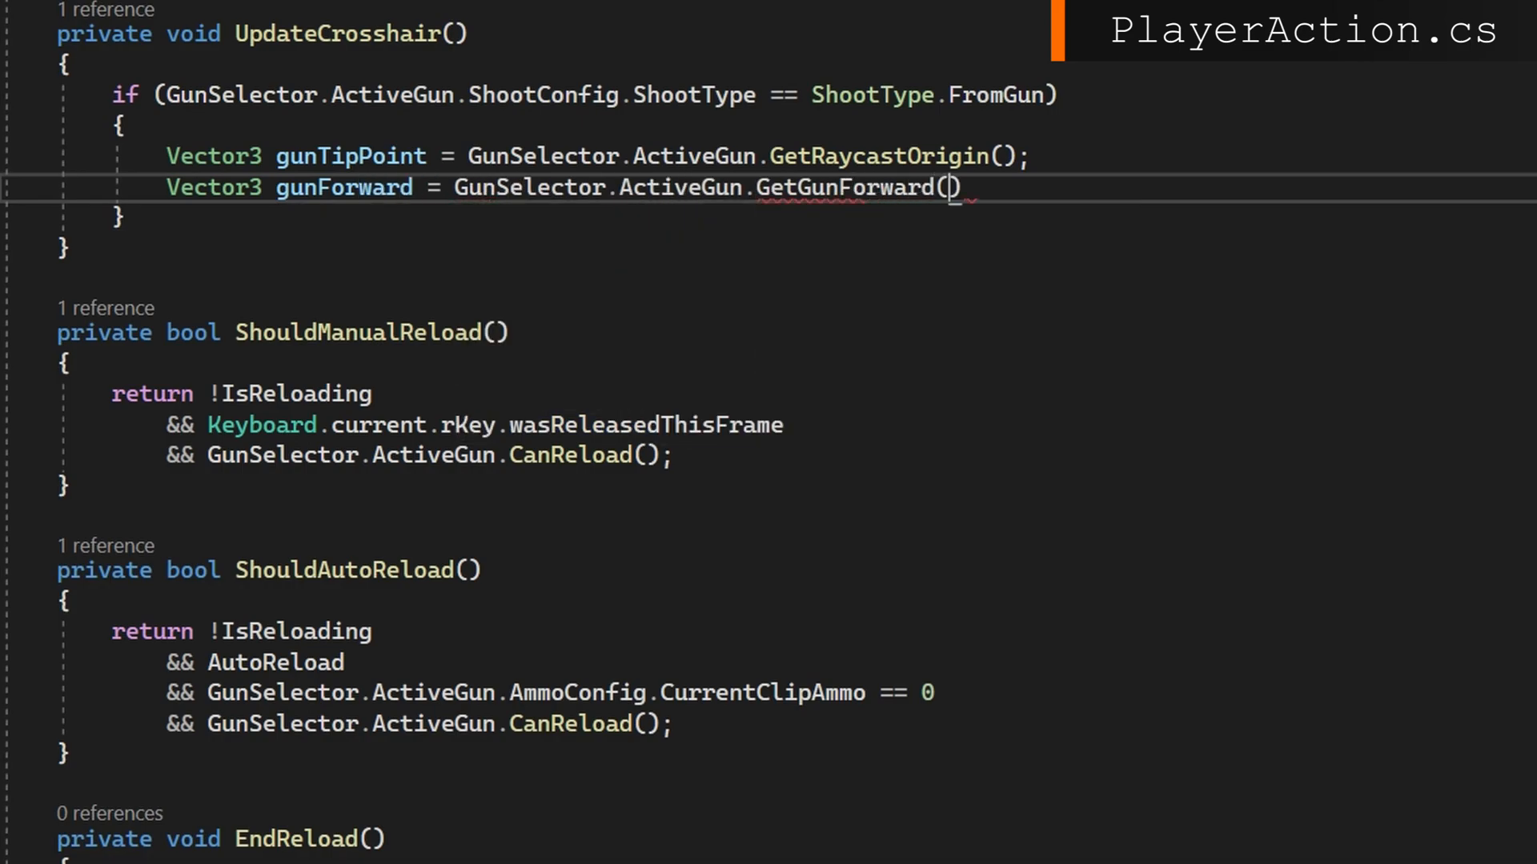
{"action": "type", "text": "Vector3 hitPoint = gunTipPoint"}
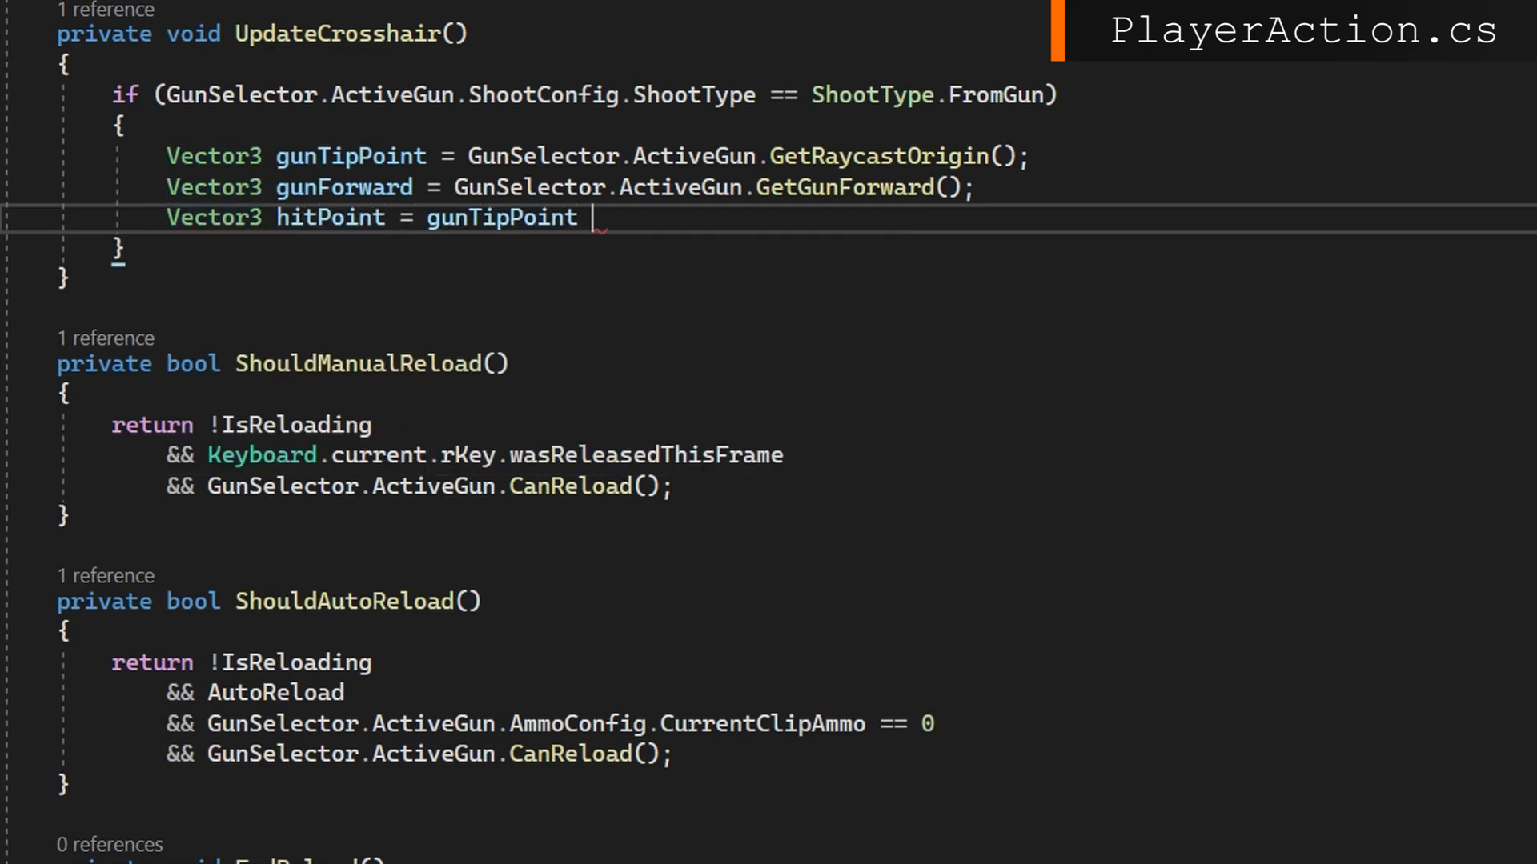
{"action": "type", "text": "+ gunForward * 10;"}
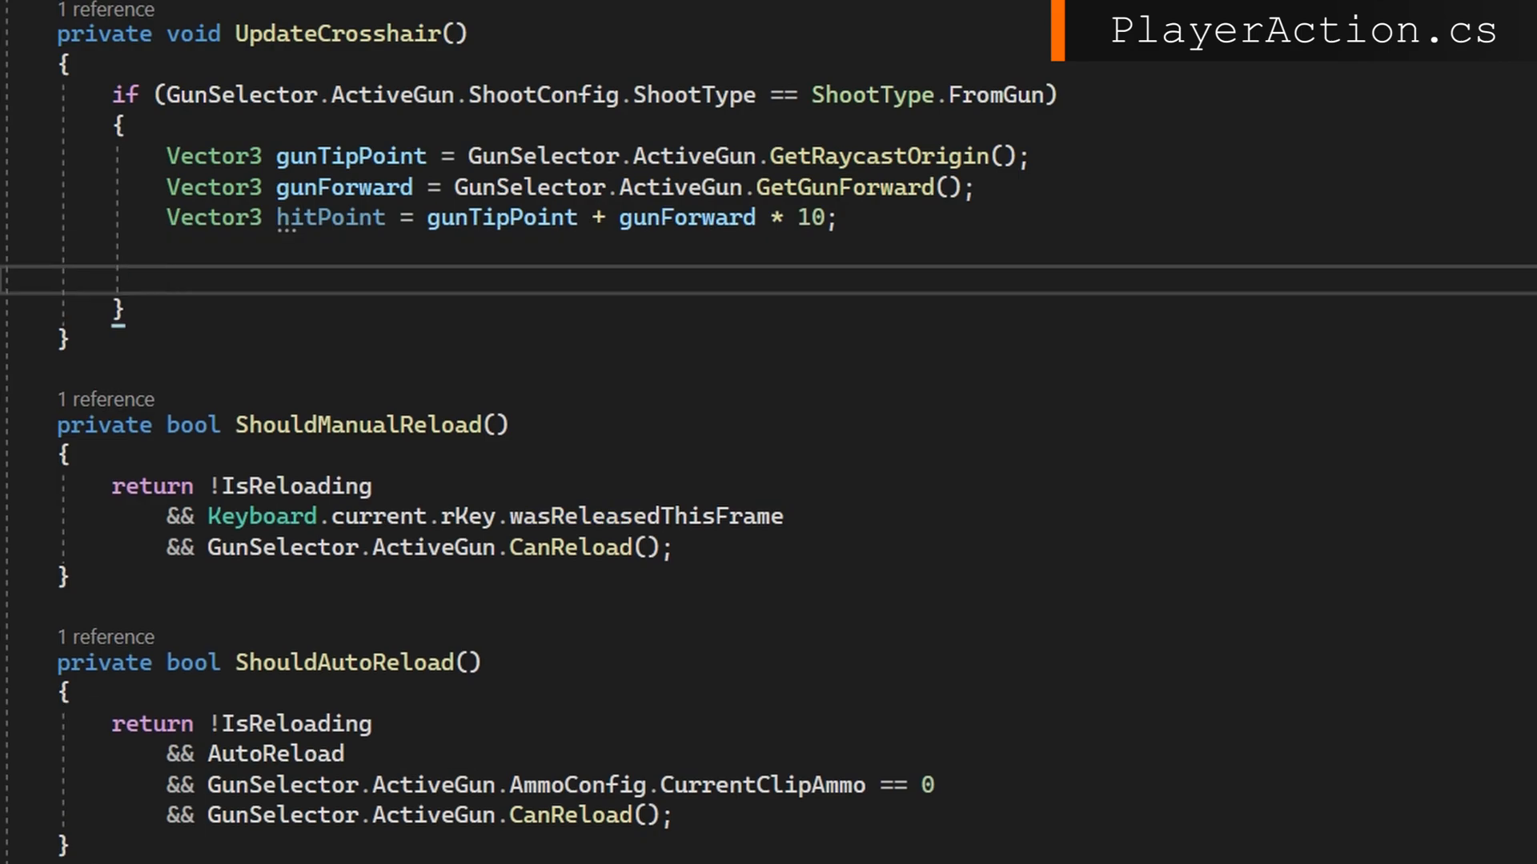
Raycast from gunTipPoint along gunForward with the HitMask and set hitPoint to hit.point.
{"action": "type", "text": "if (Physics.R"}
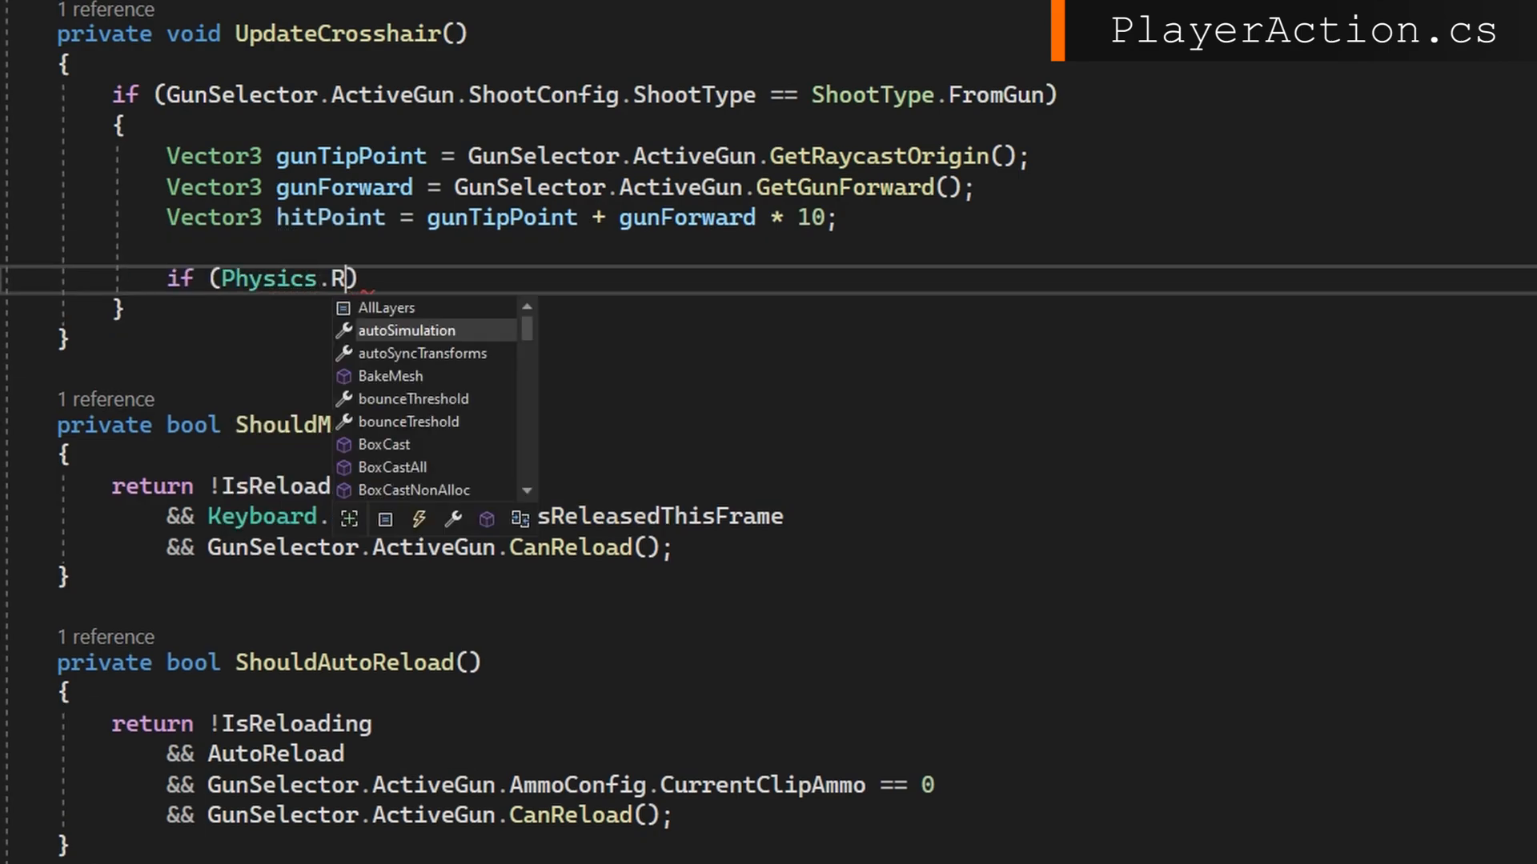
{"action": "type", "text": "aycast(gunTipPoint, g"}
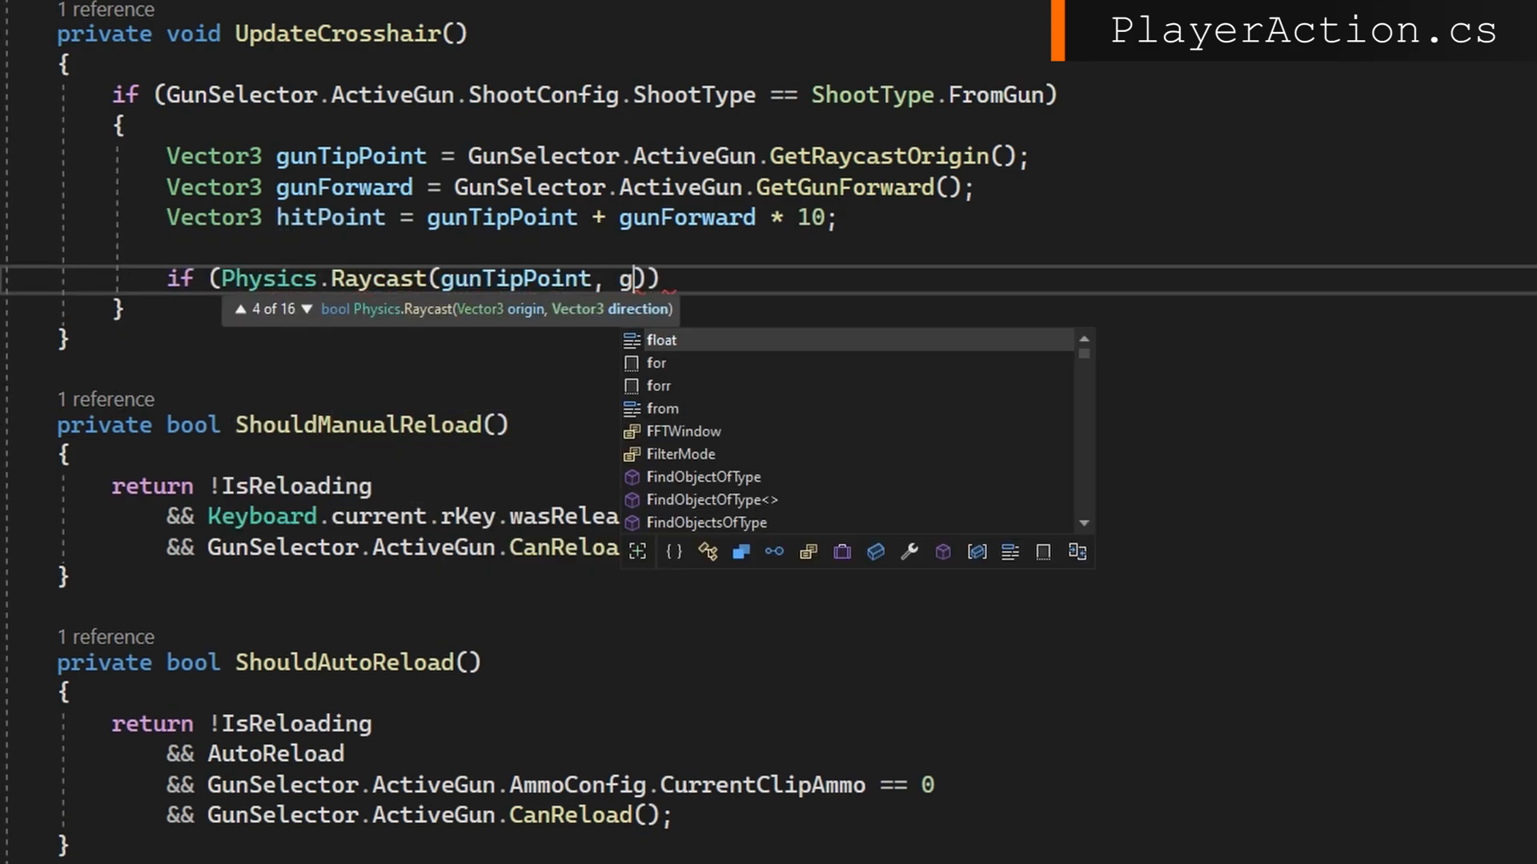
{"action": "type", "text": "unForward, out Rayca"}
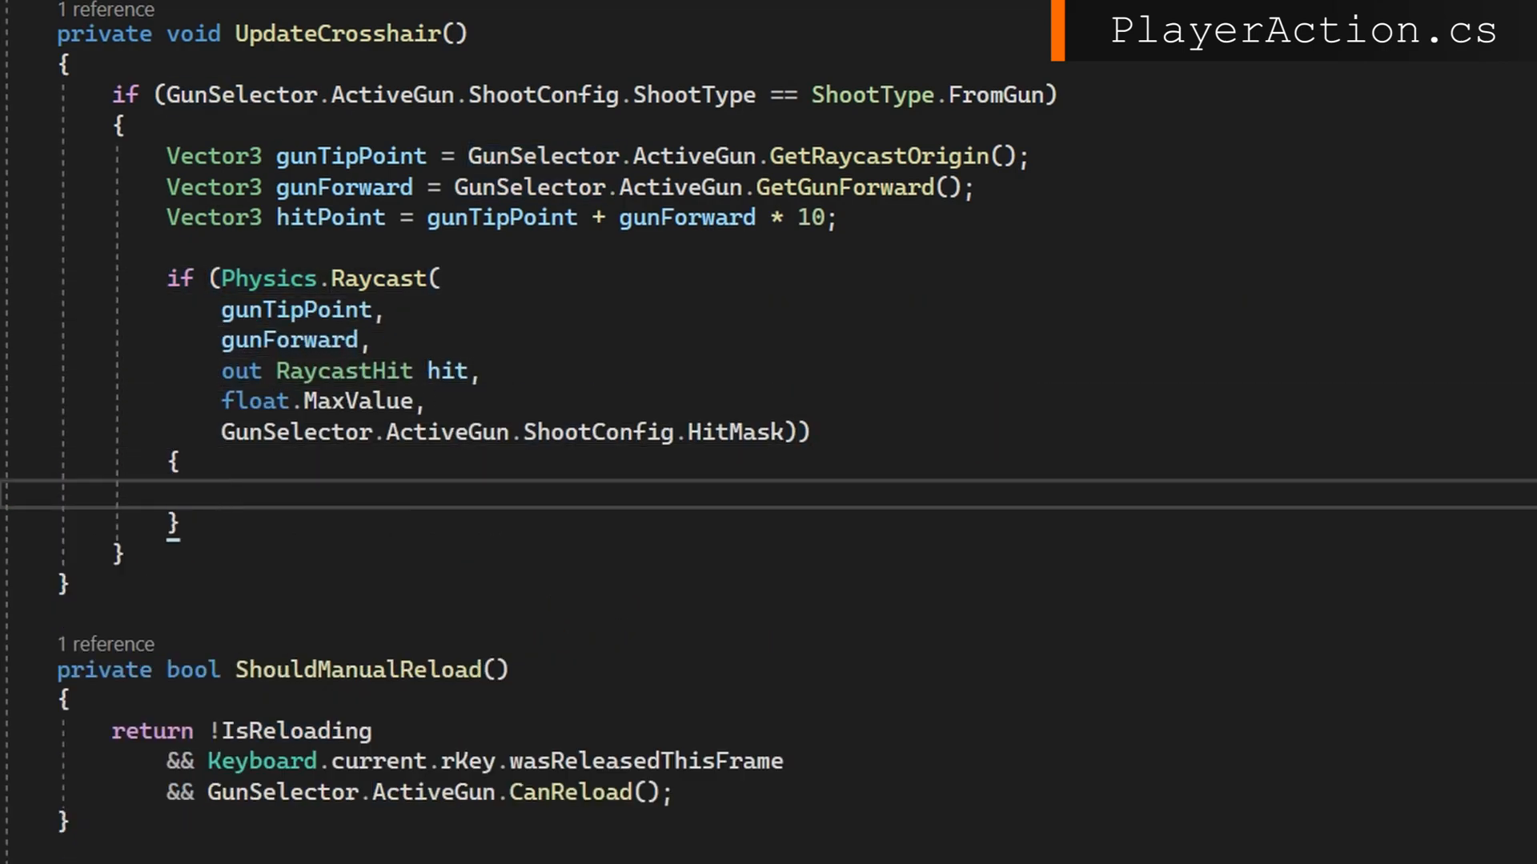
{"action": "left_click", "coordinate": [223, 494]}
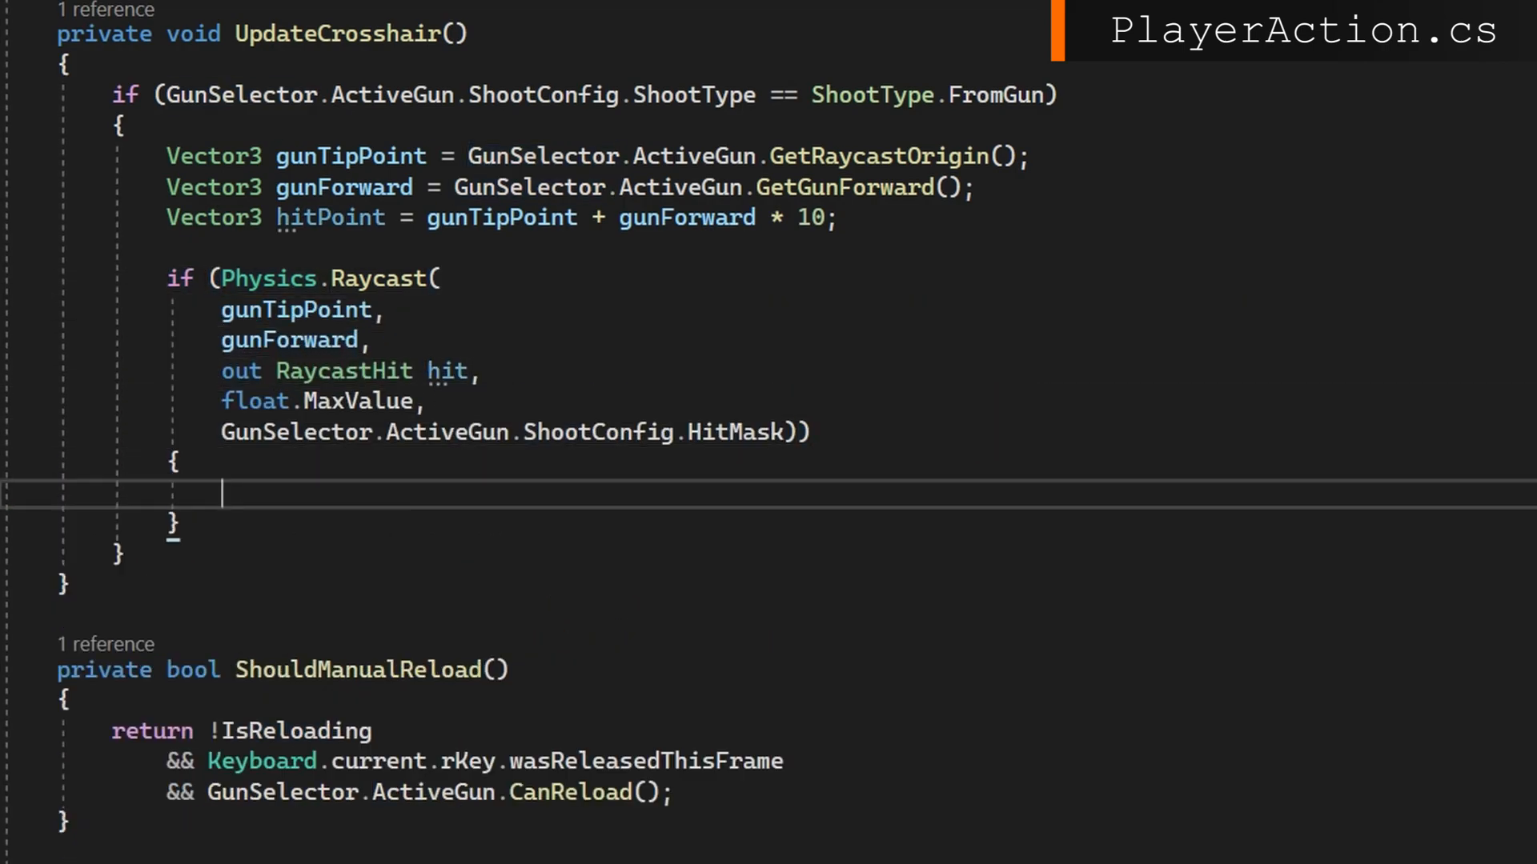
{"action": "type", "text": "hitPoint = hit.point;"}
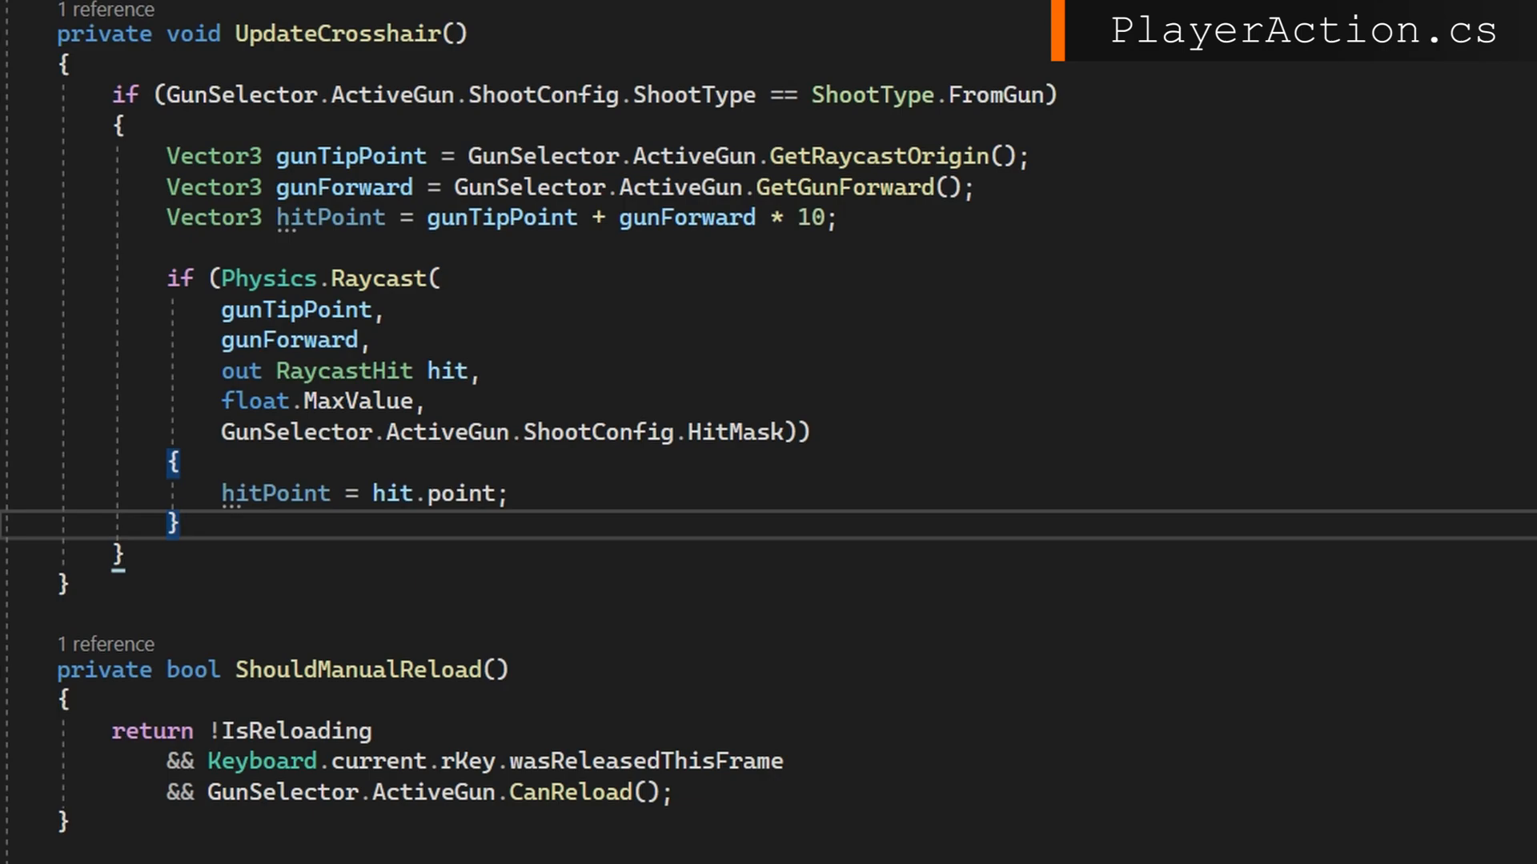
{"action": "type", "text": "Vector3 s"}
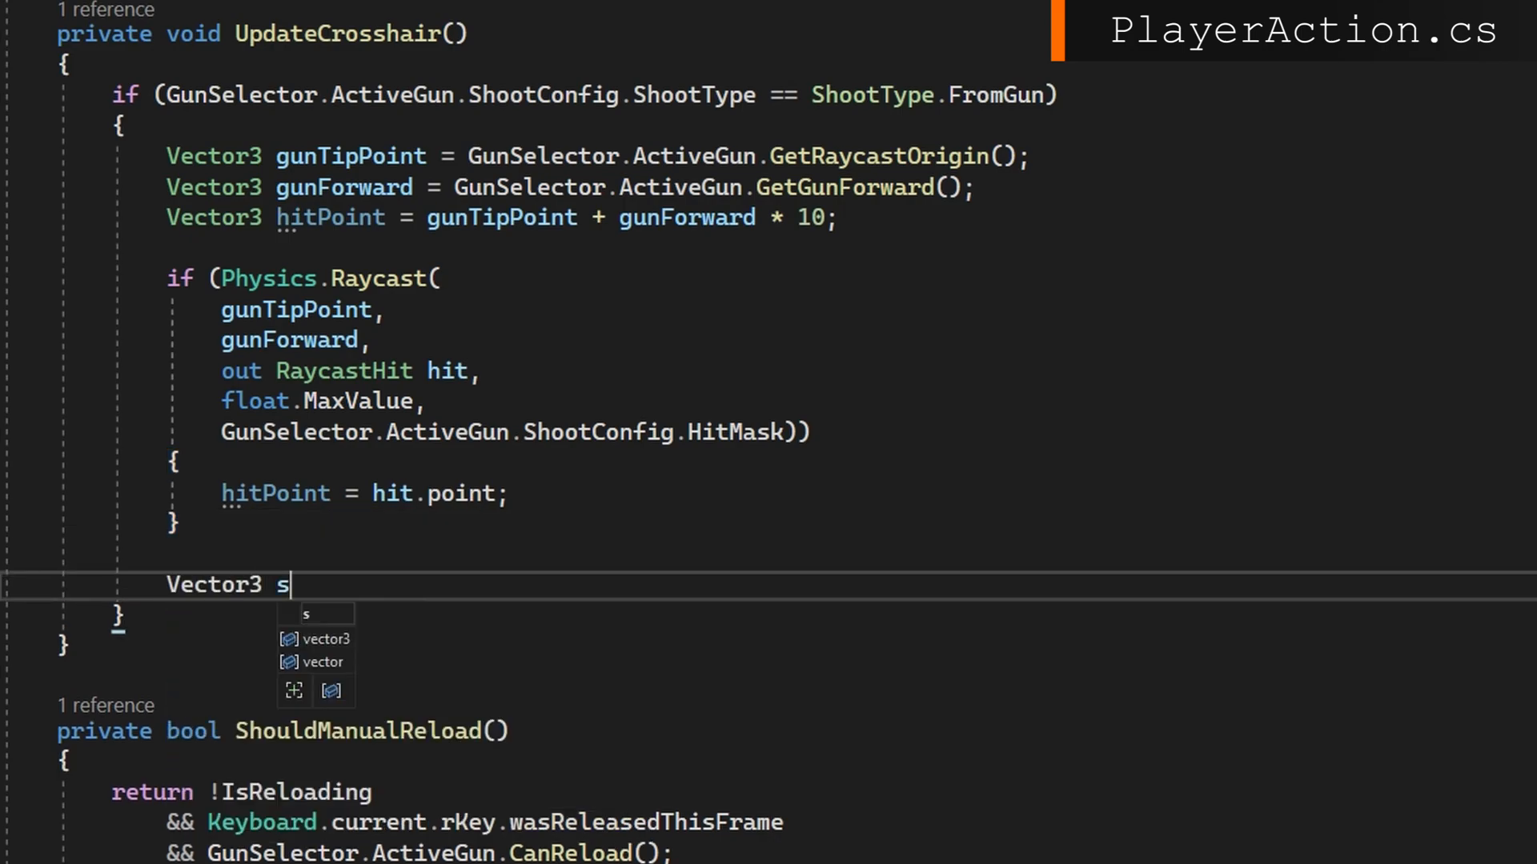
Compute screenSpaceLocation from GunSelector.Camera.WorldToScreenPoint(hitPoint).
{"action": "type", "text": "creenSpaceLocation"}
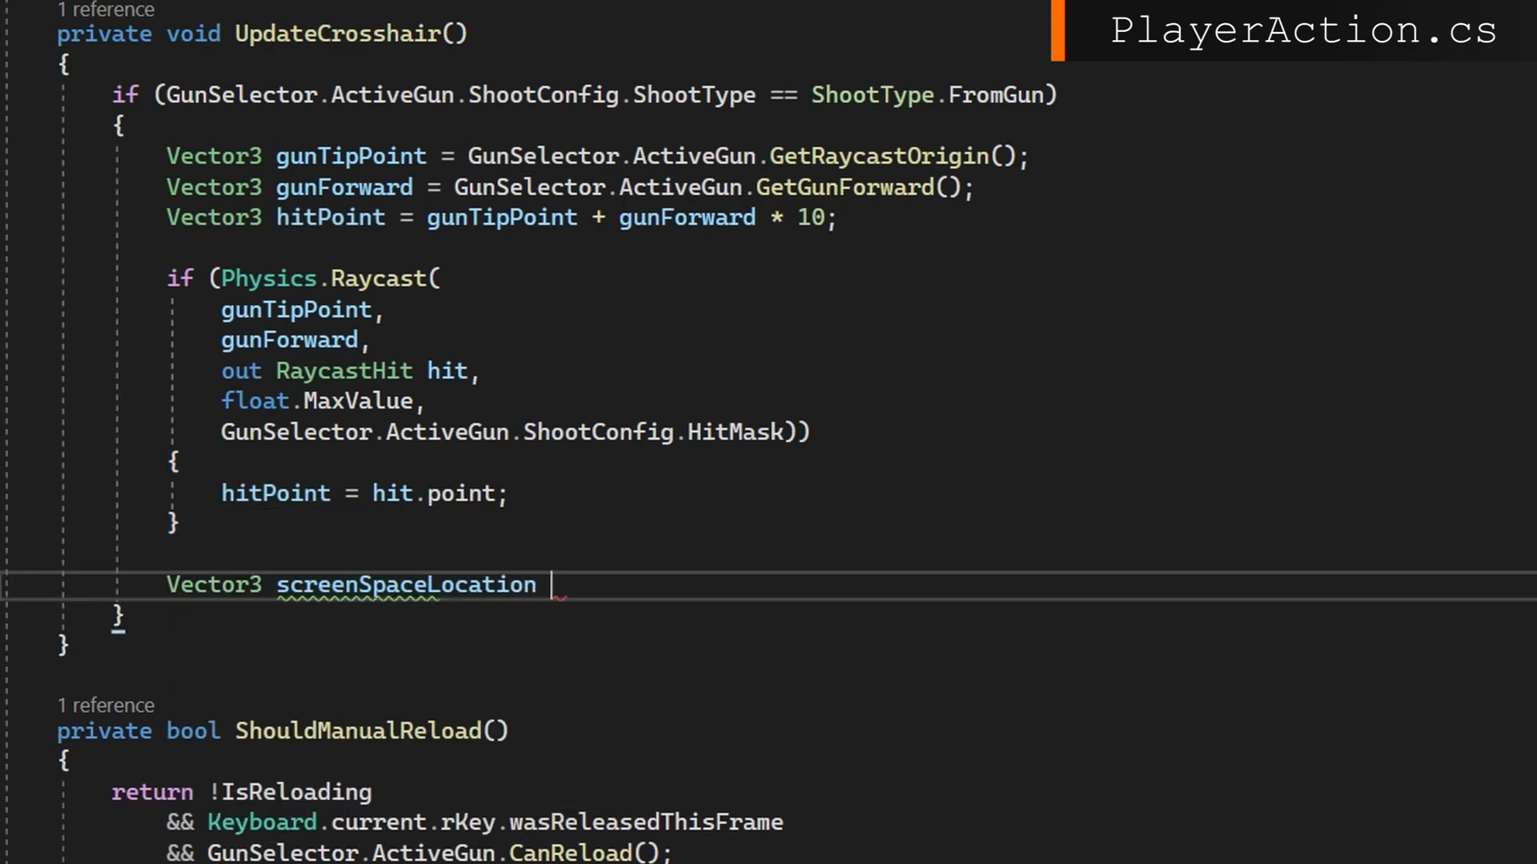
{"action": "type", "text": "= GunSelector.Camera.WorldToScreenPoint("}
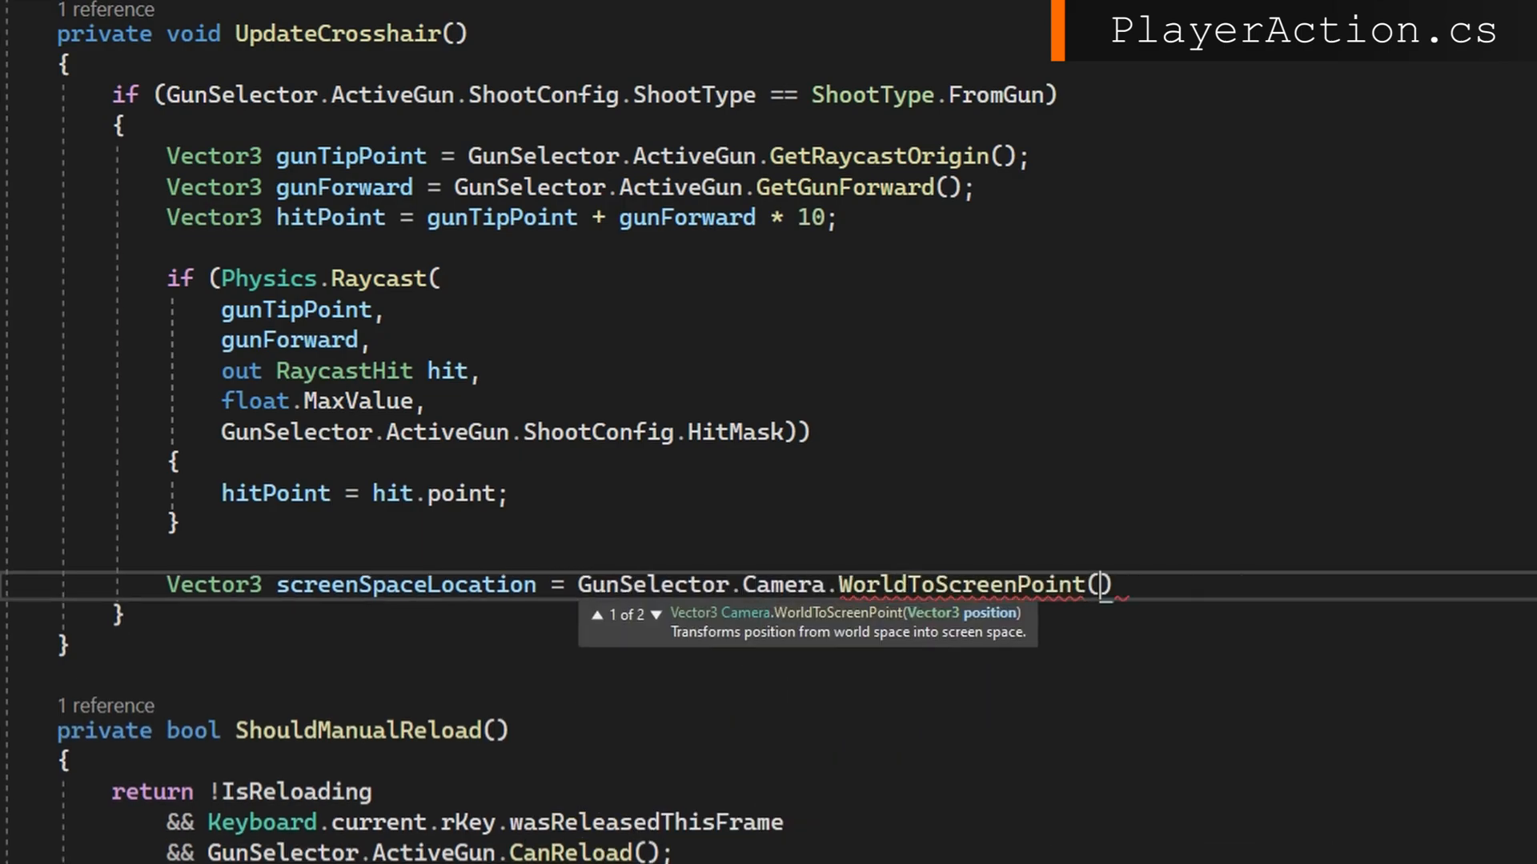
{"action": "type", "text": "hitPoint);"}
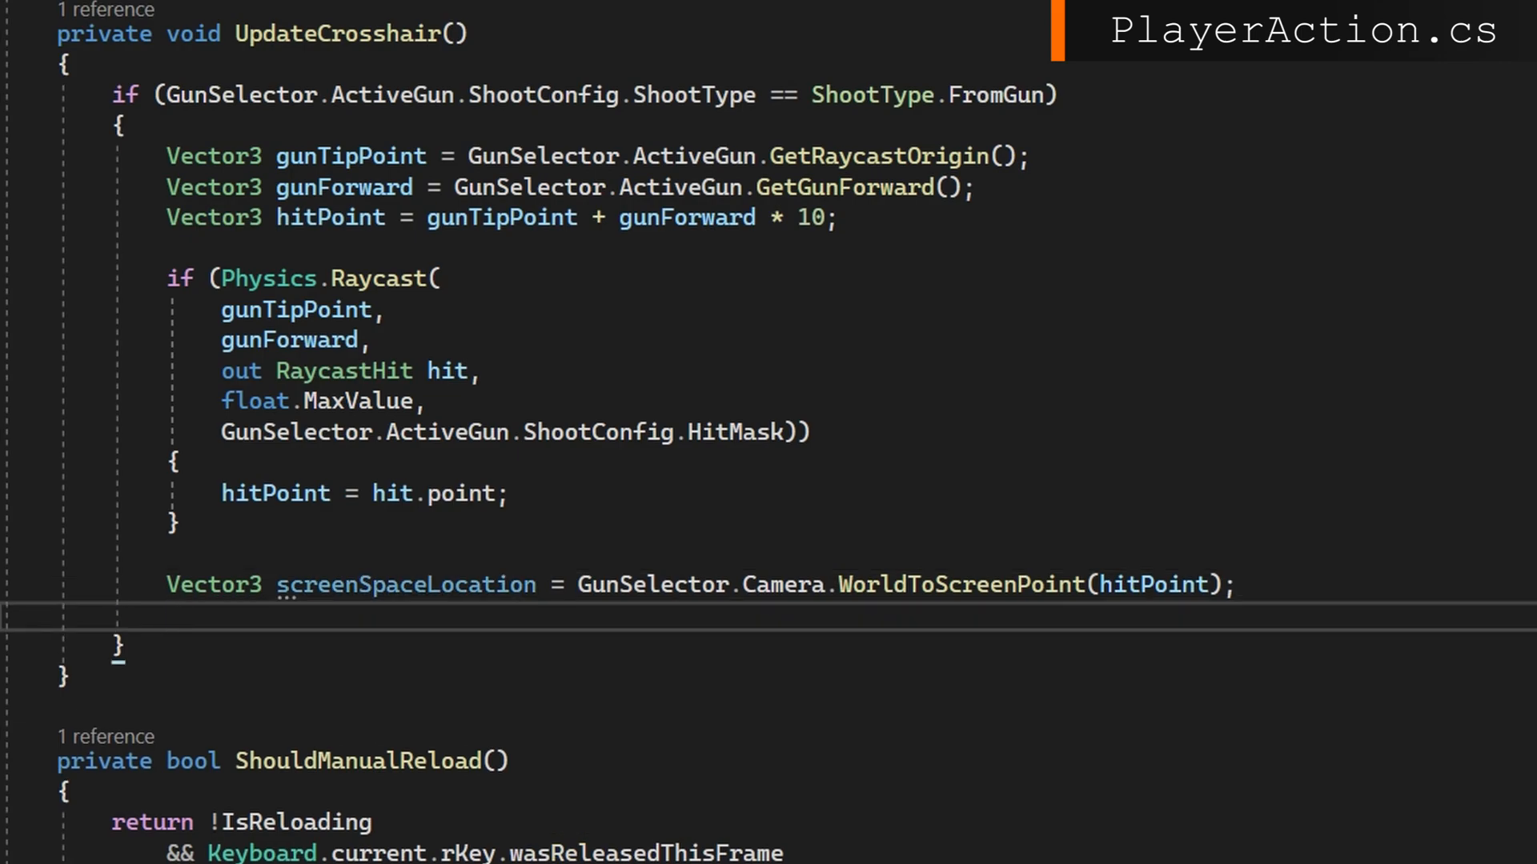
Convert the screen point to a local point with RectTransformUtility and assign it to Crosshair.rectTransform.
{"action": "type", "text": "if (RectTransformUtility.ScreenPointToLocalPointInRectangle((RectTransform)Crosshai))"}
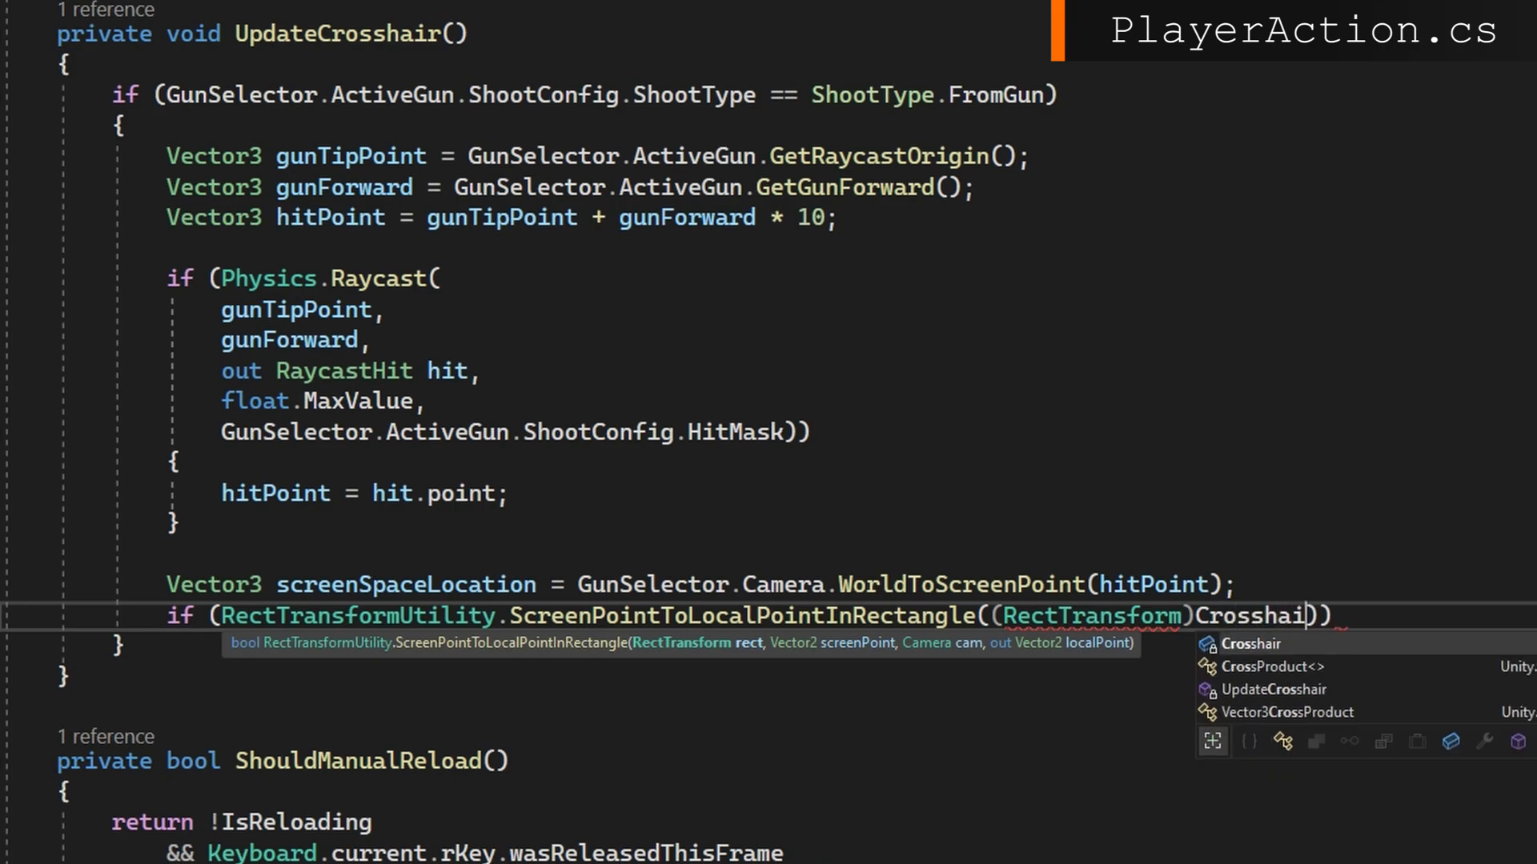
{"action": "type", "text": ".transform.parent,"}
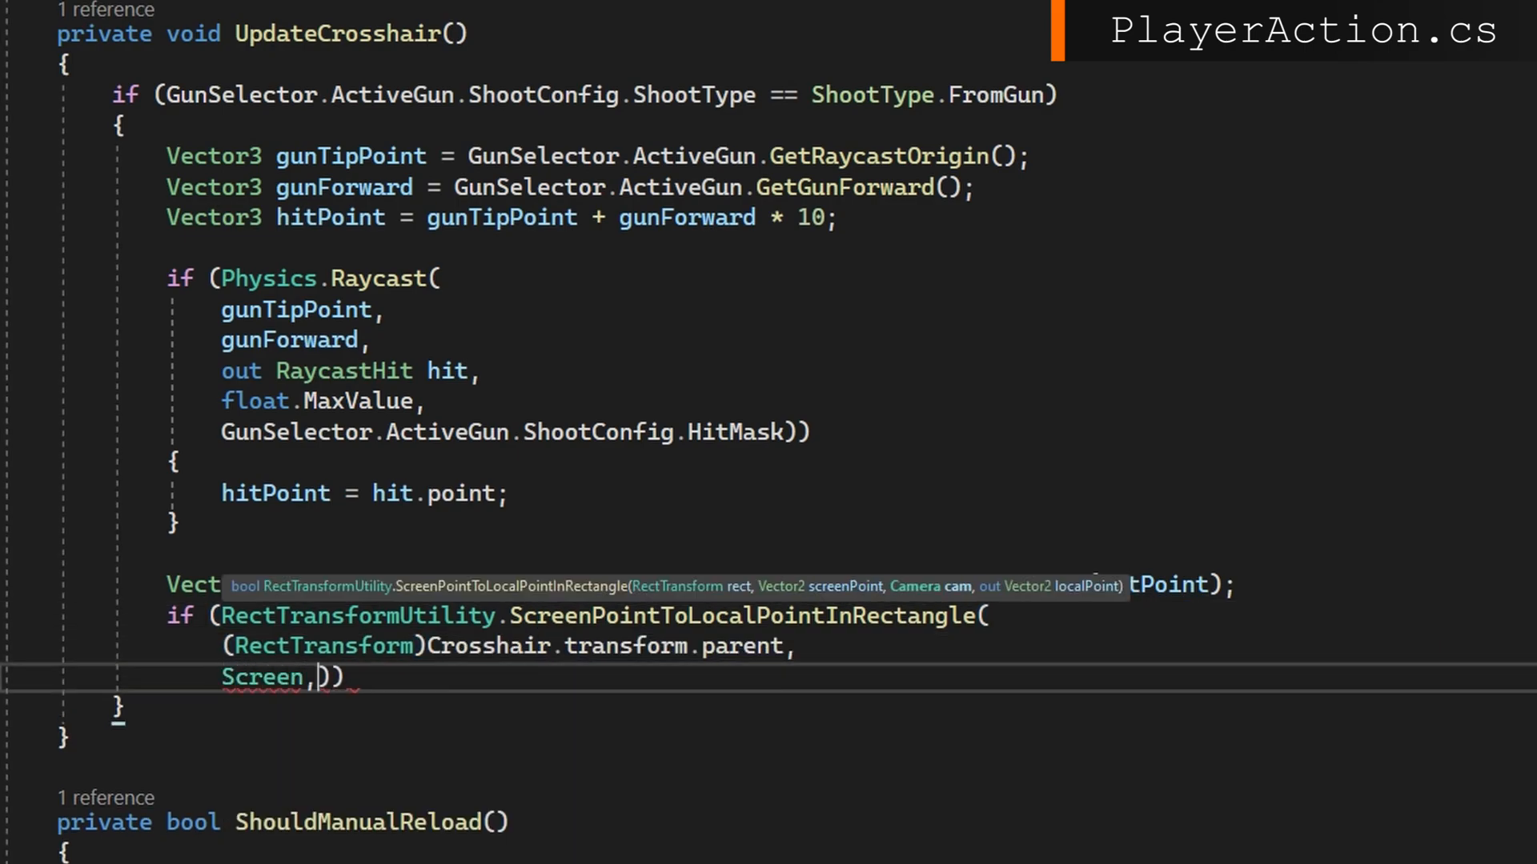
{"action": "type", "text": "screenSpaceLocation"}
{"action": "type", "text": "out Vector2 localPoint))"}
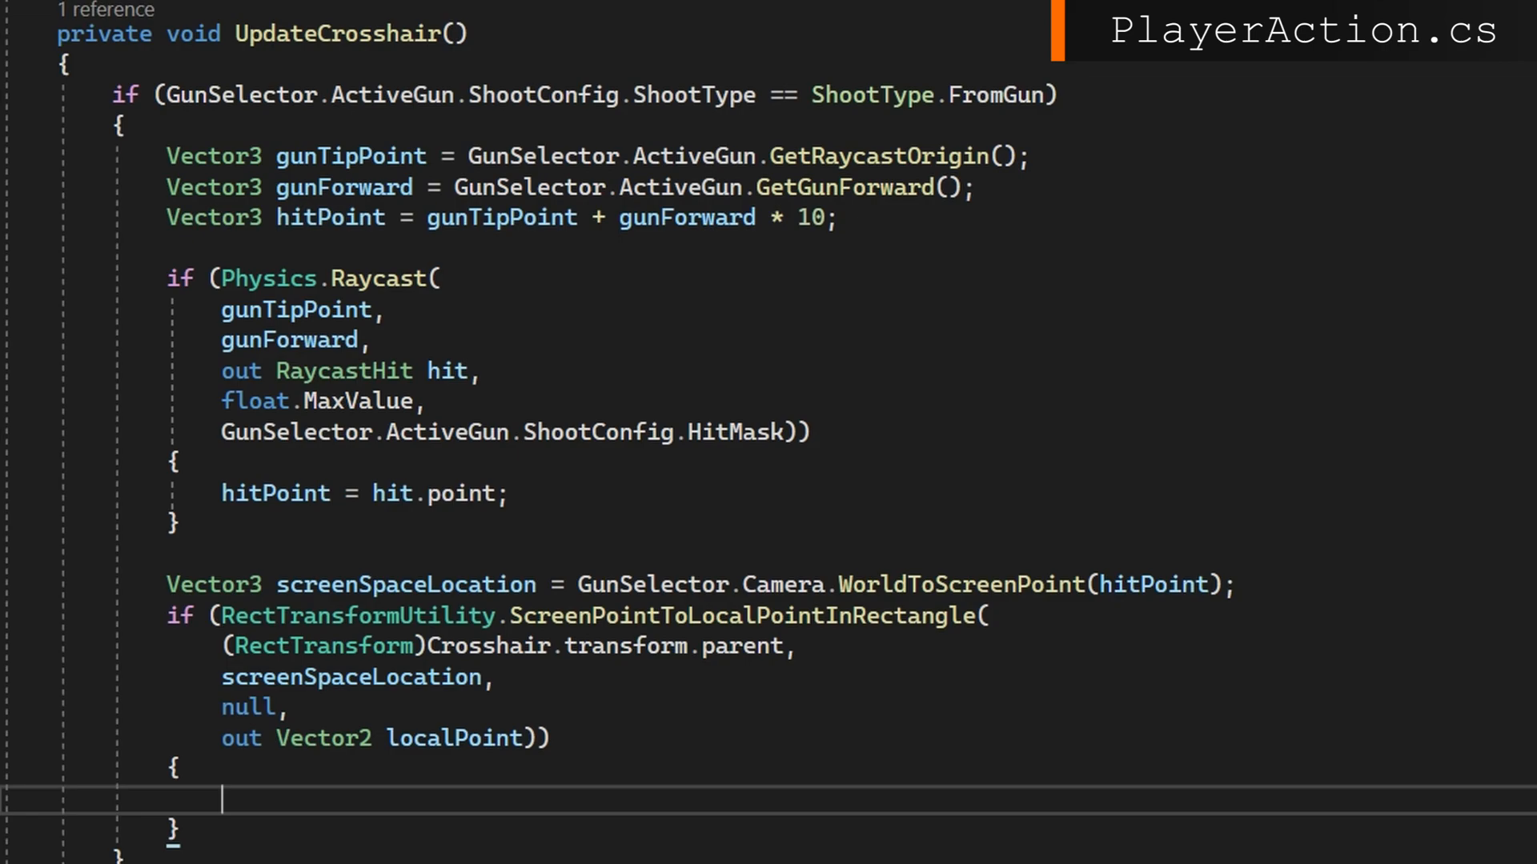
{"action": "type", "text": "Crosshair.rectTransform.localPosition = localPoint;"}
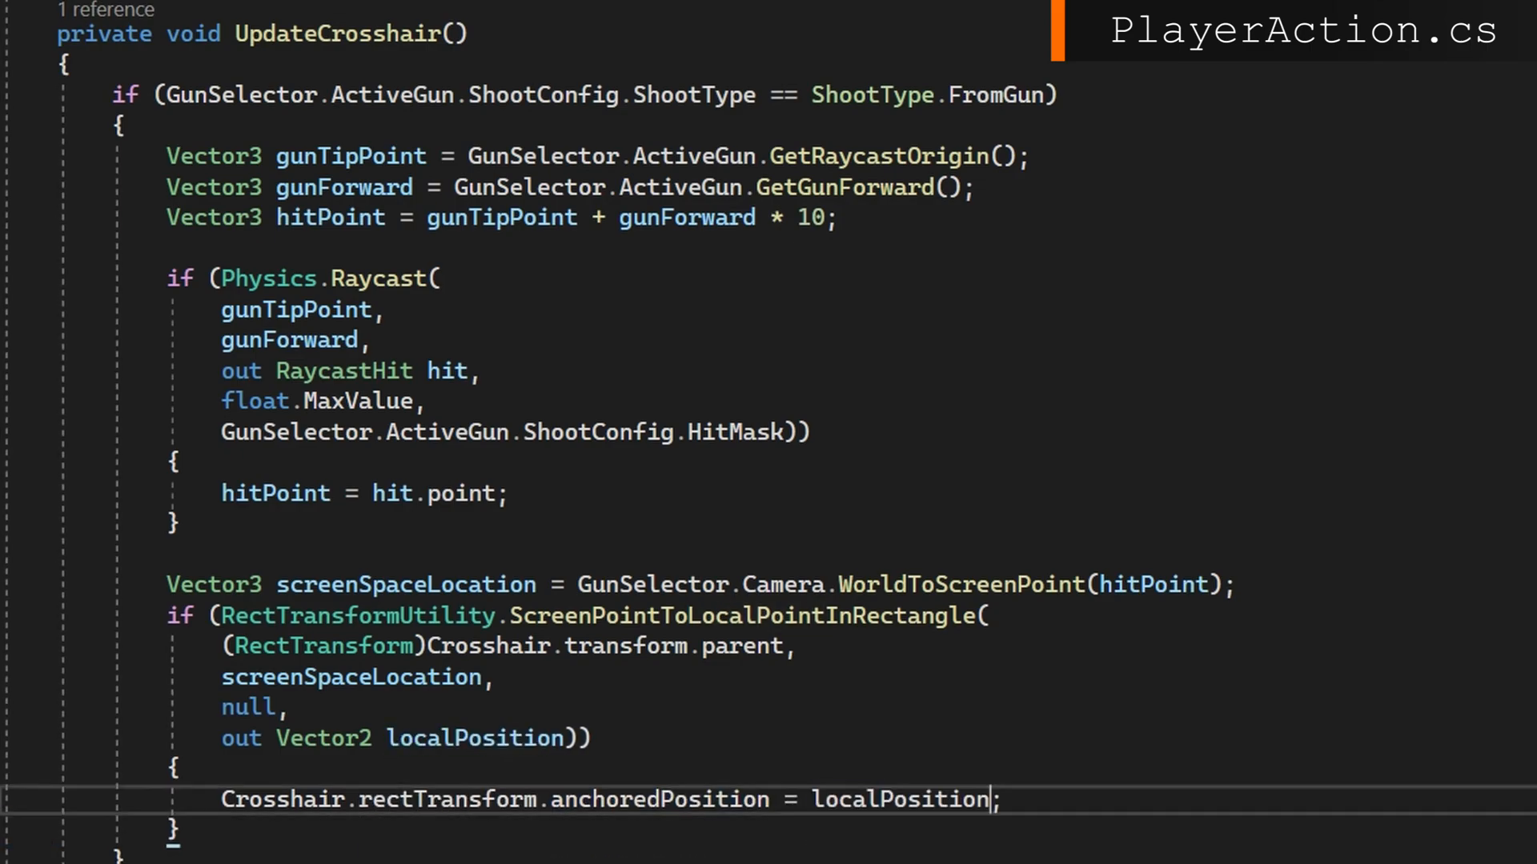
{"action": "type", "text": "Crosshair.rectTransform.anchoredPosition ="}
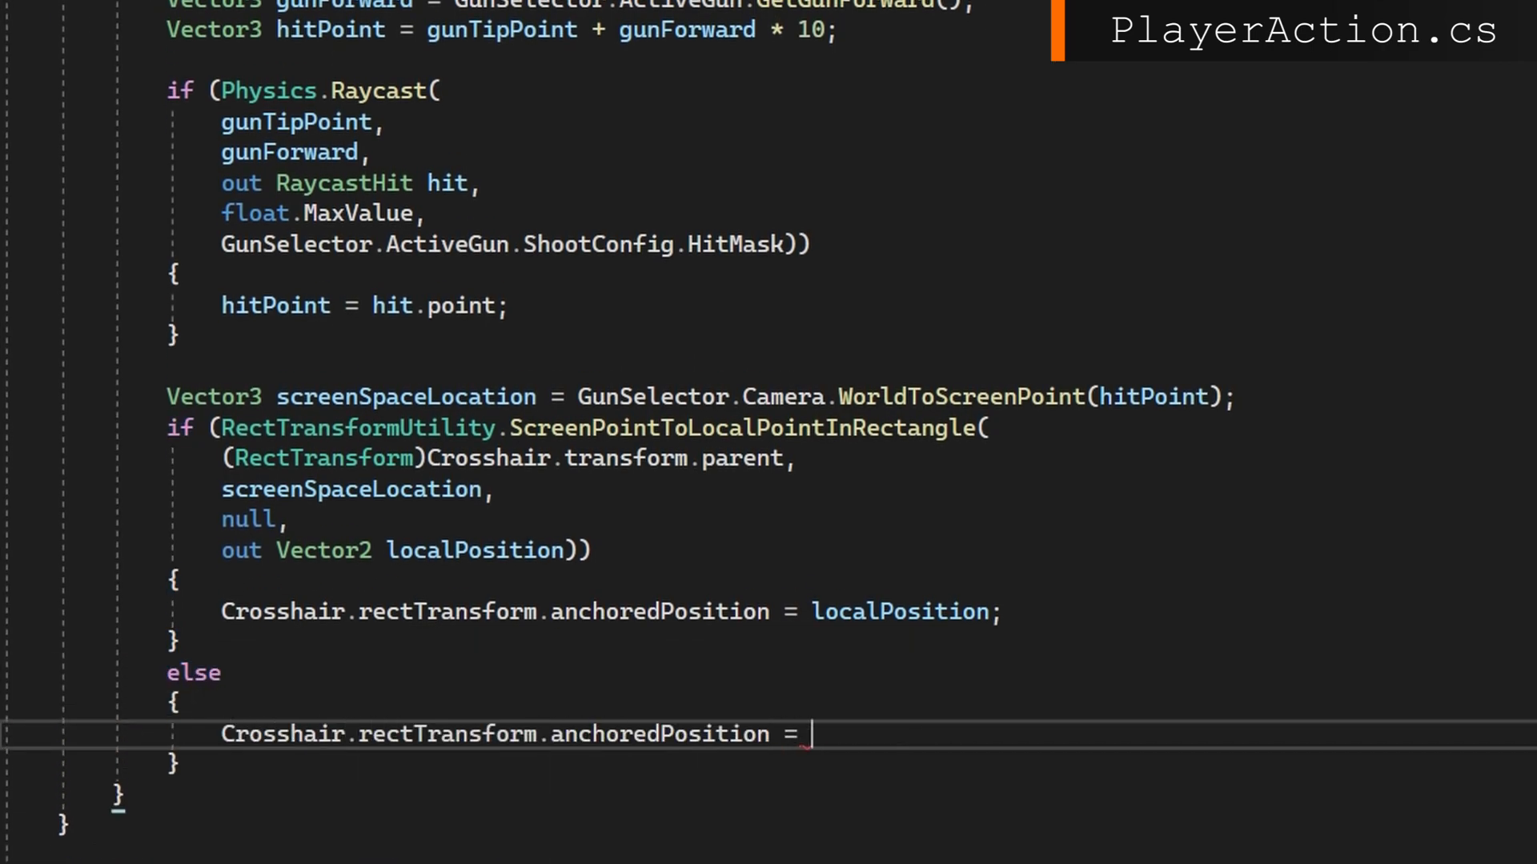
{"action": "type", "text": "Vector2.zero;"}
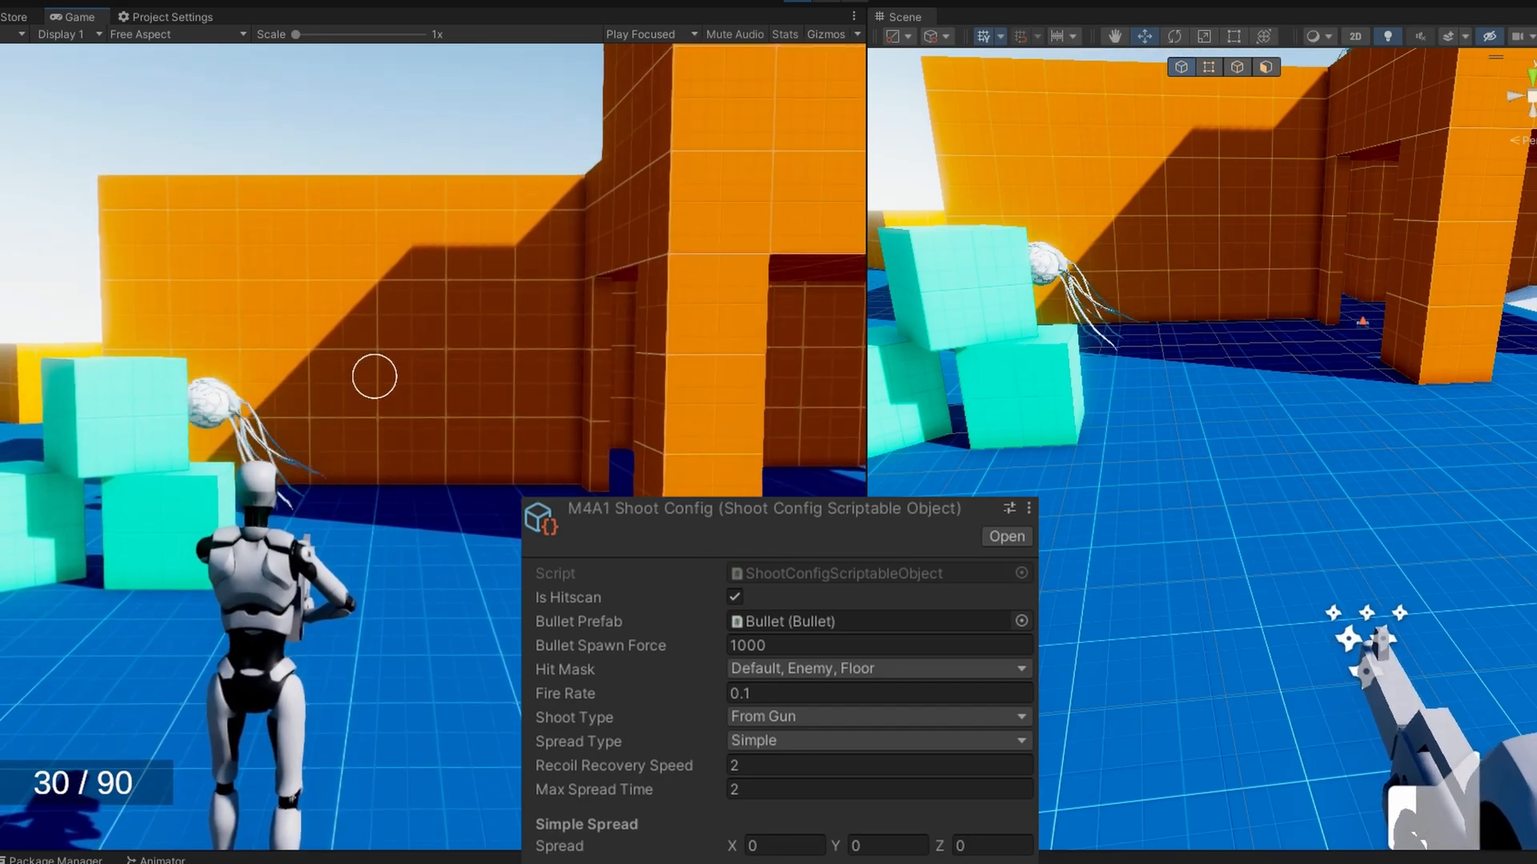
Uncheck Is Hitscan on the M4A1 Shoot Config so it fires projectile bullets.
{"action": "left_click", "coordinate": [733, 597]}
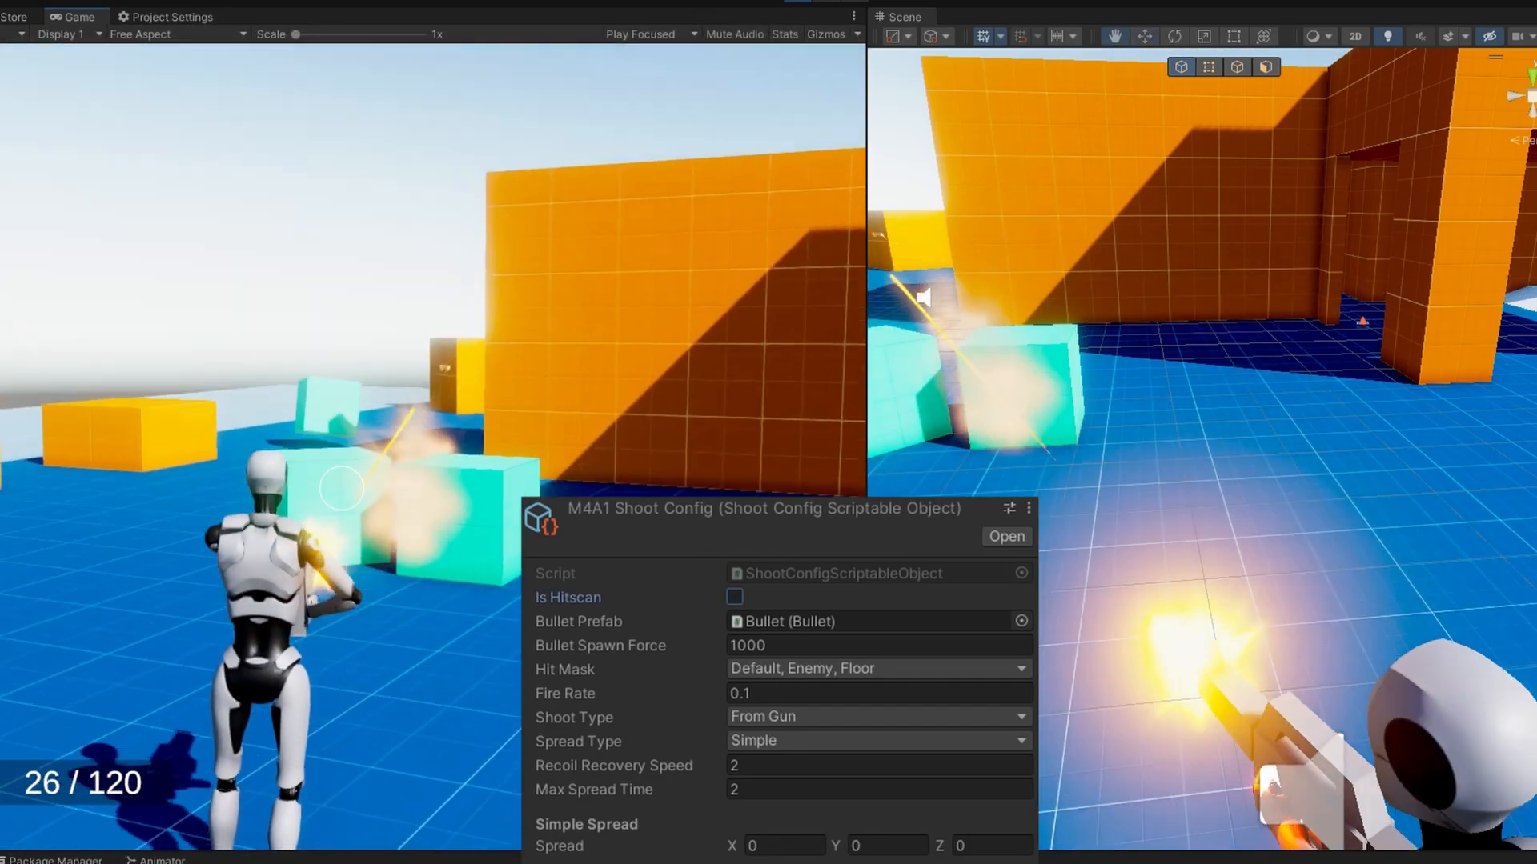